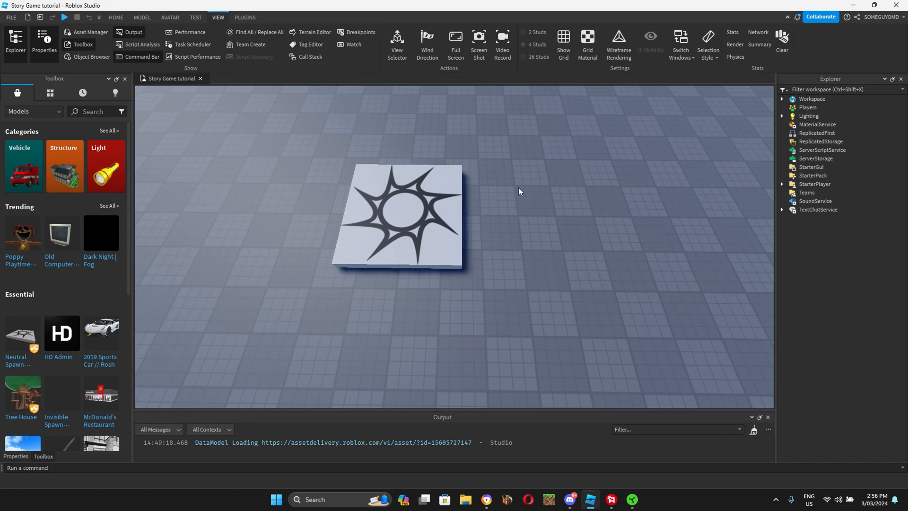
mouse_move(520, 192)
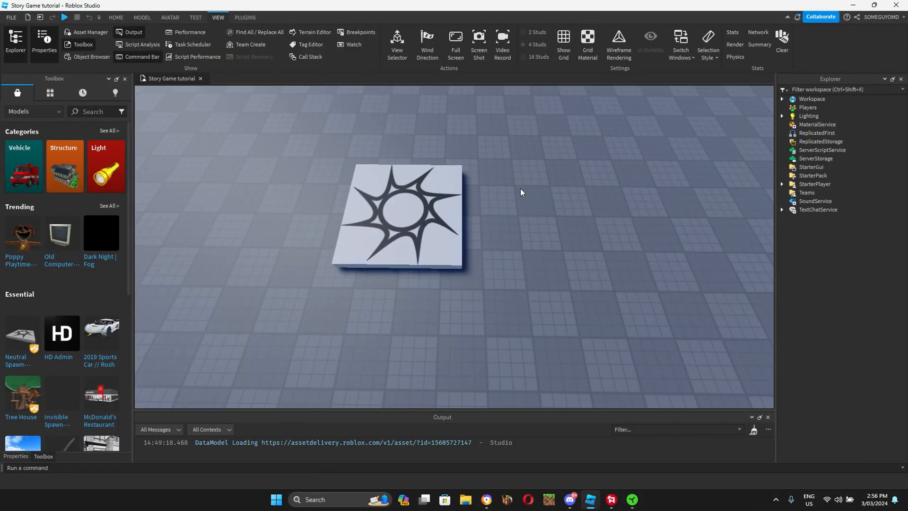
mouse_move(510, 186)
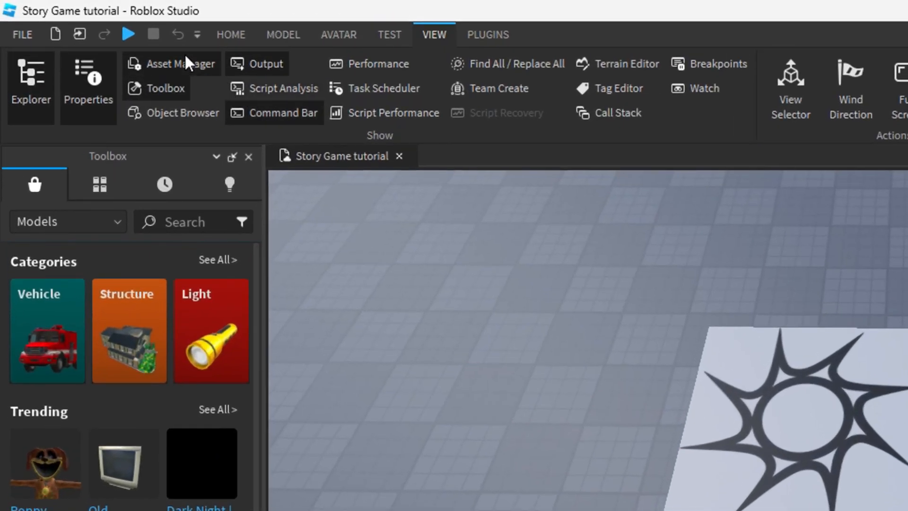
Open the Asset Manager panel from the View tab
click(180, 63)
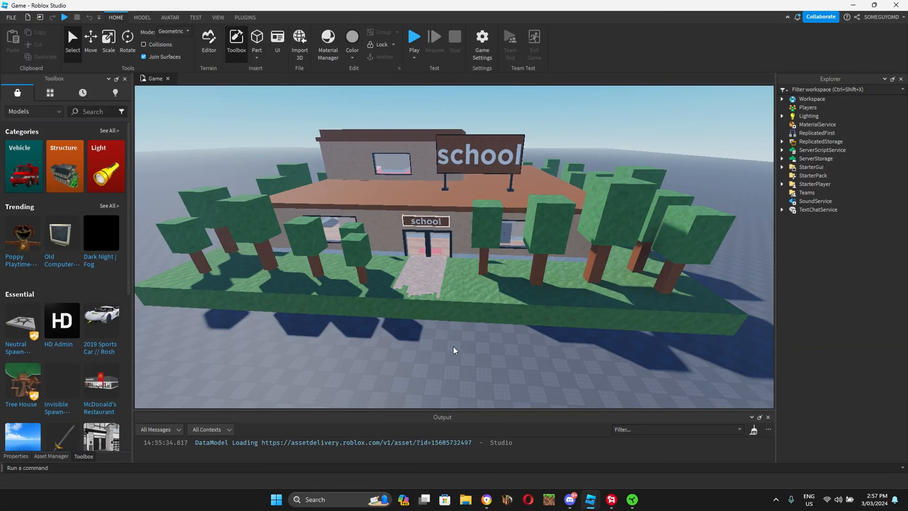
mouse_move(476, 350)
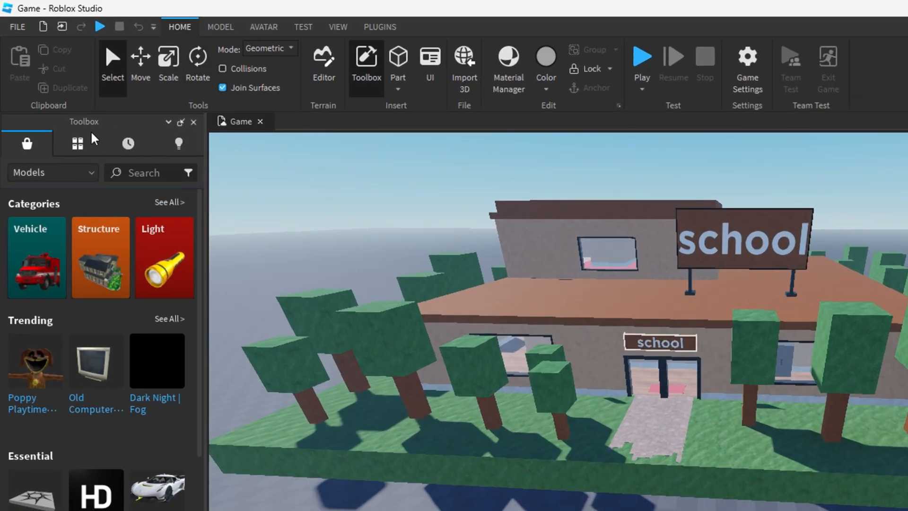
Insert DialougePack from My Models, expand it and open its Read Me script
click(76, 144)
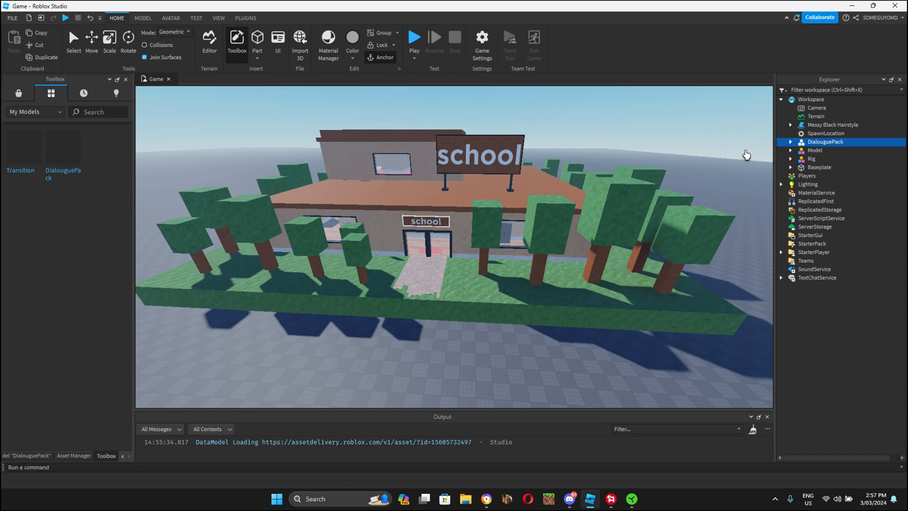
click(790, 141)
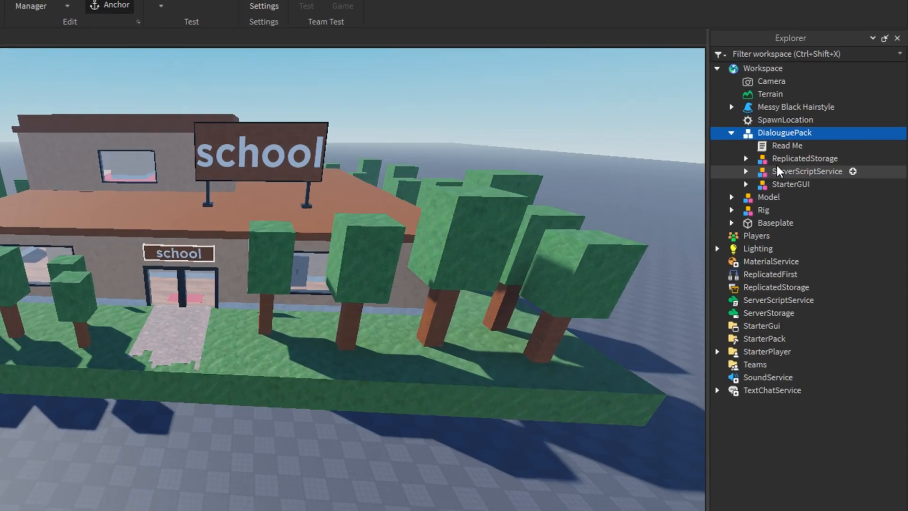
mouse_move(801, 183)
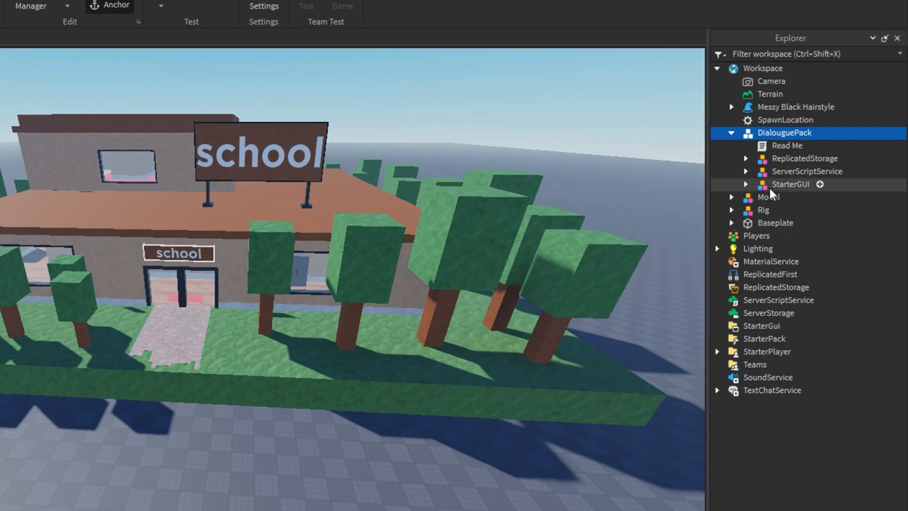
click(786, 145)
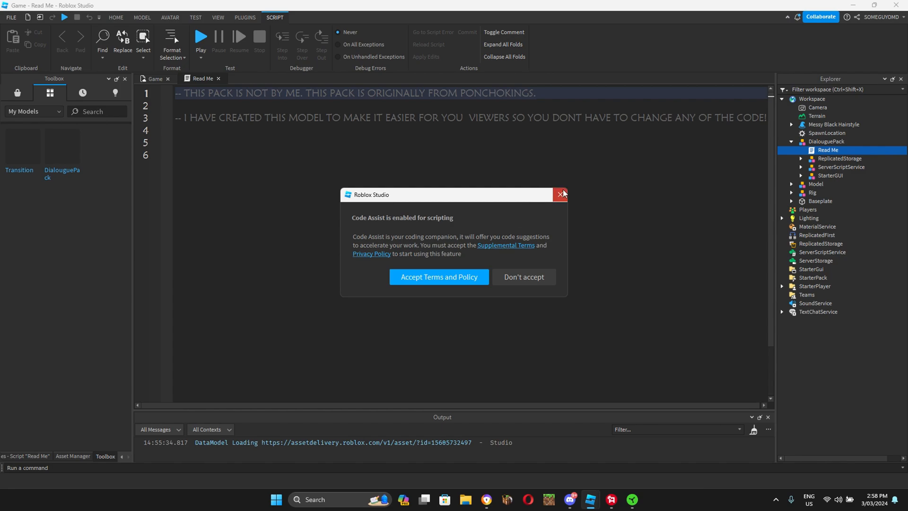
Dismiss Code Assist and expand the pack's ReplicatedStorage to show Modules, Remotes and Sounds
click(560, 194)
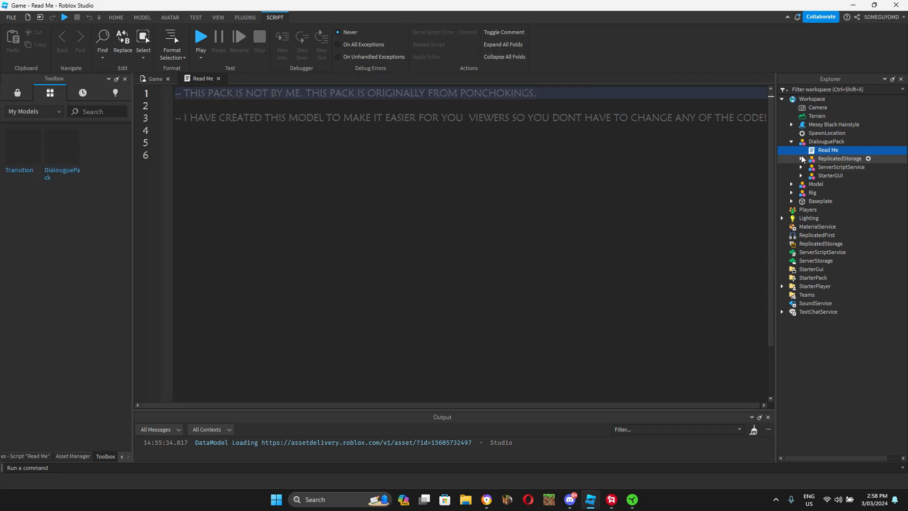
click(801, 158)
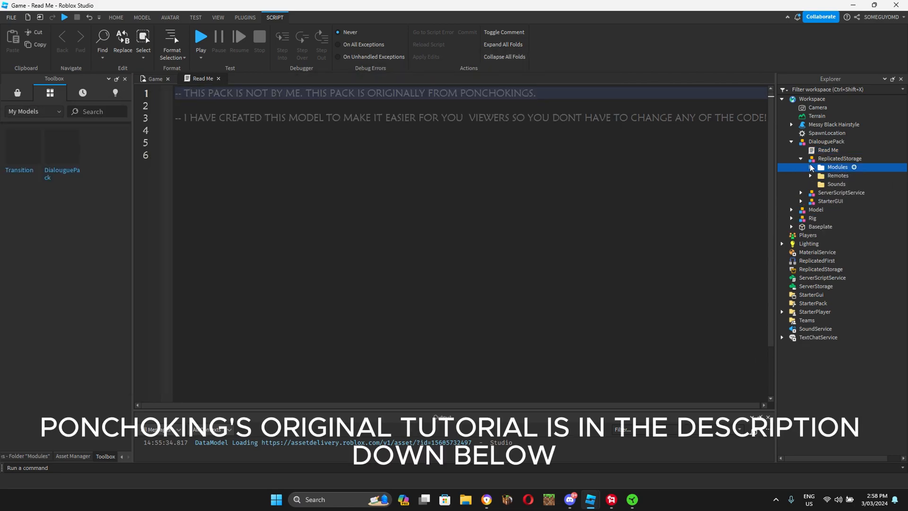
click(802, 193)
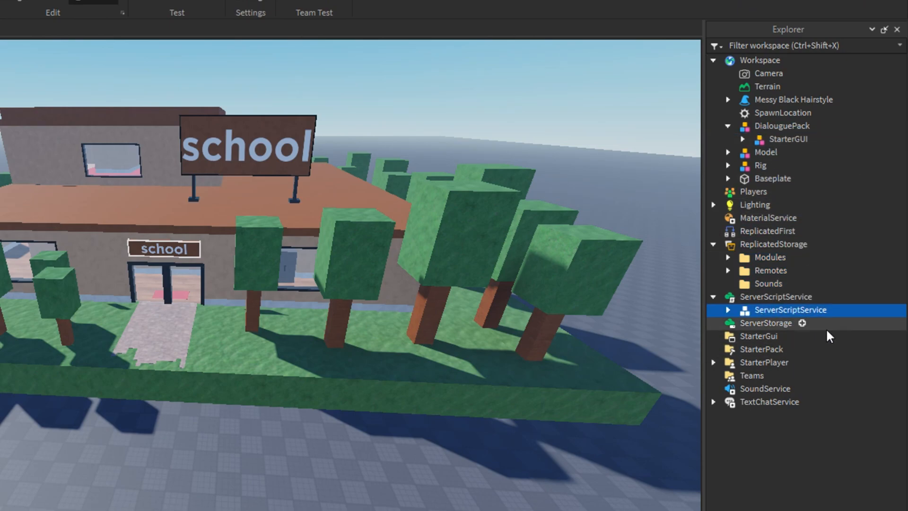
Ungroup the pack's nested containers and expand MainGui in StarterGui
right_click(789, 309)
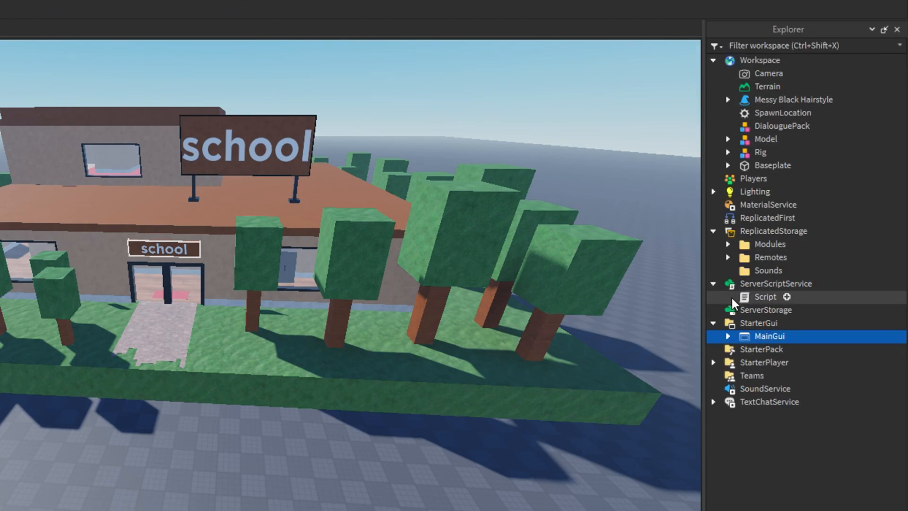
right_click(770, 336)
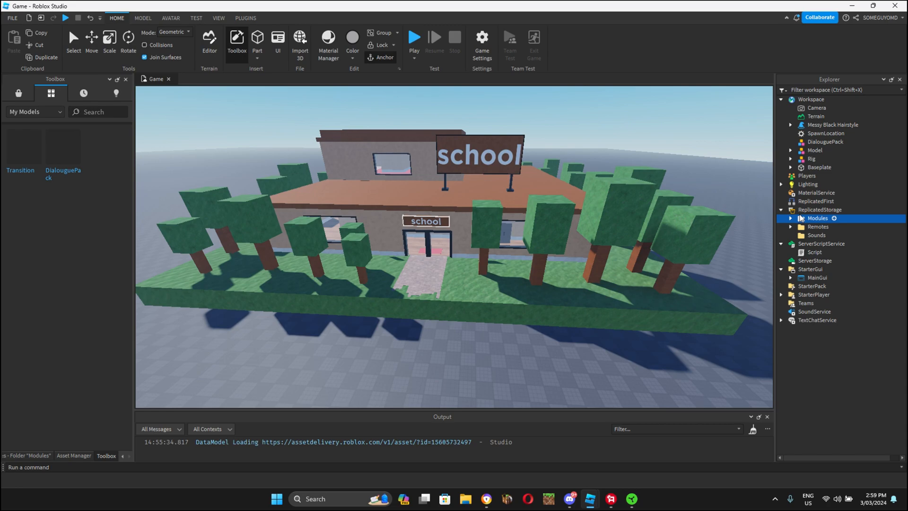
click(789, 278)
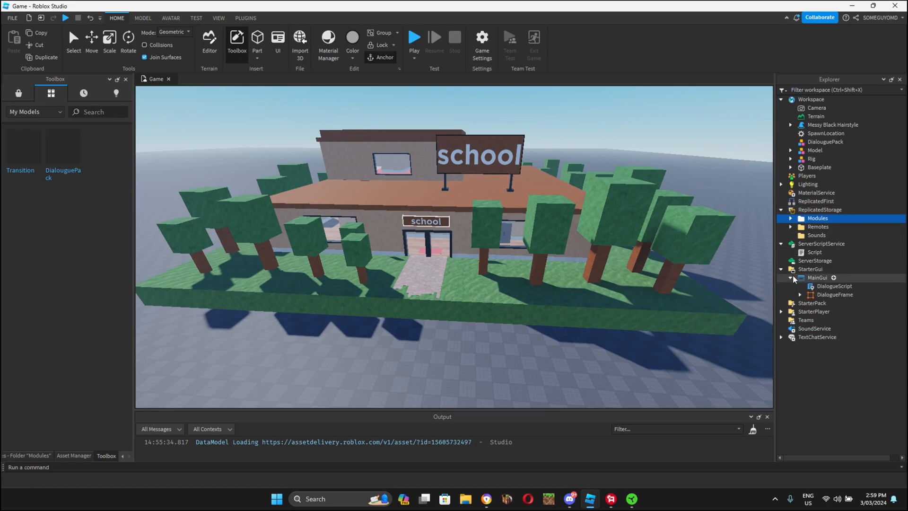
click(834, 285)
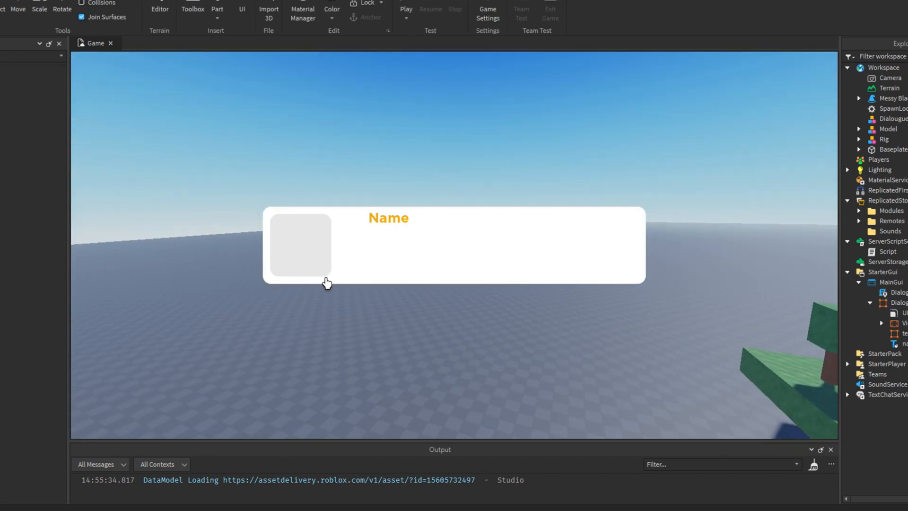
mouse_move(300, 264)
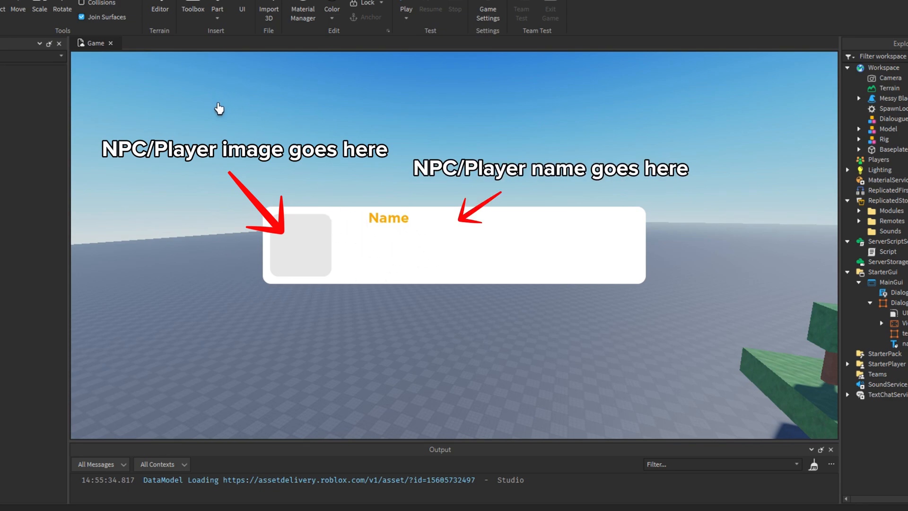
mouse_move(503, 267)
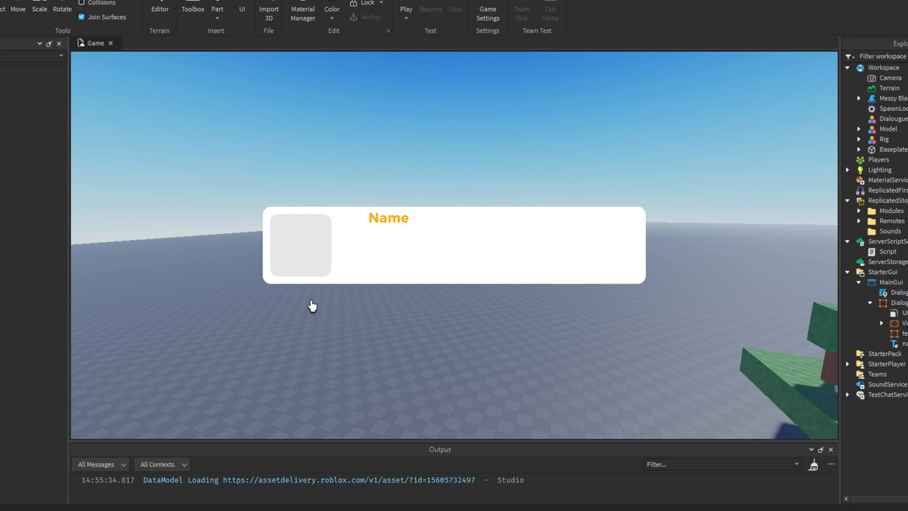
mouse_move(252, 267)
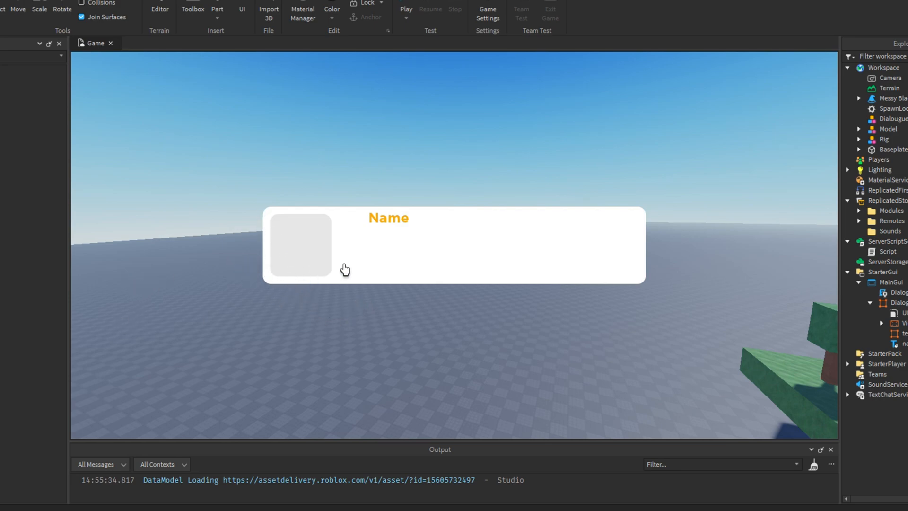
mouse_move(256, 243)
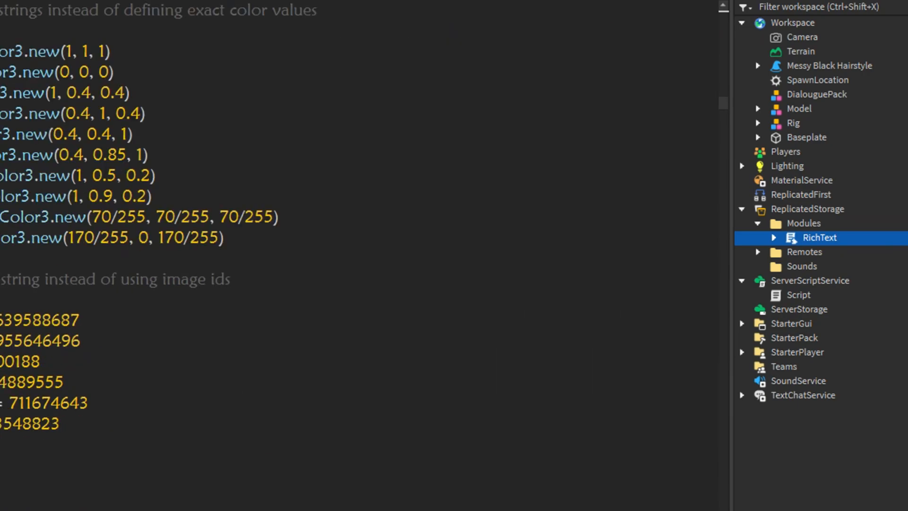
Expand Remotes and inspect createDialogueEvent, hideDialogueEvent and setDialogueImageEvent
scroll(down, 3)
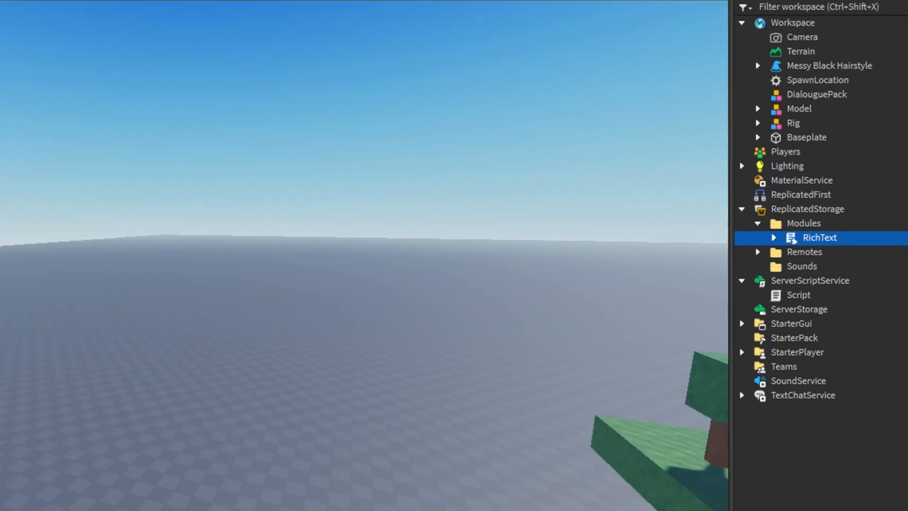
click(757, 237)
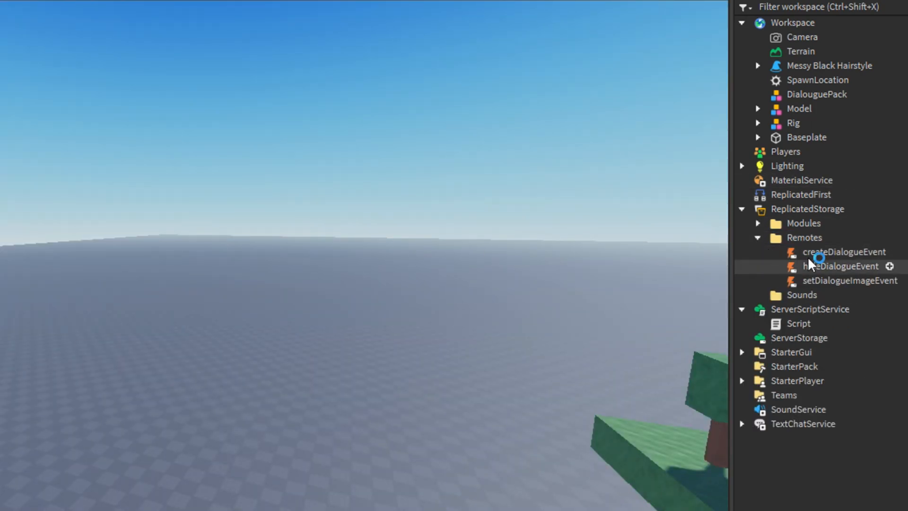
click(844, 251)
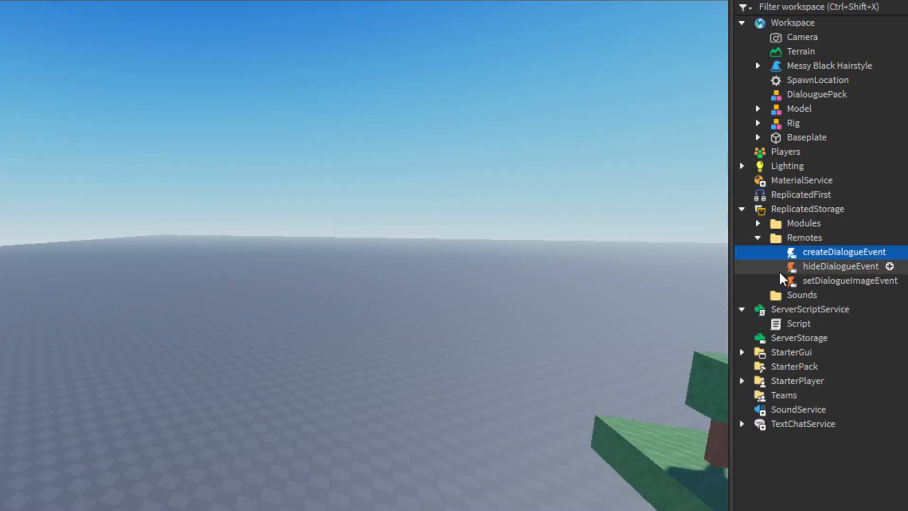
click(840, 266)
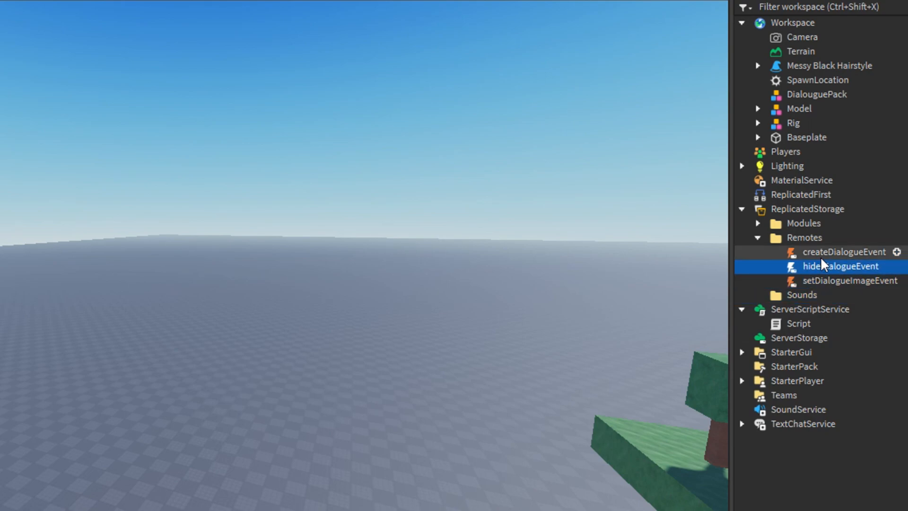
click(843, 252)
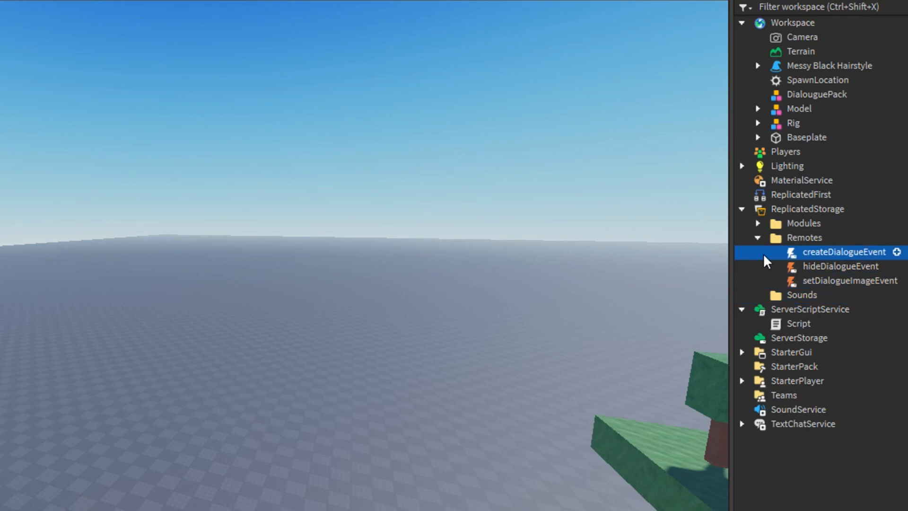
click(840, 266)
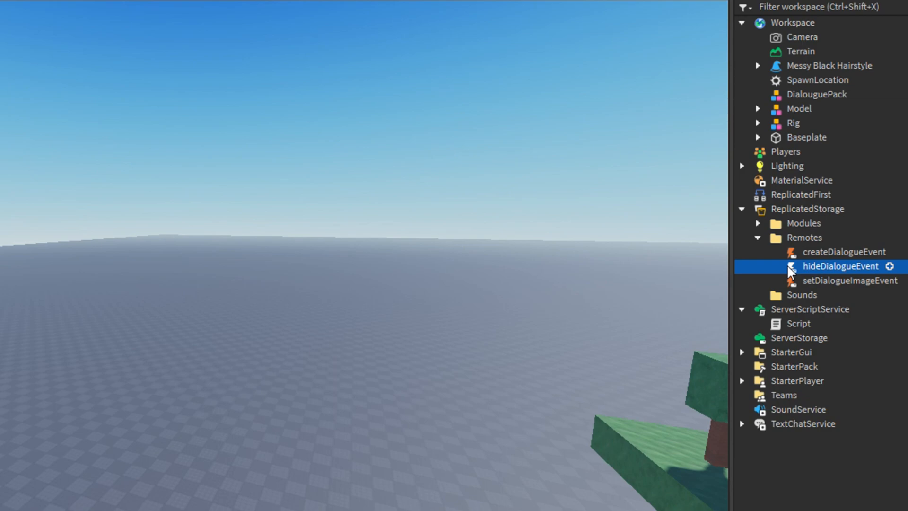
mouse_move(822, 288)
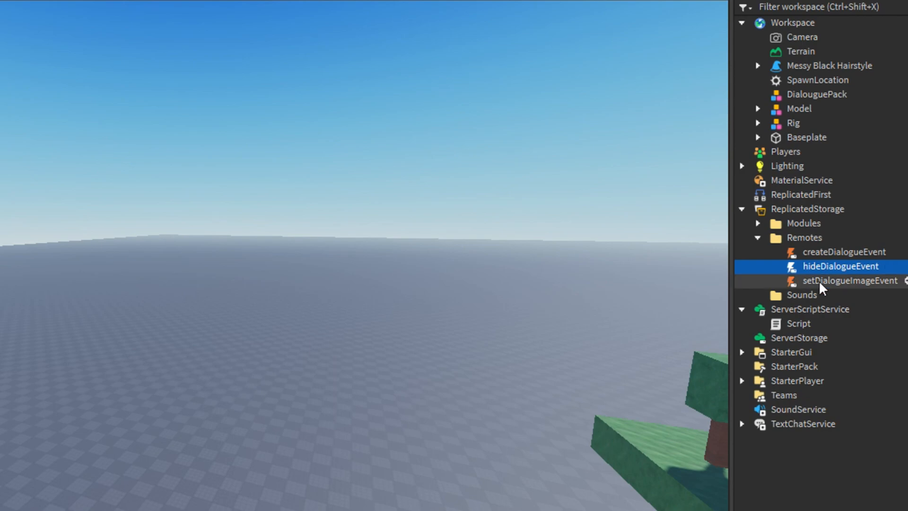
click(849, 280)
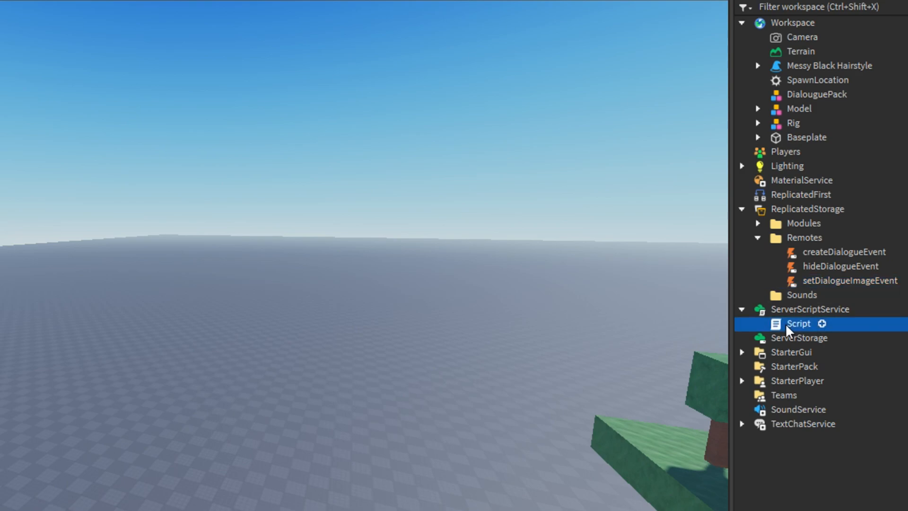
double_click(799, 323)
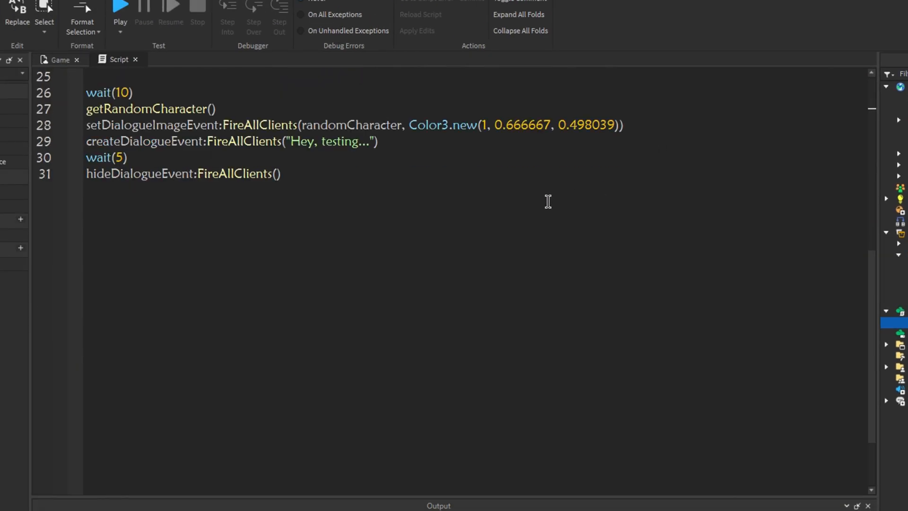
mouse_move(521, 237)
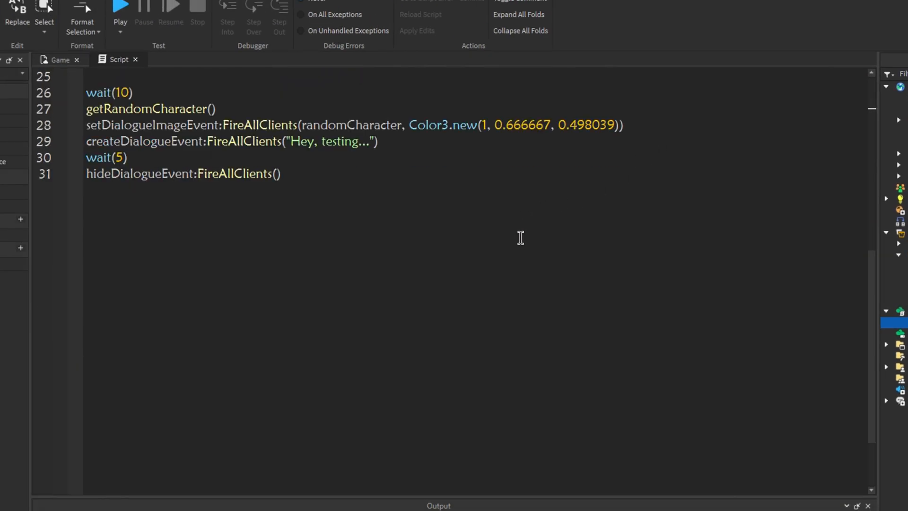
click(59, 60)
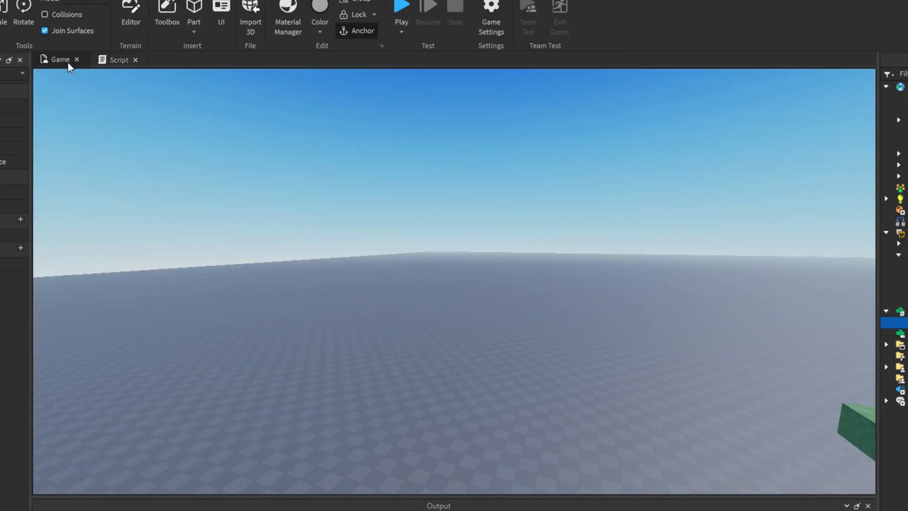
click(118, 60)
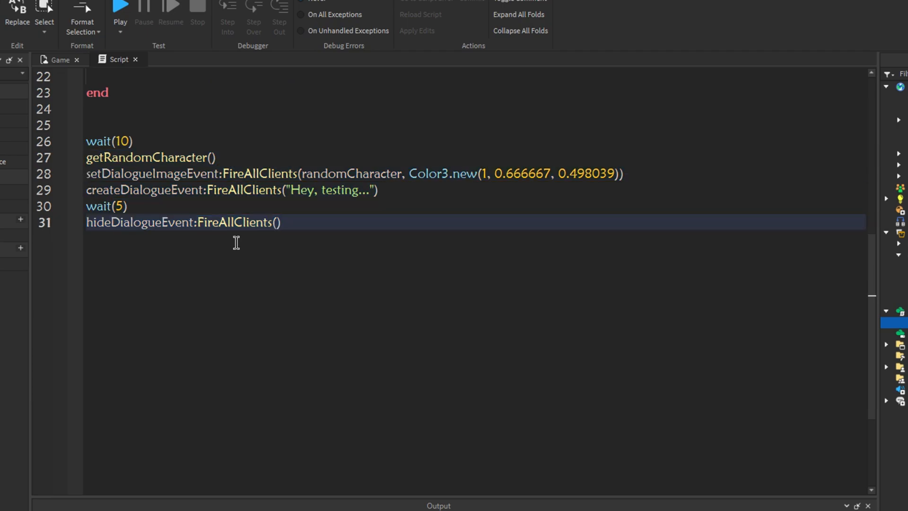
scroll(up, 3)
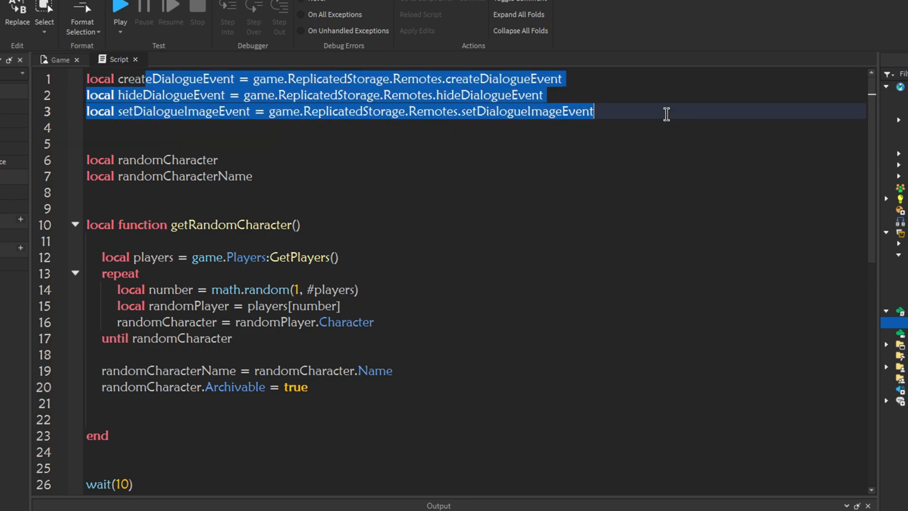
click(759, 175)
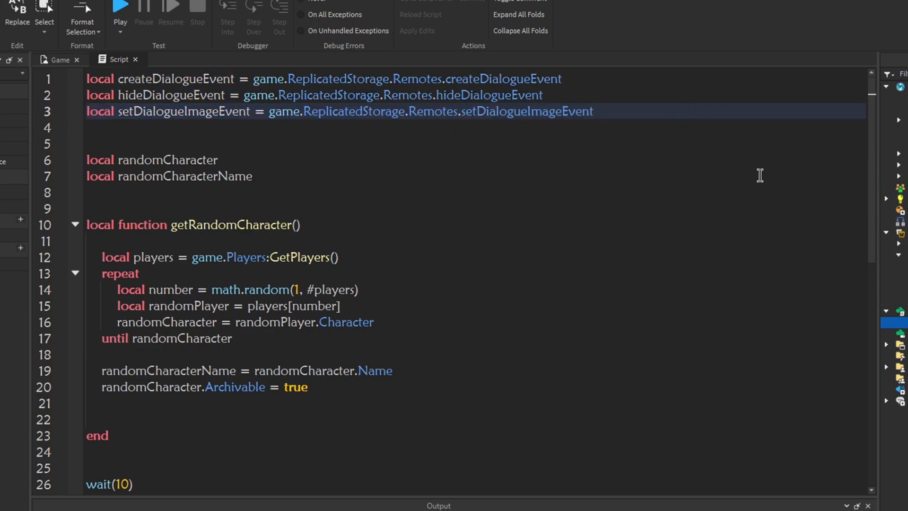
double_click(185, 160)
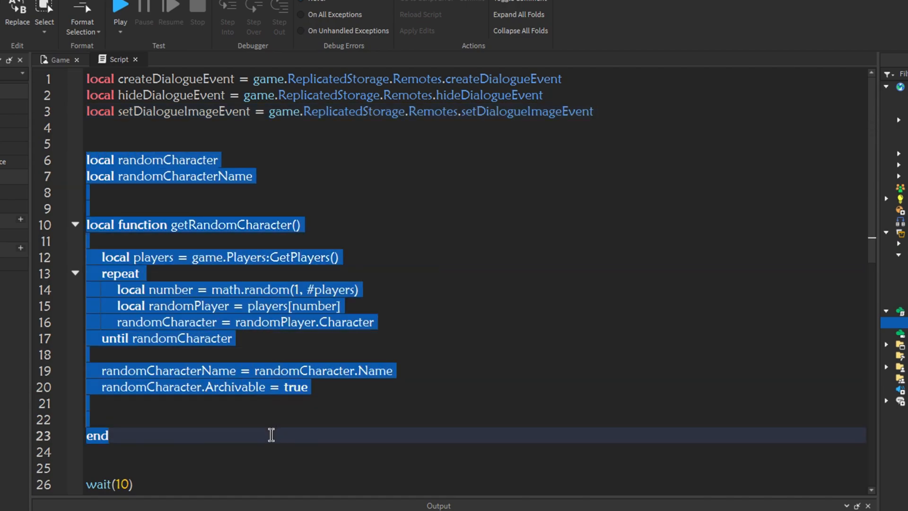
click(278, 431)
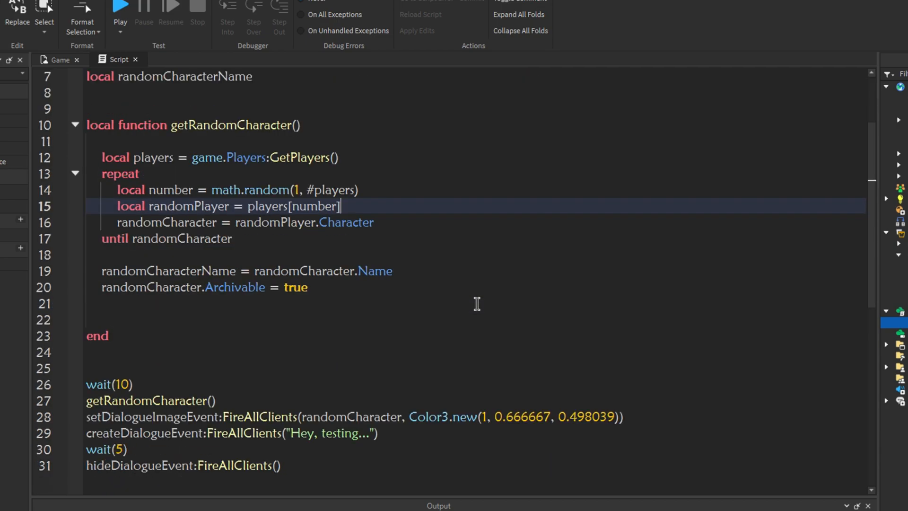
mouse_move(501, 304)
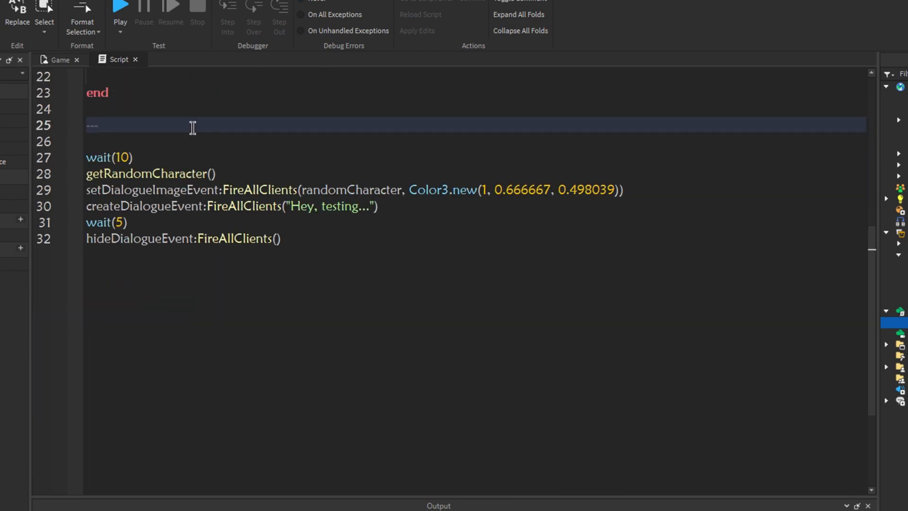
Add a '-- MAIN PART OF GAME --' divider comment and review the getRandomCharacter line
text(-----main pa)
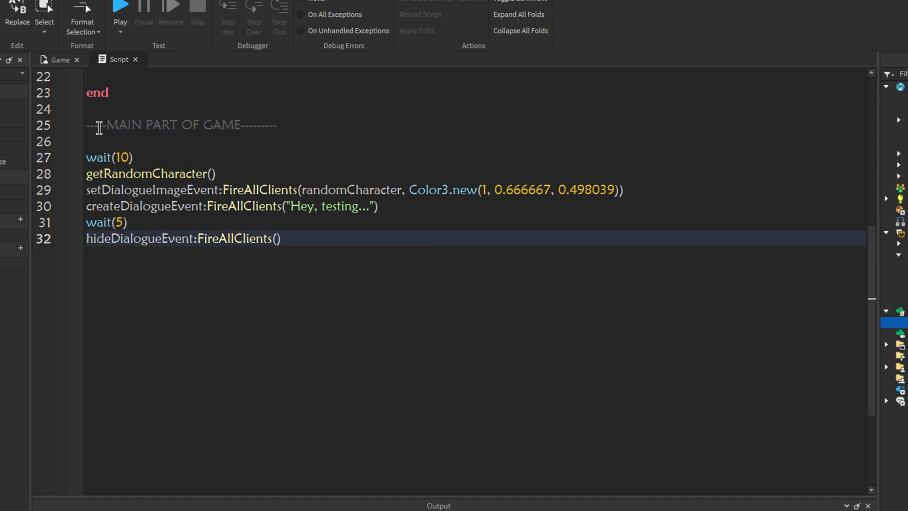
click(122, 125)
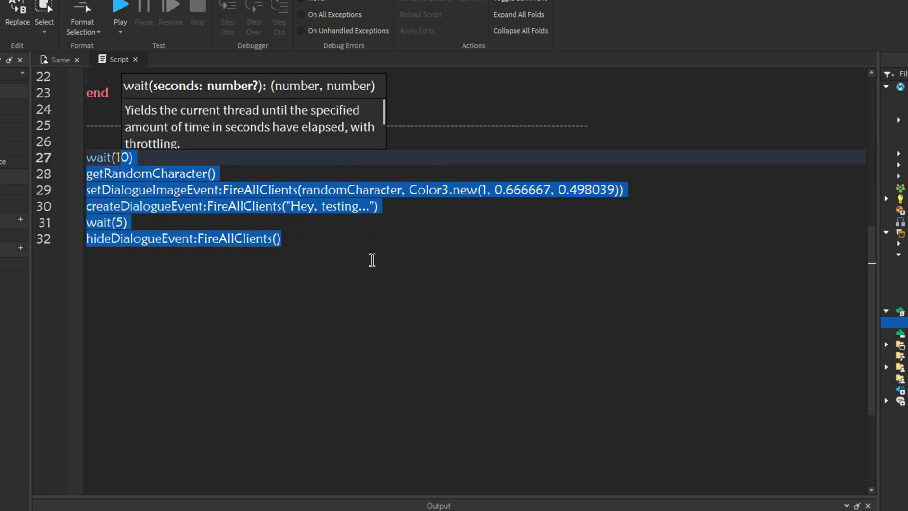
mouse_move(354, 266)
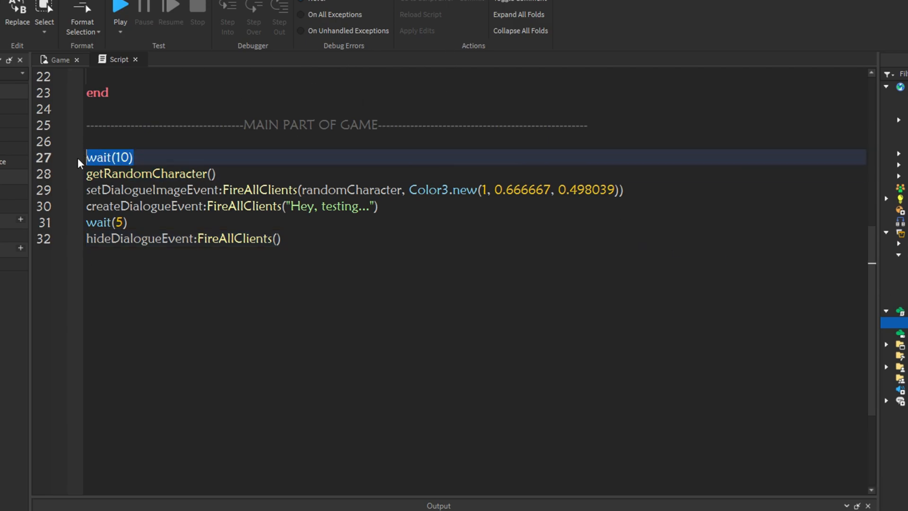
mouse_move(208, 204)
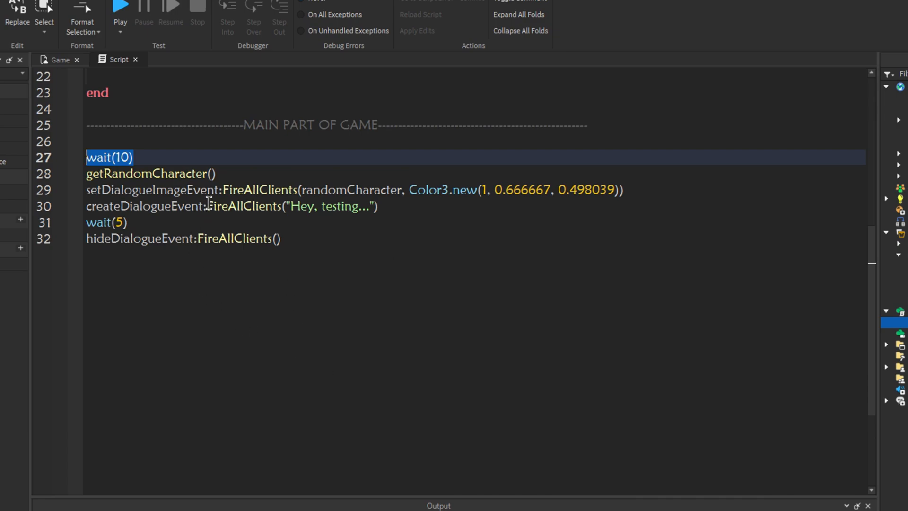
click(60, 173)
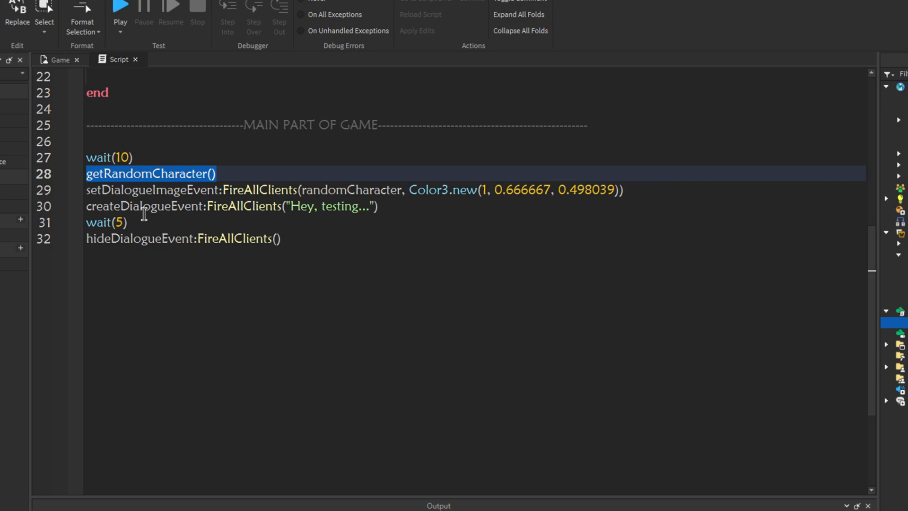
mouse_move(165, 227)
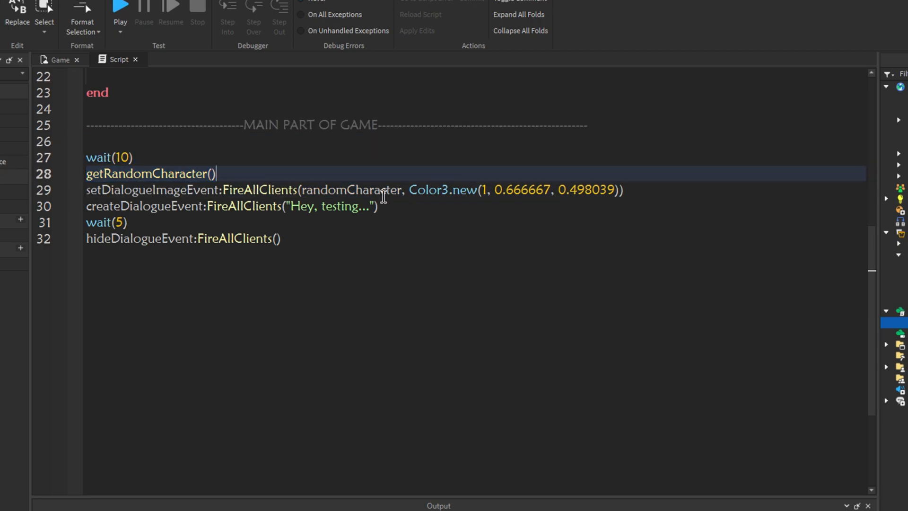
double_click(148, 173)
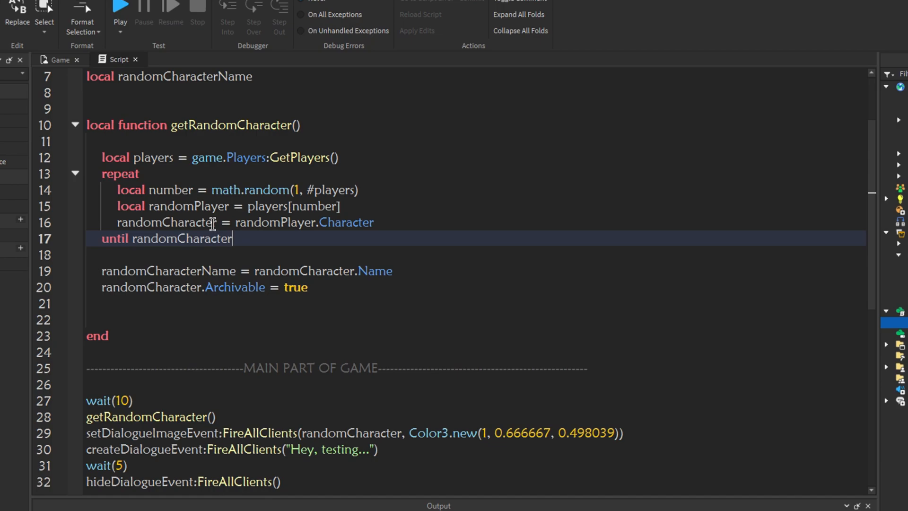
Select the old test calls and replace them with a new wait line
scroll(down, 3)
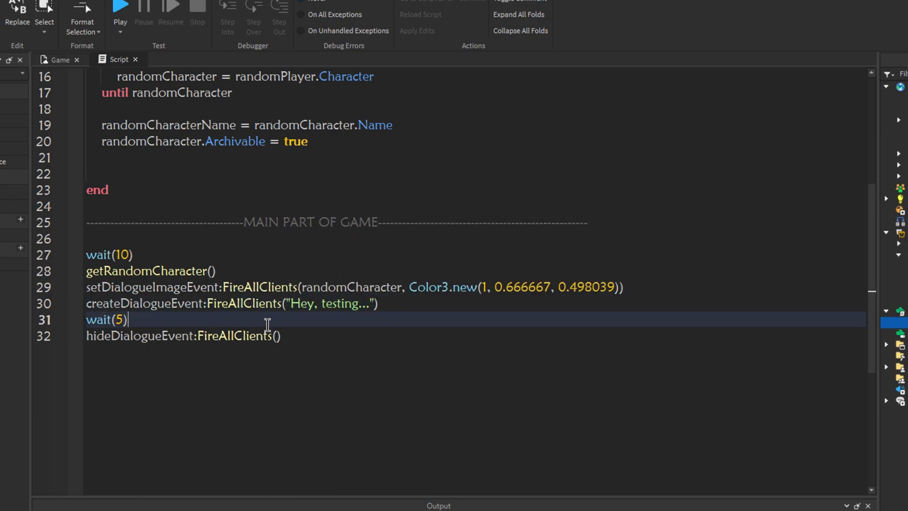
click(272, 335)
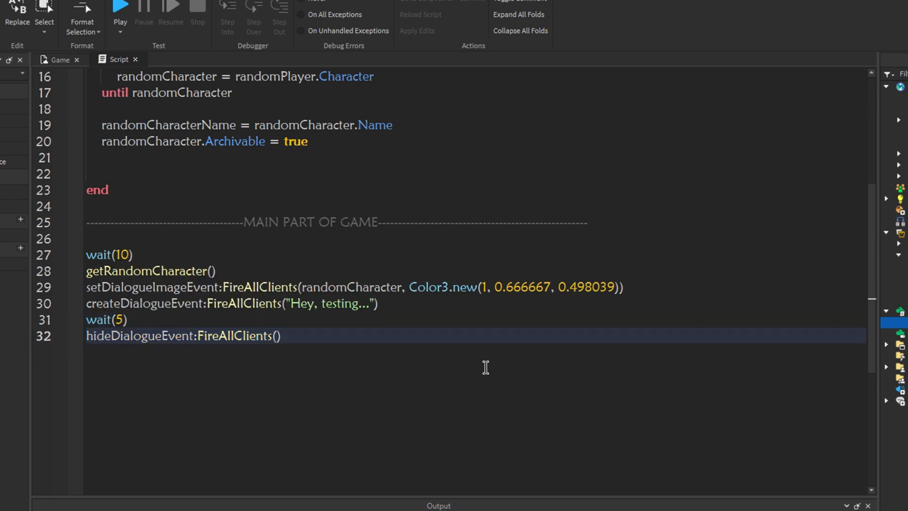
drag(87, 238, 281, 335)
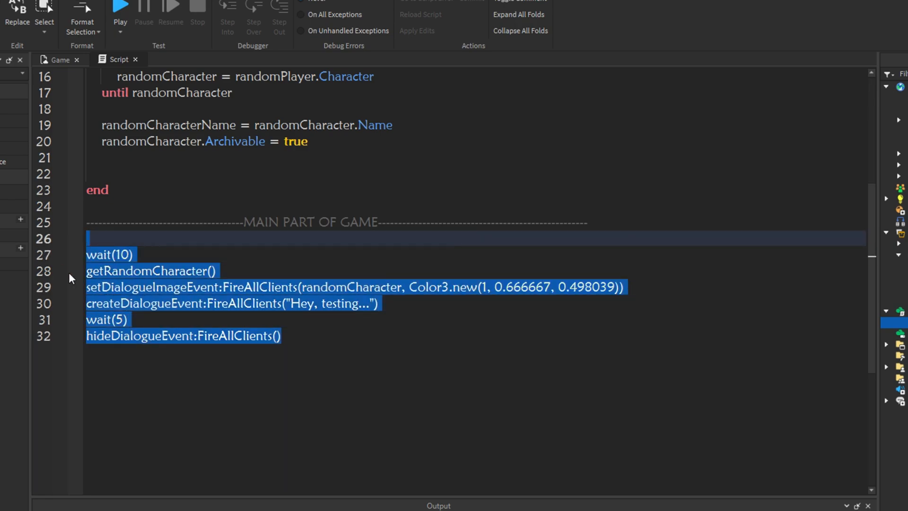
text(wait)
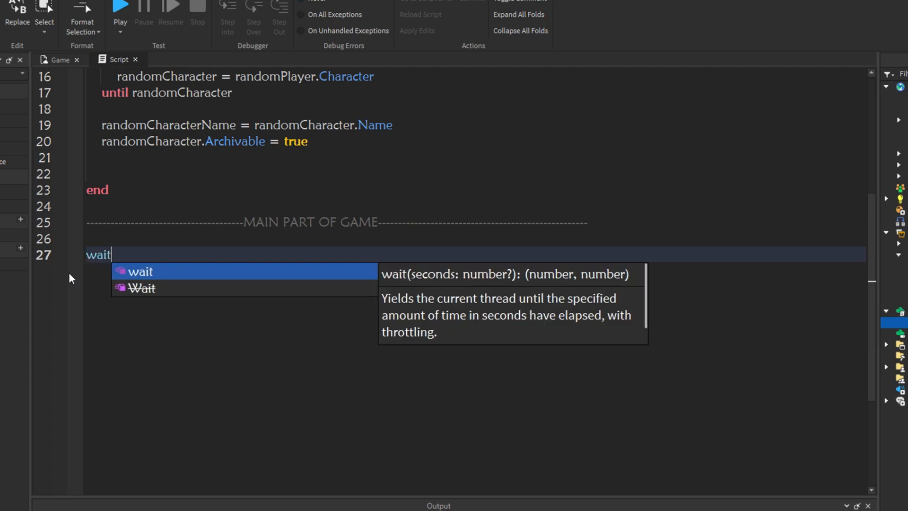
text((20))
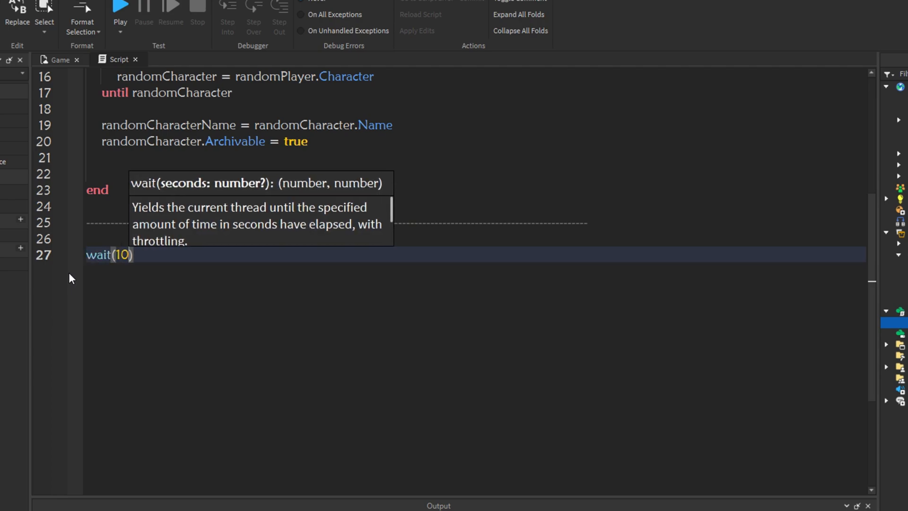
Add a setDialogueImageEvent:FireAllClients() line below the wait
key(enter)
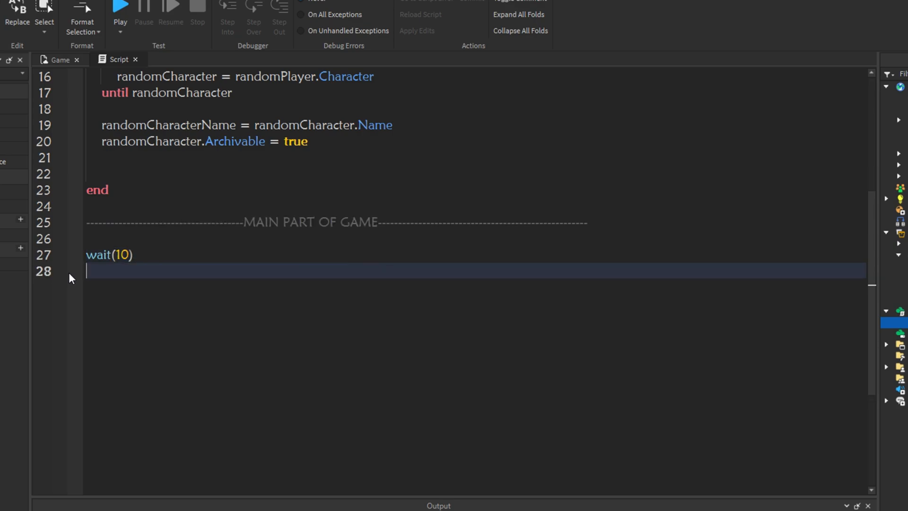
text(set)
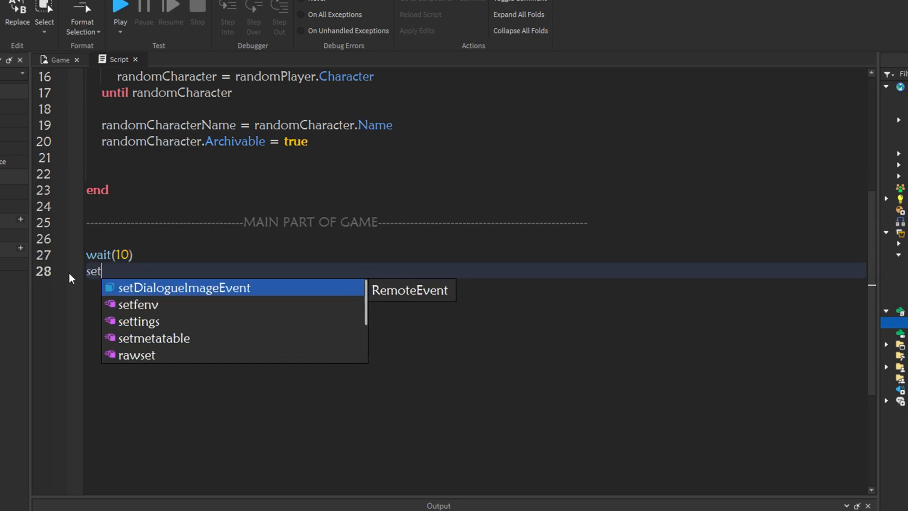
key(backspace)
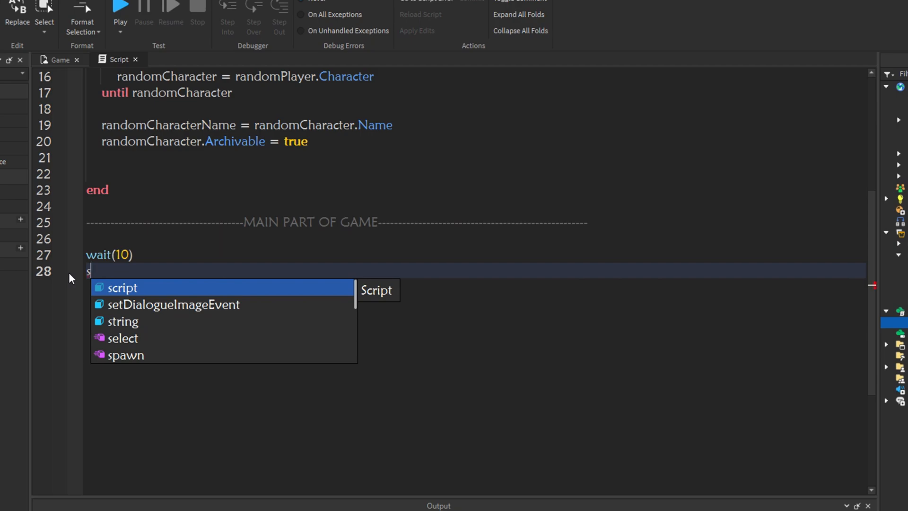
click(173, 304)
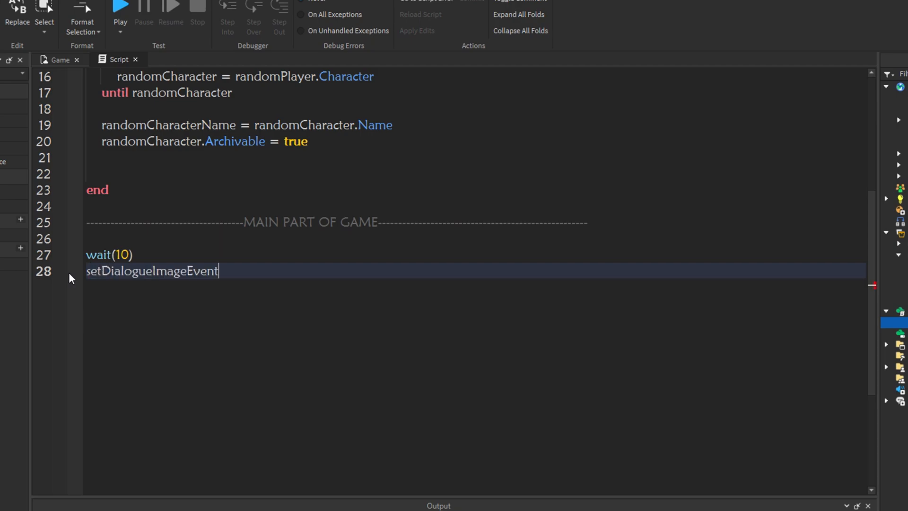
text(:FireAllClients())
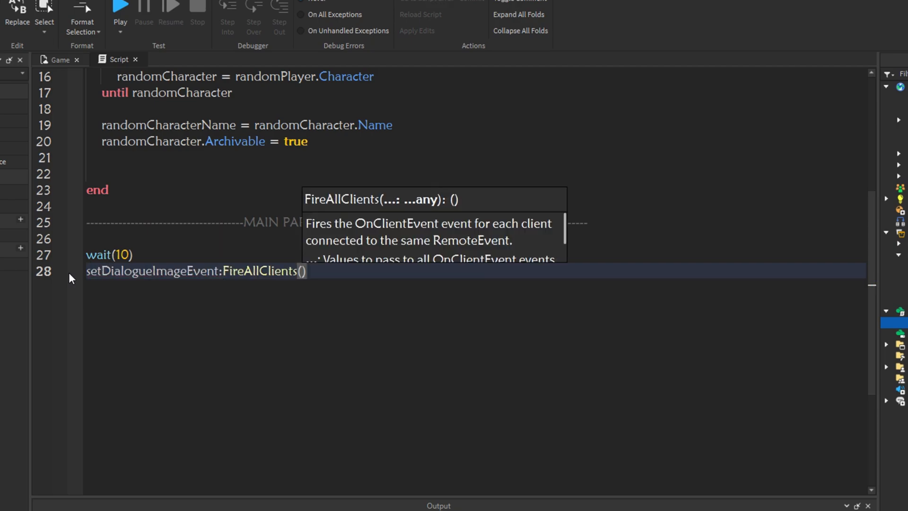
click(59, 59)
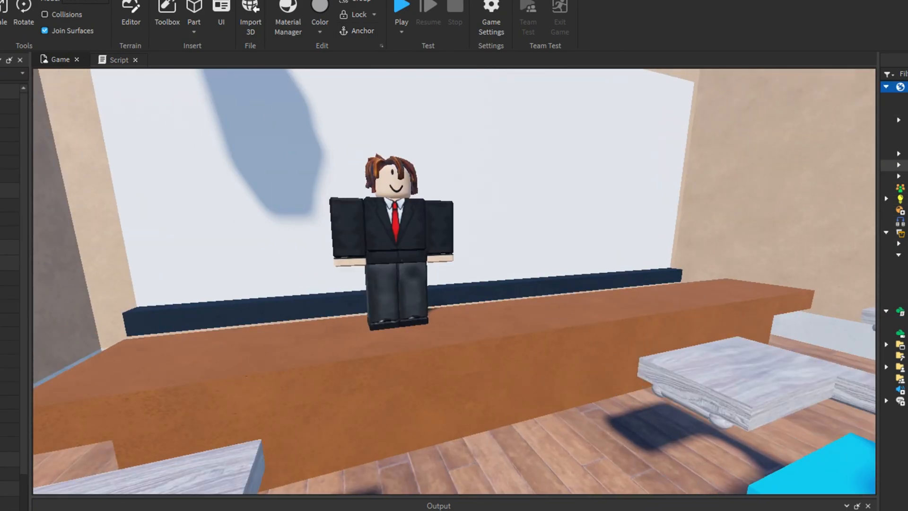
Rename the suited Rig model to 'Teacher'
click(391, 232)
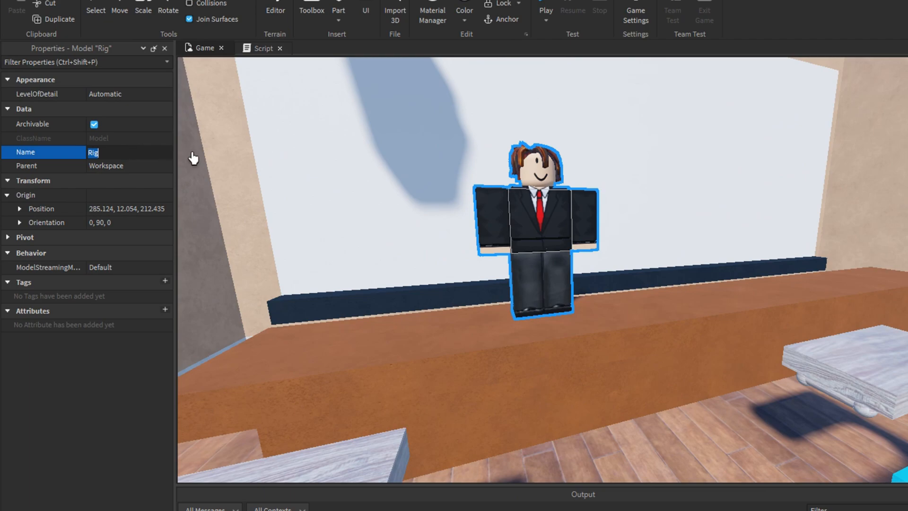
text(Teac)
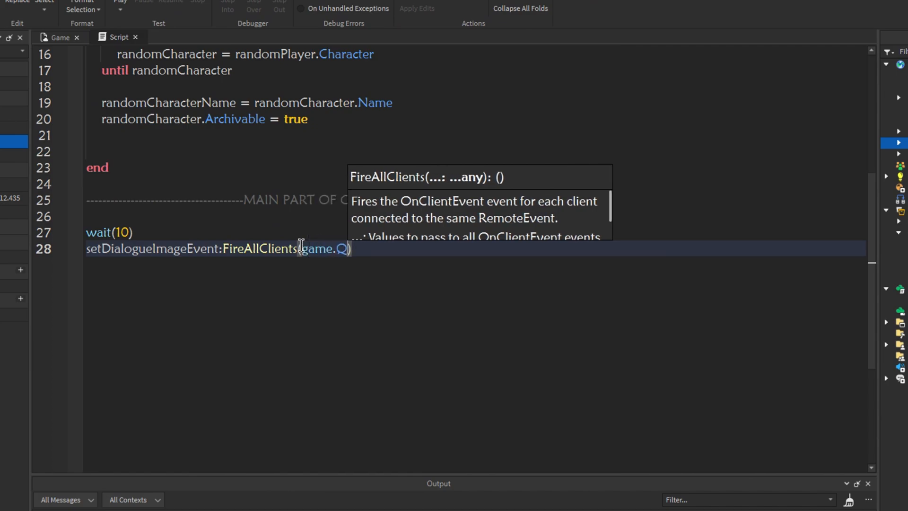
Pass game.Workspace.Teacher and blue Color3.new(0, 0.333333, 1) to setDialogueImageEvent
text(Workspace.)
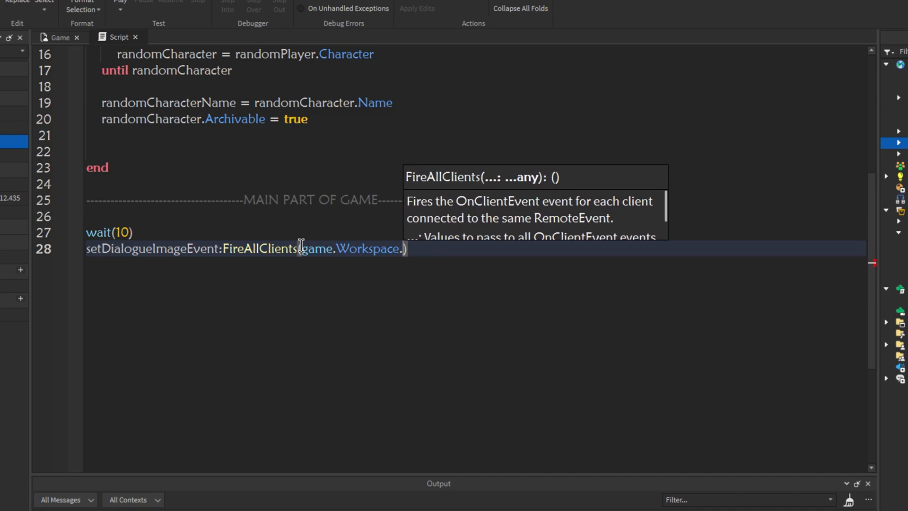
text(Teac)
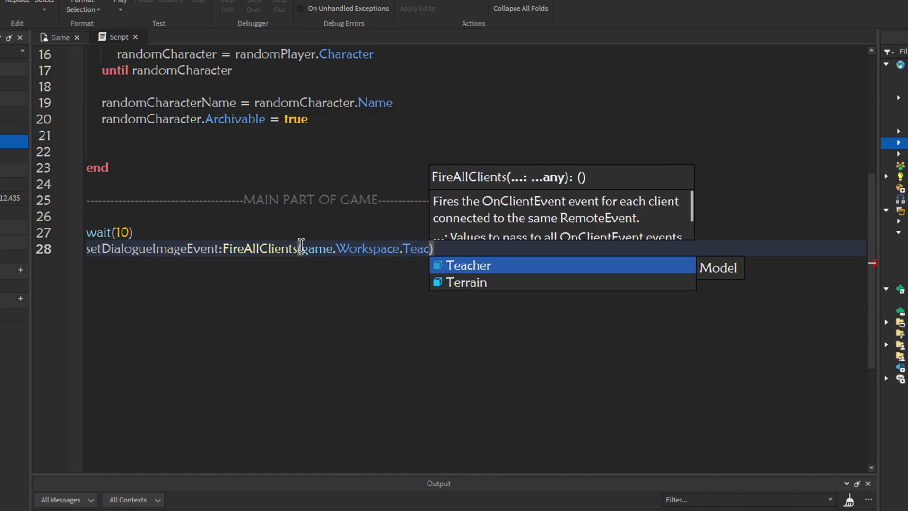
click(467, 265)
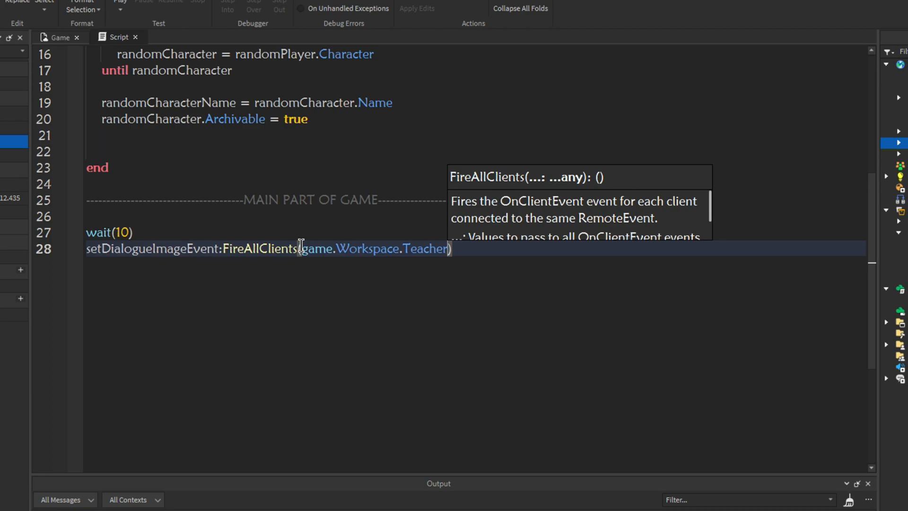
double_click(318, 248)
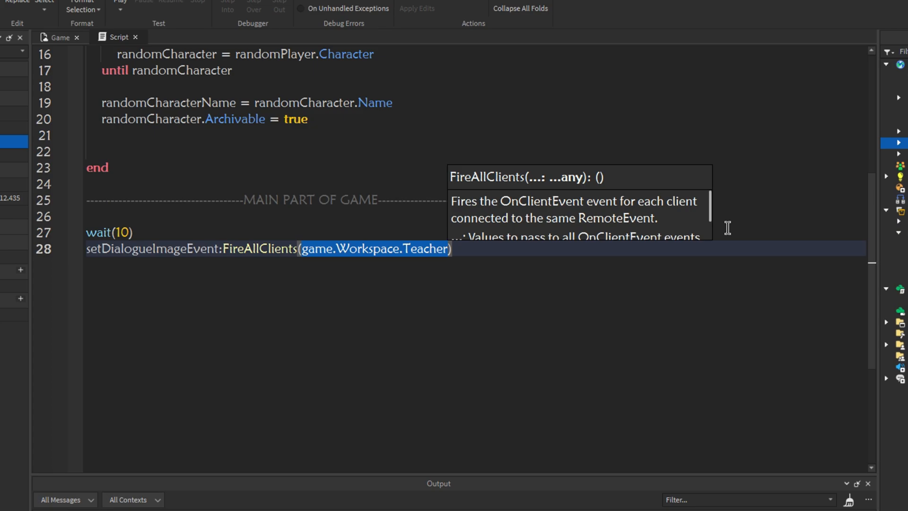
mouse_move(524, 289)
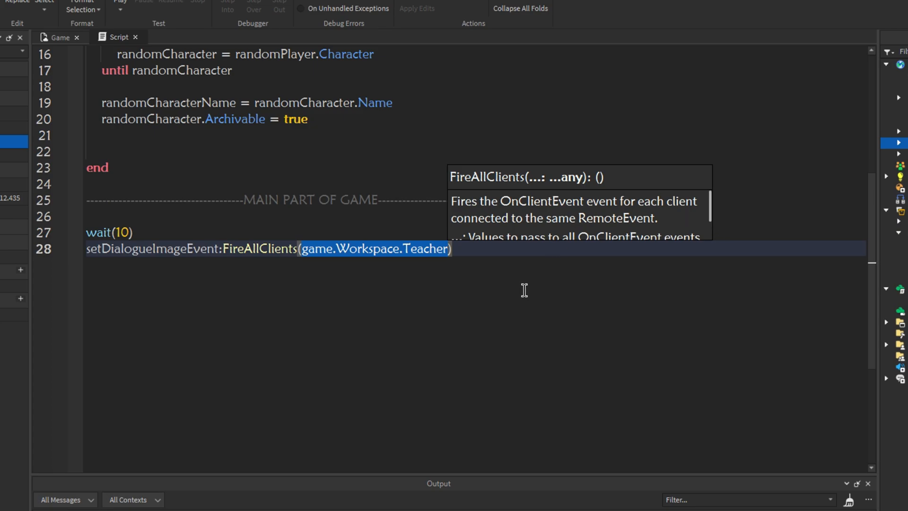
mouse_move(410, 255)
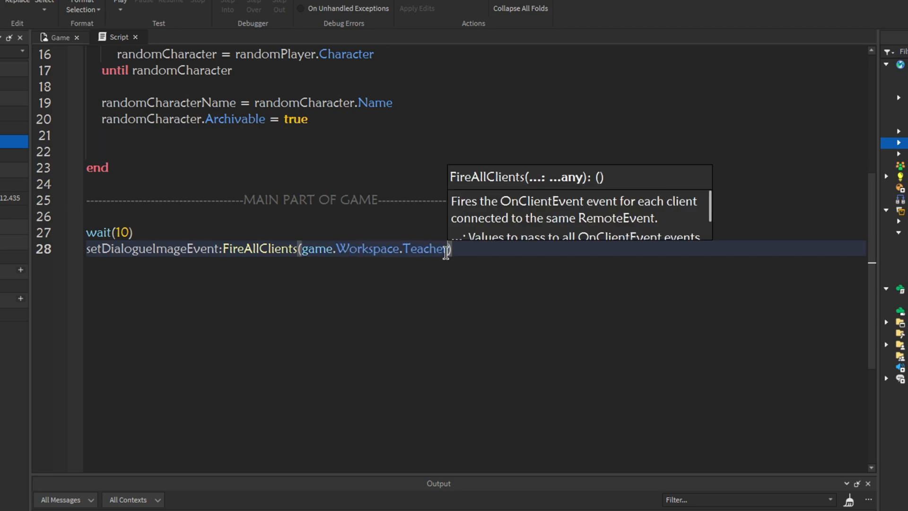
text(, Color3.new)
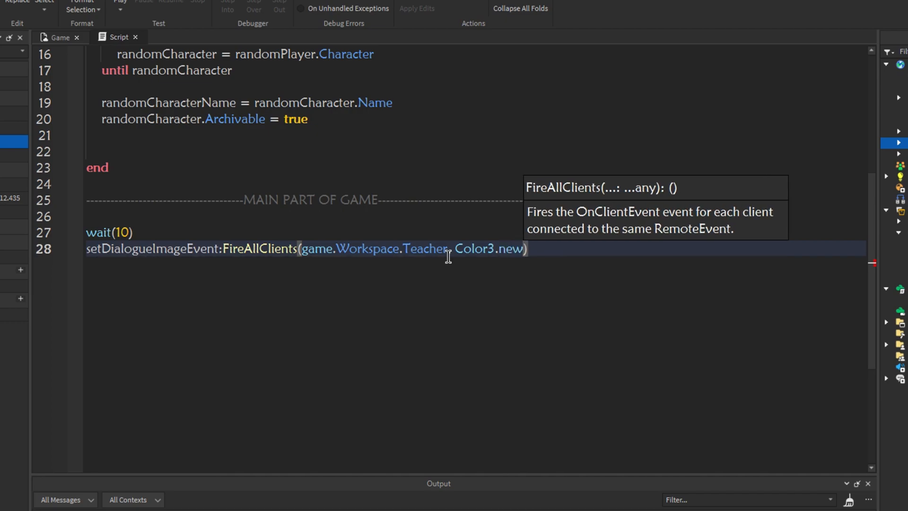
text(()))
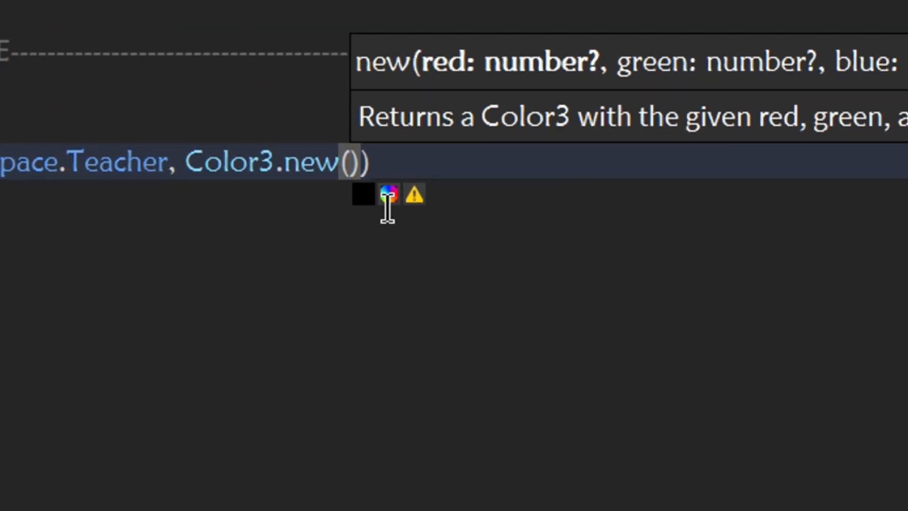
click(389, 194)
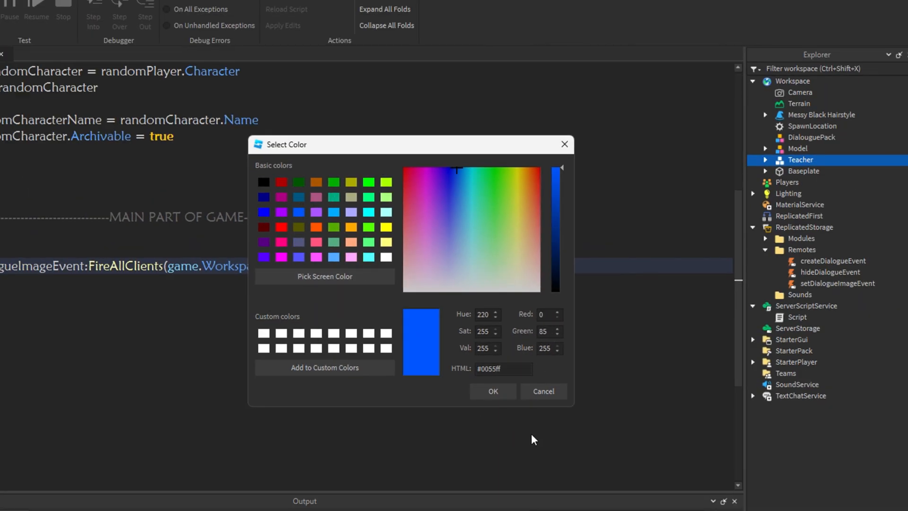
click(492, 391)
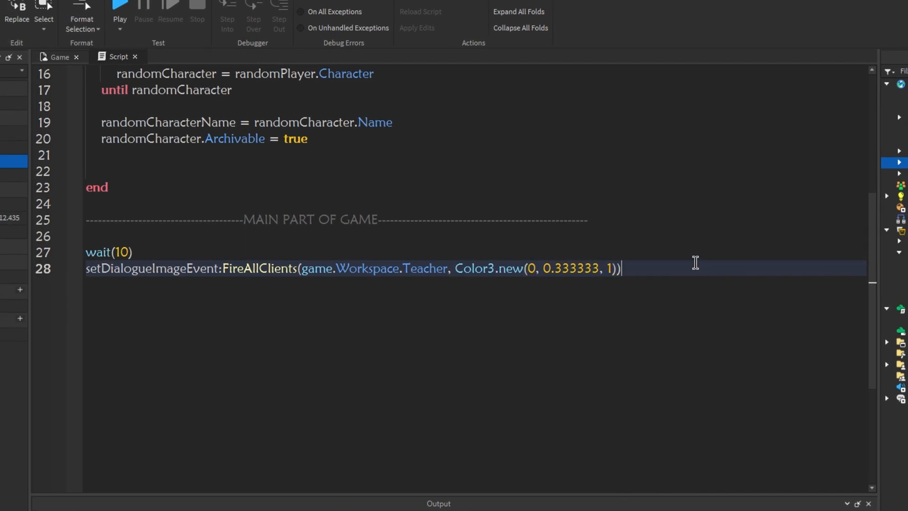
key(enter)
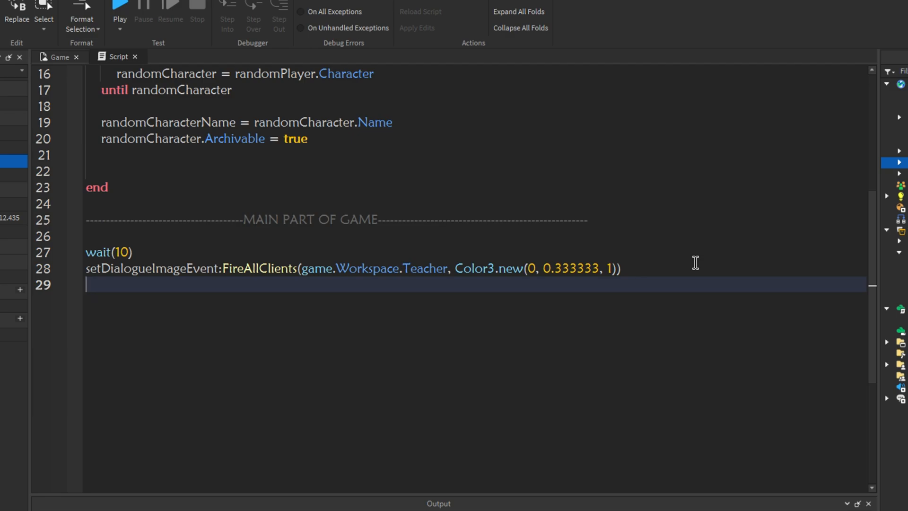
Fire createDialogueEvent with the line "Hey and welcome to class!"
text(createDialogueEvent:FireAllClients()
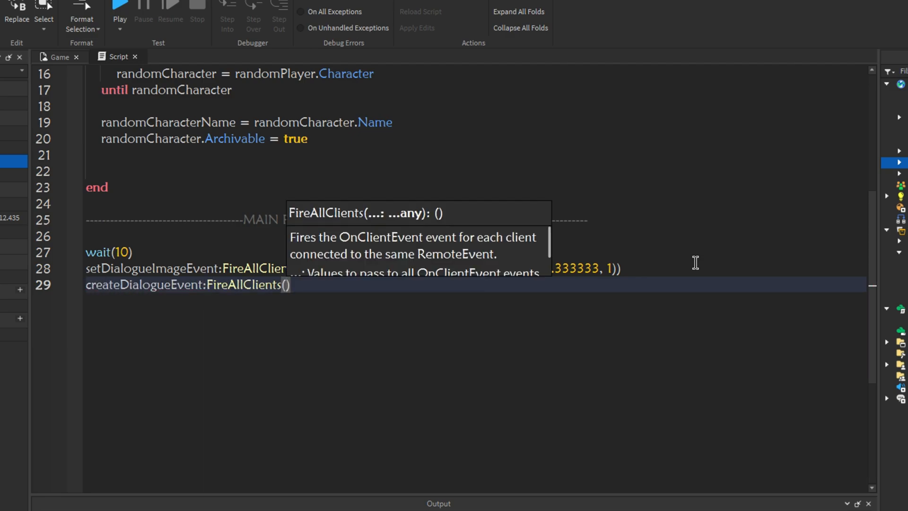
text("")
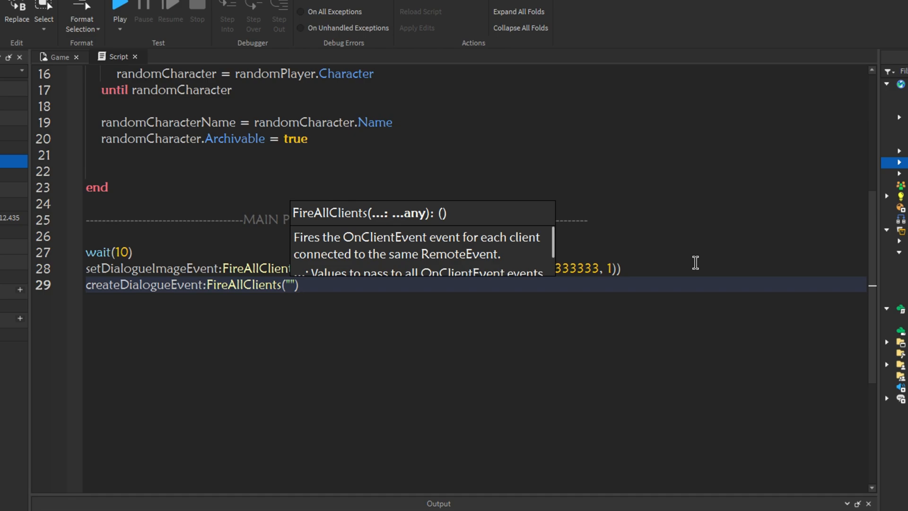
text(Hey c)
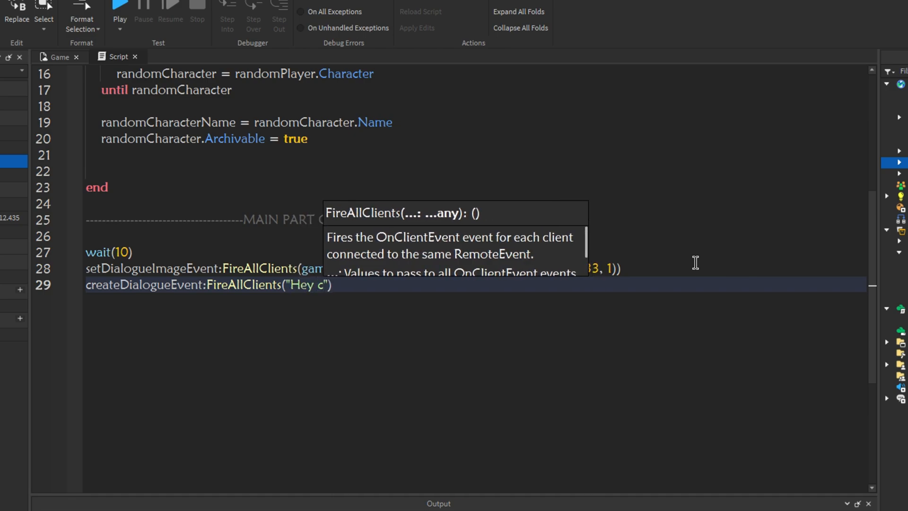
text(and welcome to class!)
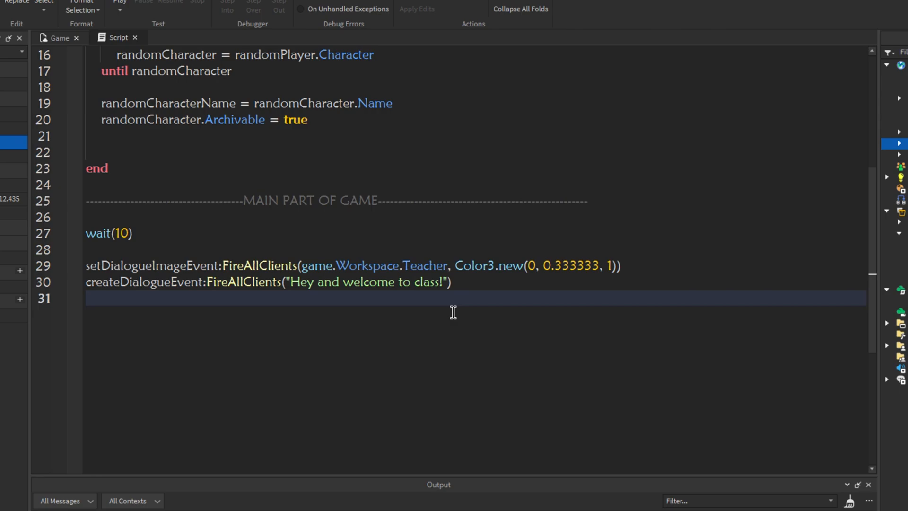
Add a wait(5) after the welcome dialogue
text(wait(%)
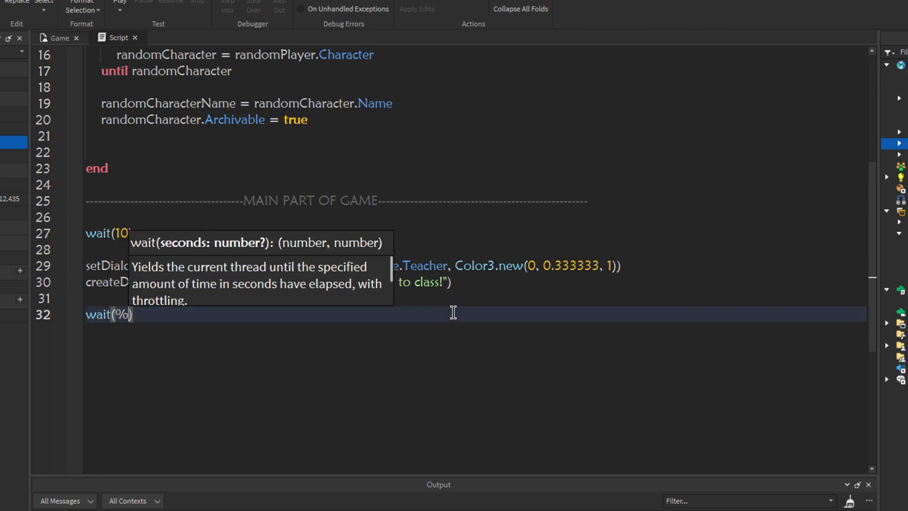
text(5)
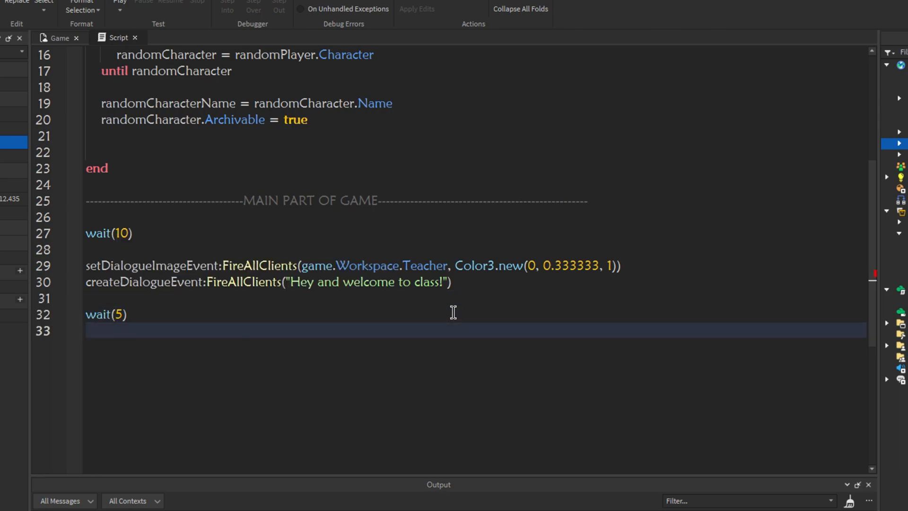
key(enter)
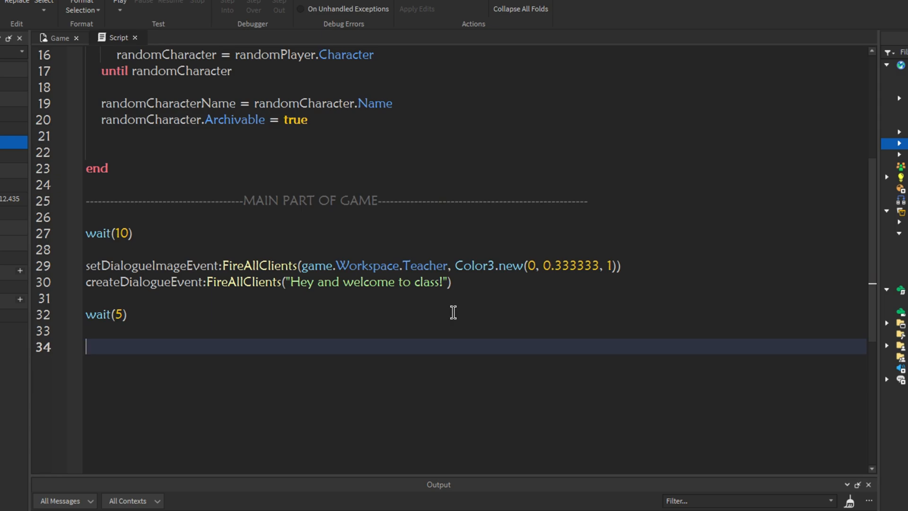
text(gam)
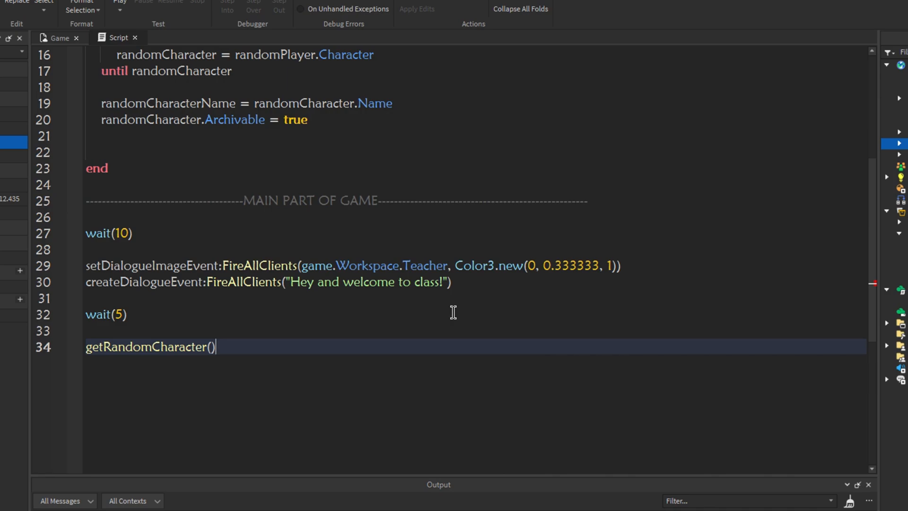
Fire setDialogueImageEvent with randomCharacter and Color3.new(1, 0.333333, 0)
text(s)
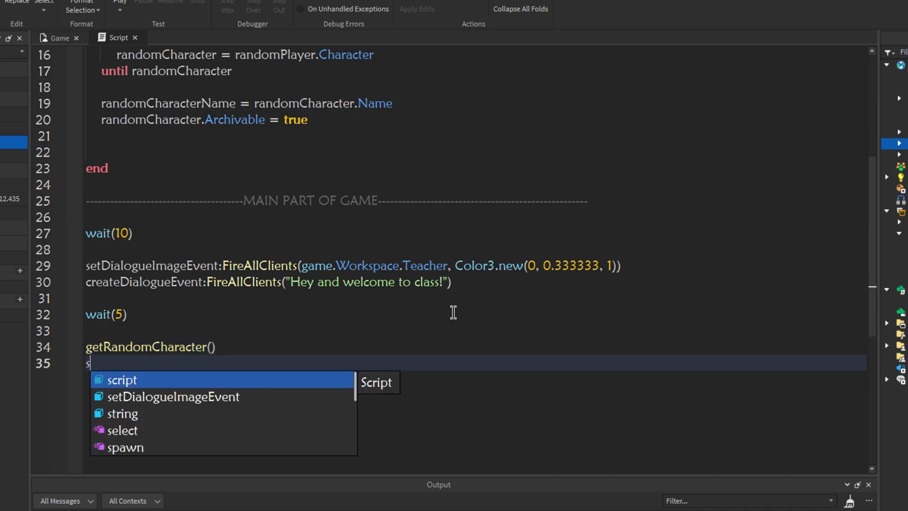
text(etDialogueImageEvent:FireAllClients()
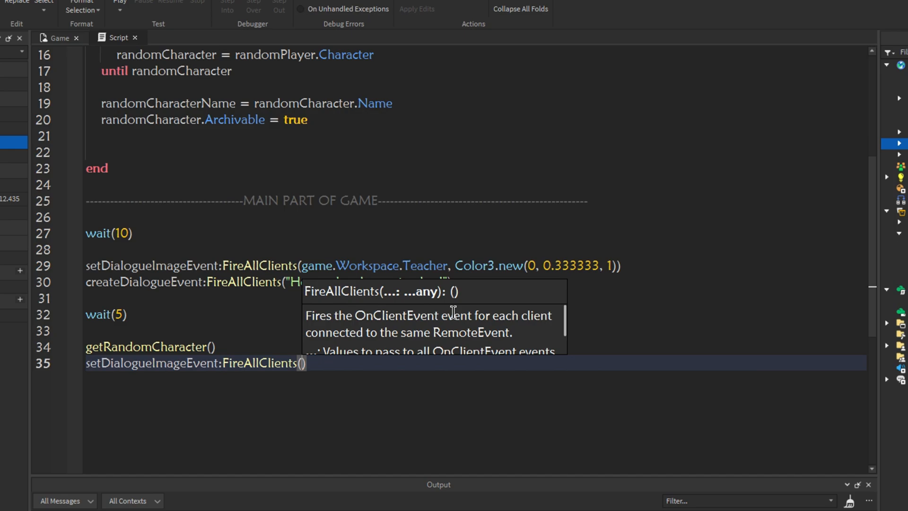
text(randomCharacter)
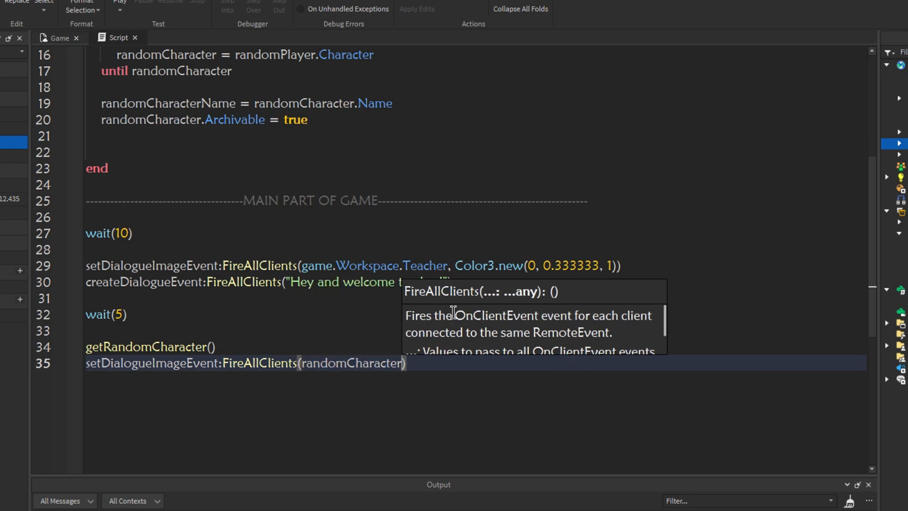
text(,)
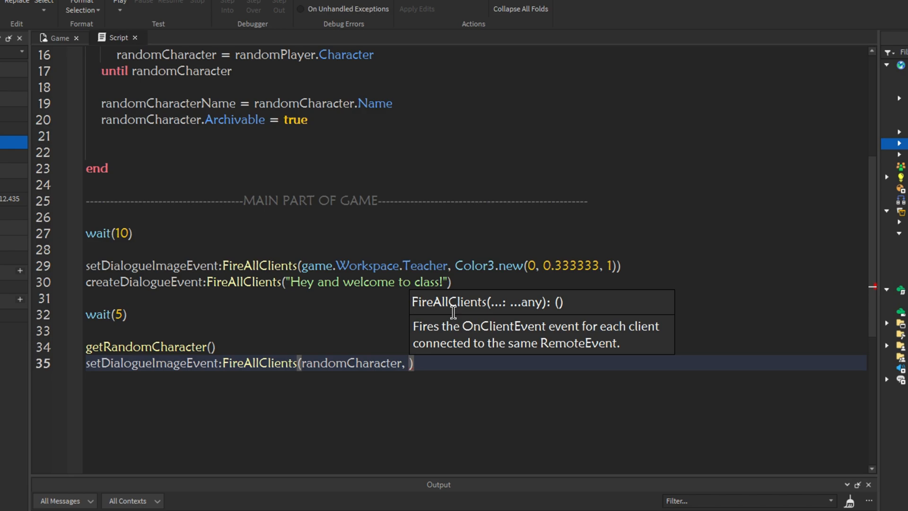
text(Color3)
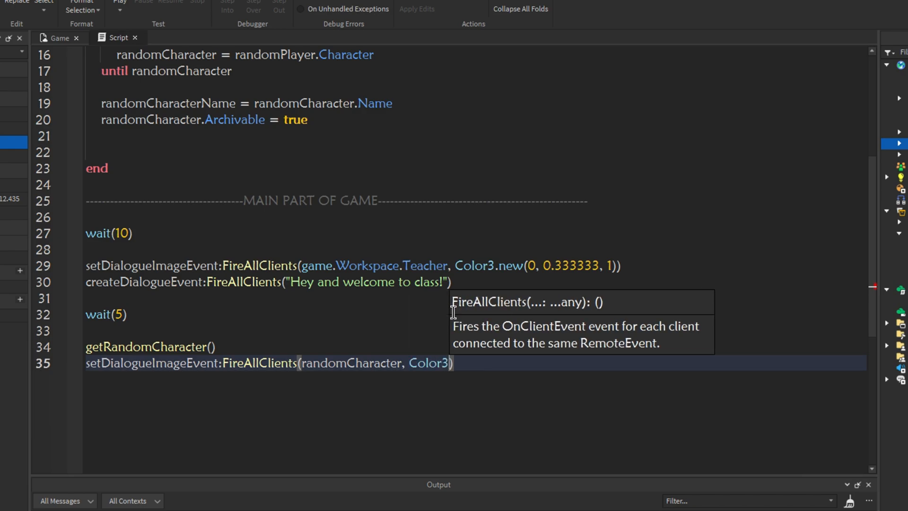
text(.new(1, 0.333333, 0)
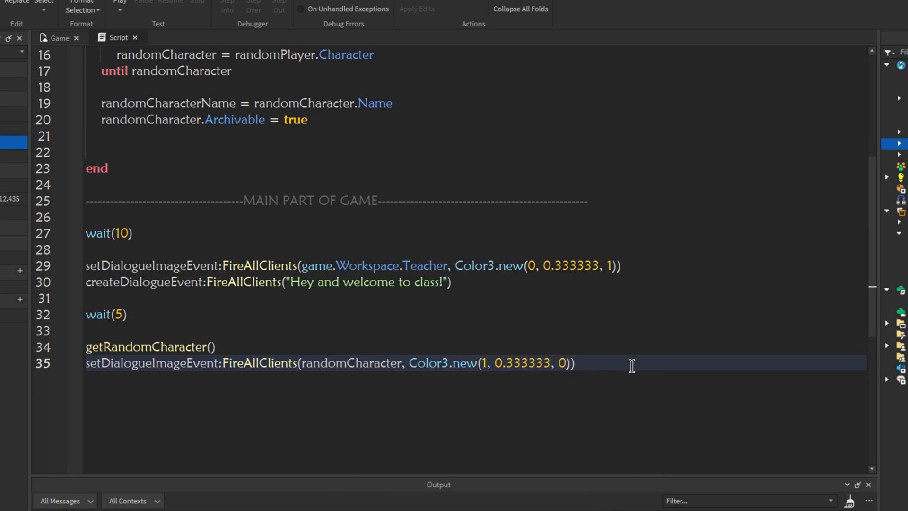
Fire the "Hey Teacher!" dialogue, then wait(5) with a blank line after
text(cre)
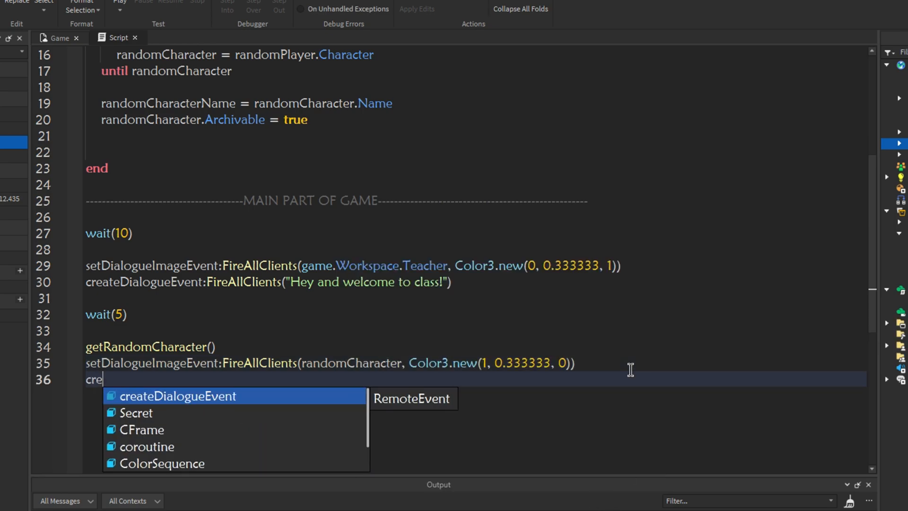
text(createDialogueEvent:FireAllClients(")
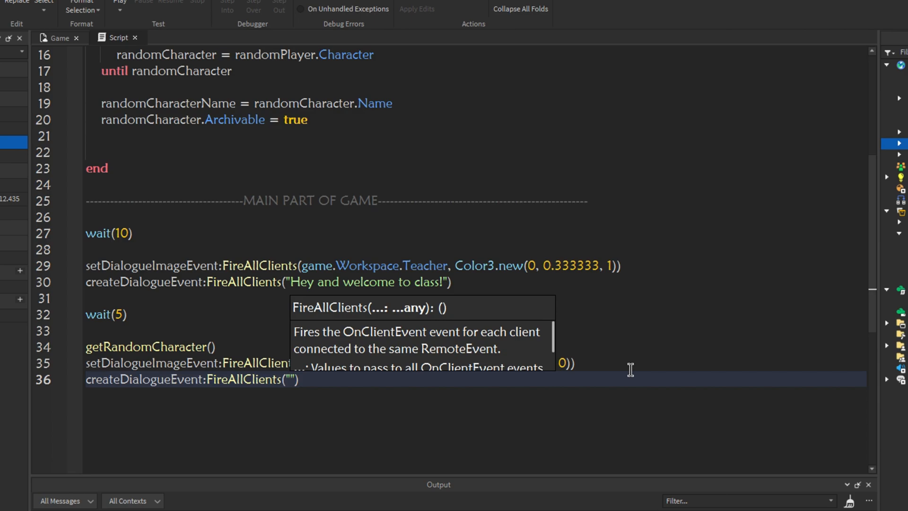
text(Hey Teache)
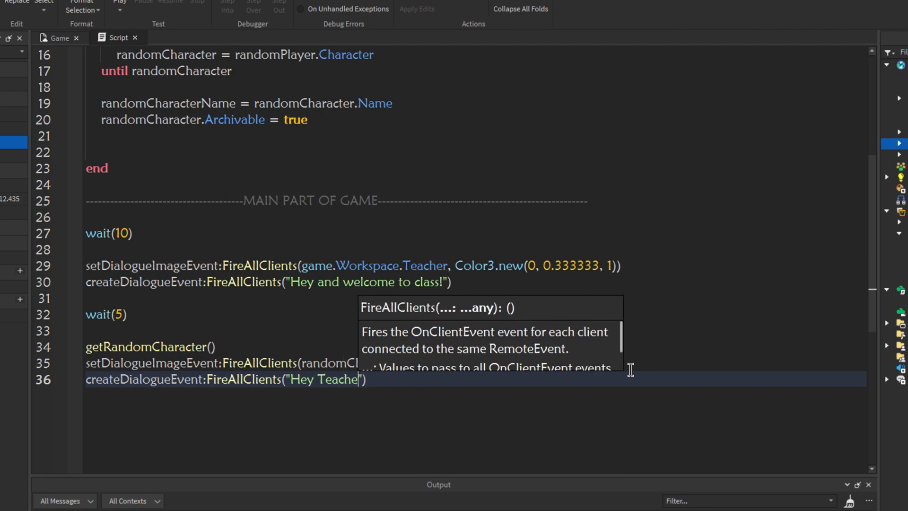
text(r!)
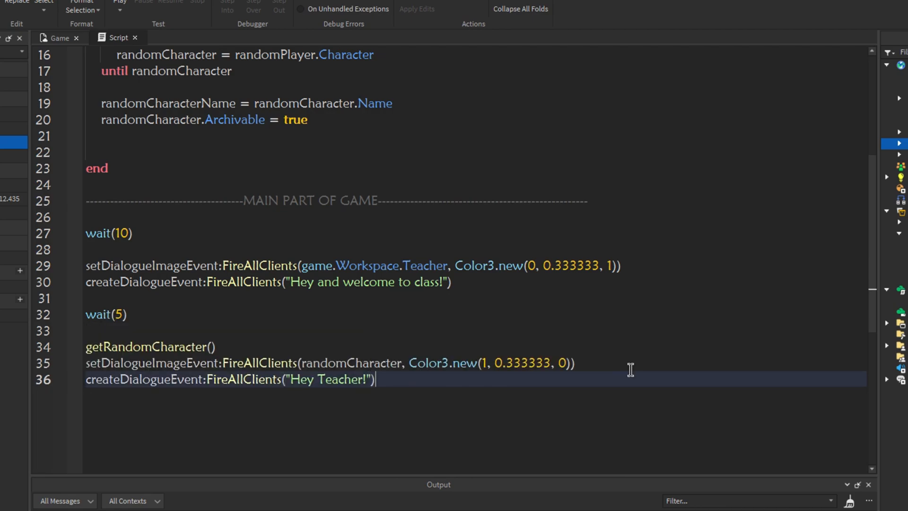
key(enter)
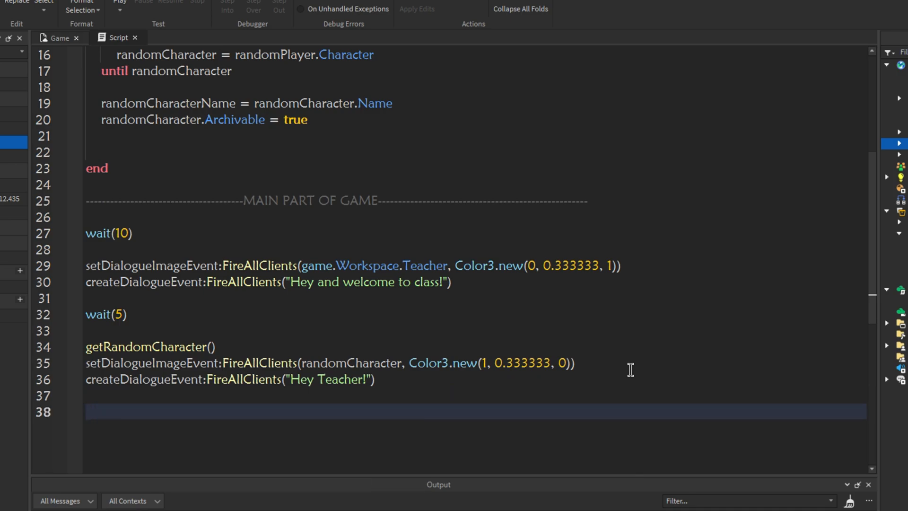
text(wait(5))
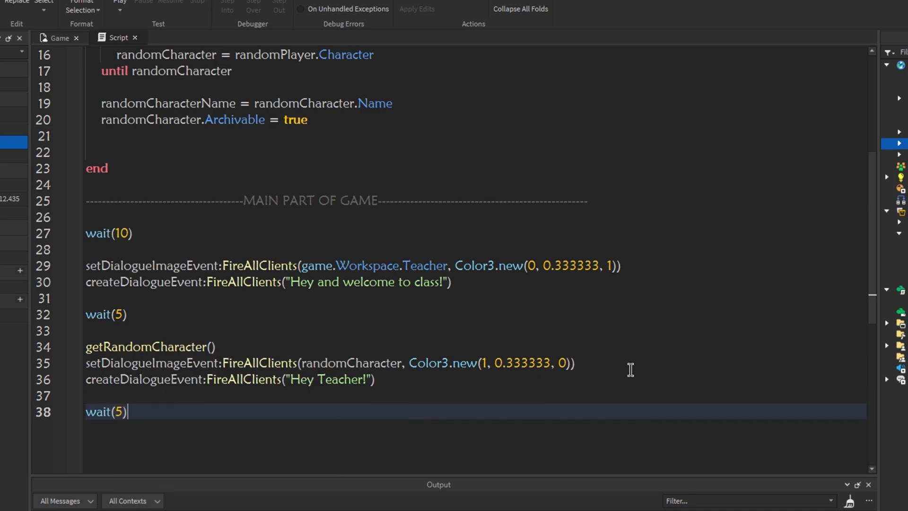
key(Enter)
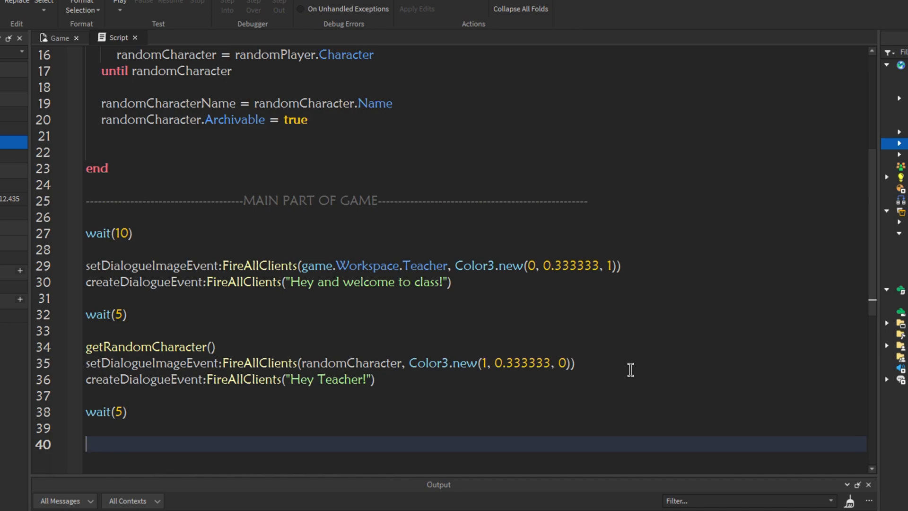
click(217, 346)
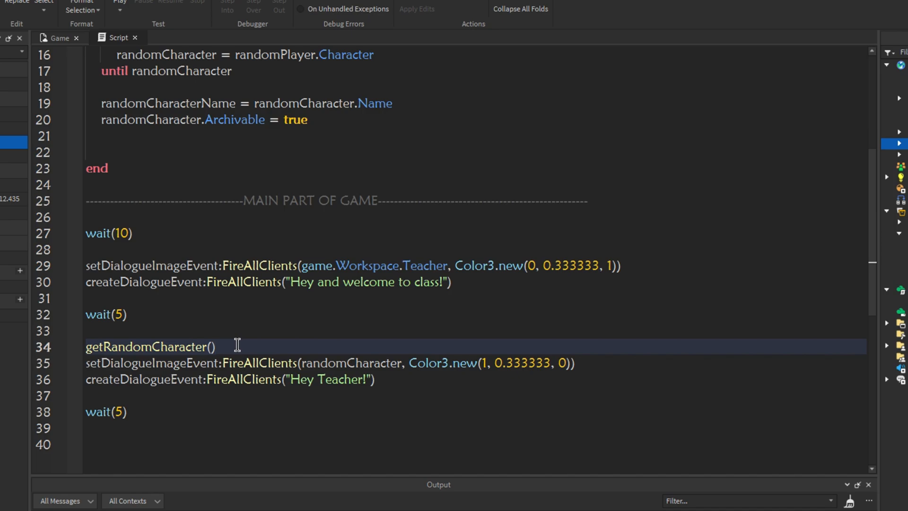
double_click(149, 346)
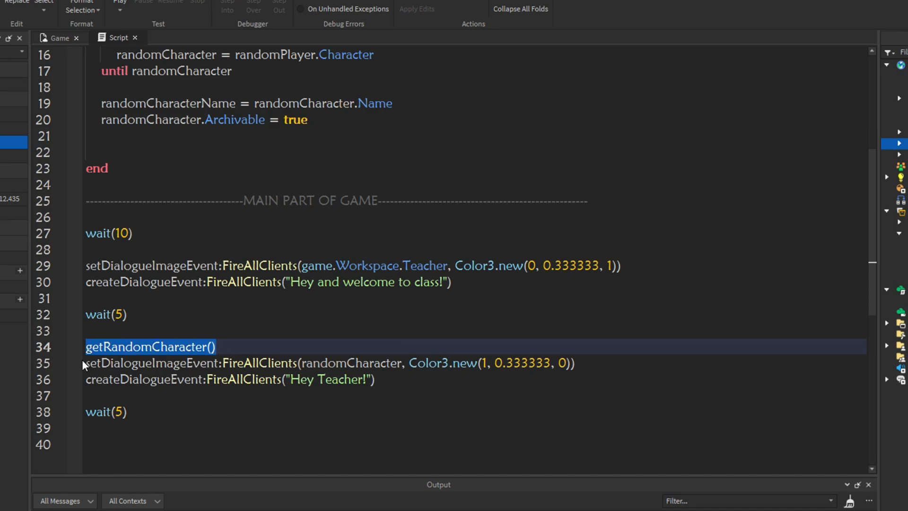
double_click(350, 363)
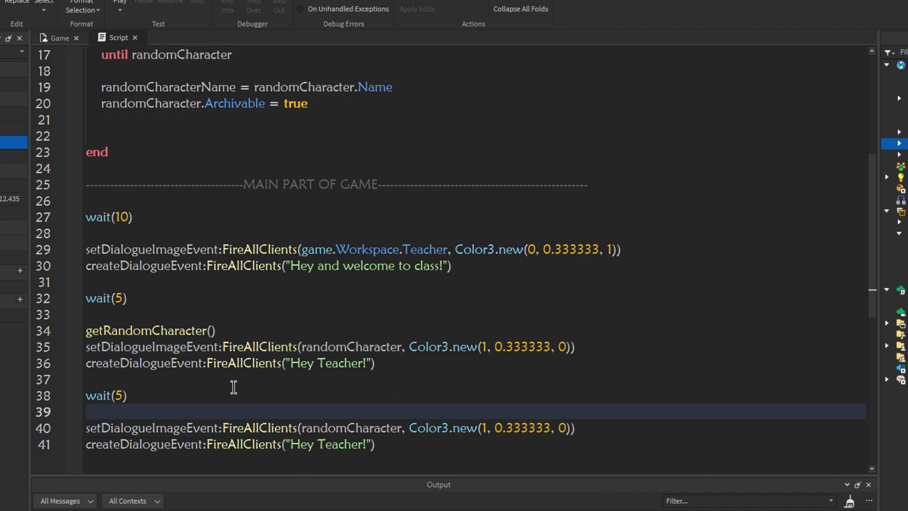
text(get)
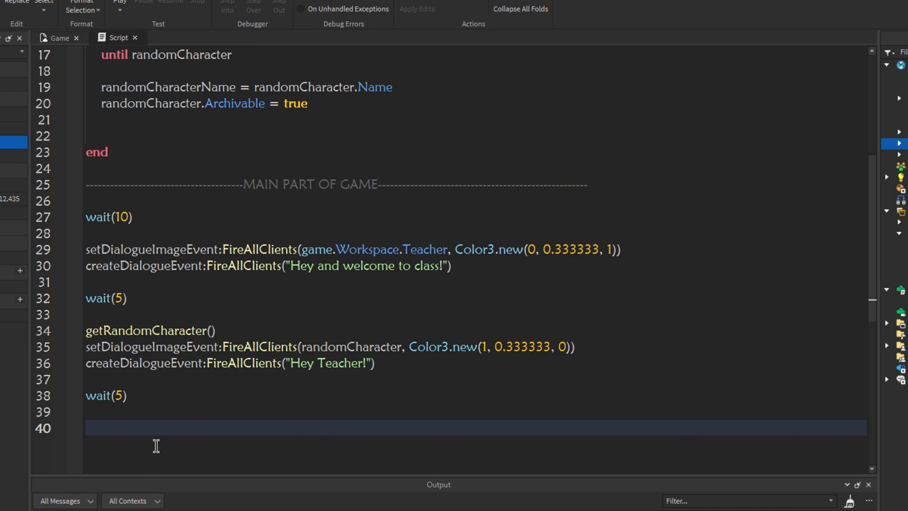
Show the Teacher's image again with setDialogueImageEvent in a blue colour
text(setDialogueImageEvent)
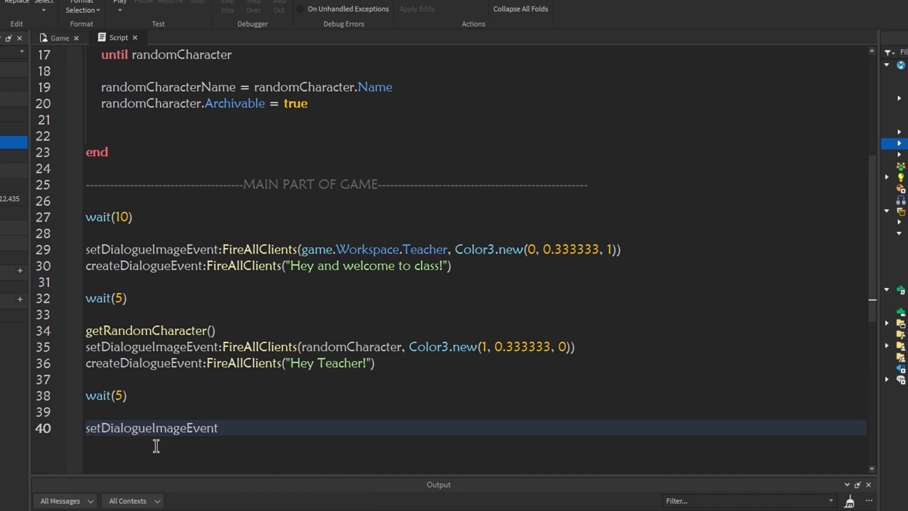
text(:FireAllClients(game.Workspa)
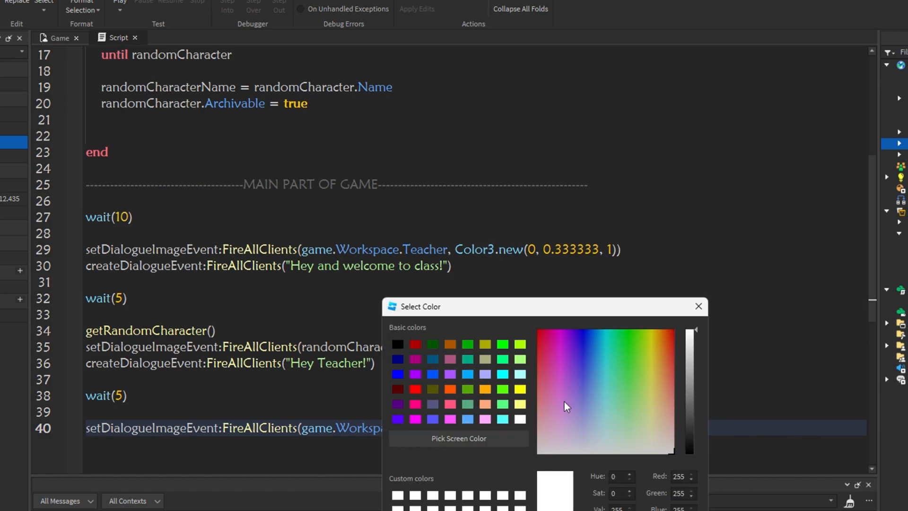
mouse_move(438, 377)
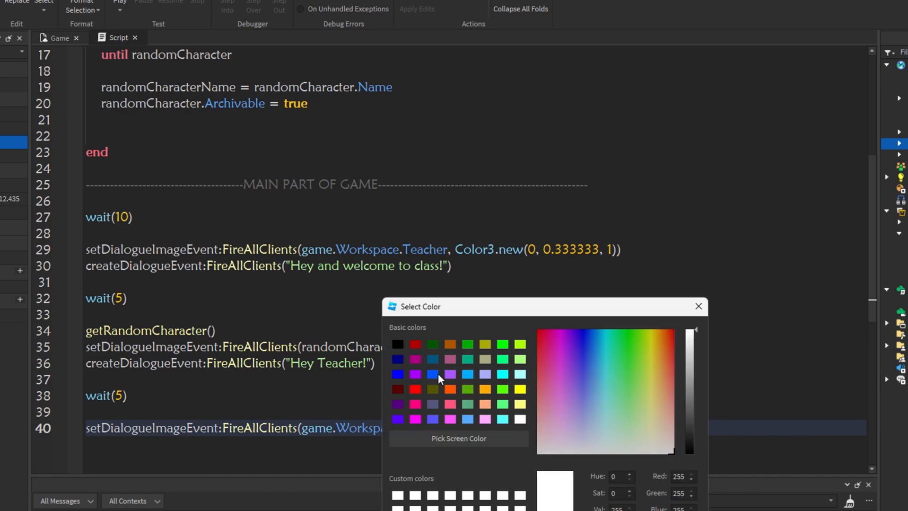
click(591, 331)
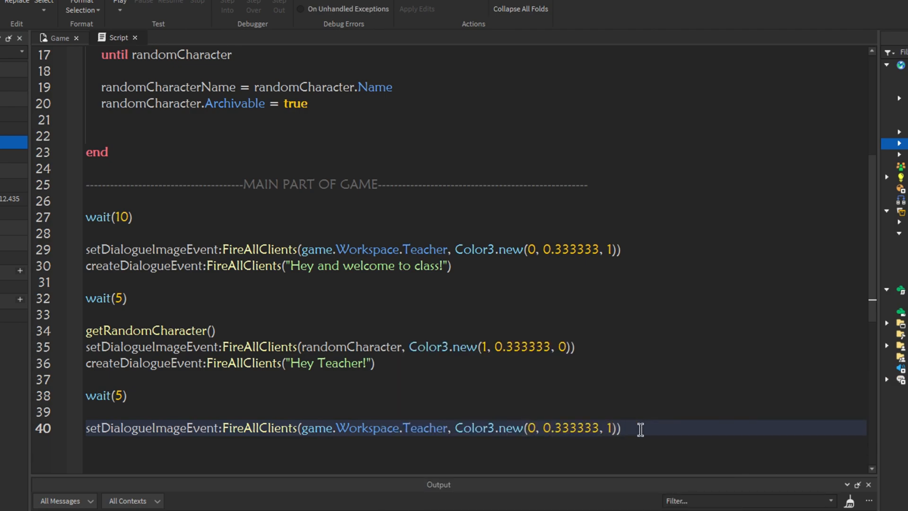
Make the Teacher say "Hey, aren't you "..randomCharacter..", I checked on the role. Correct me if I'm wrong"
text(createDialogueEvent:FireAllClients("Hey,)
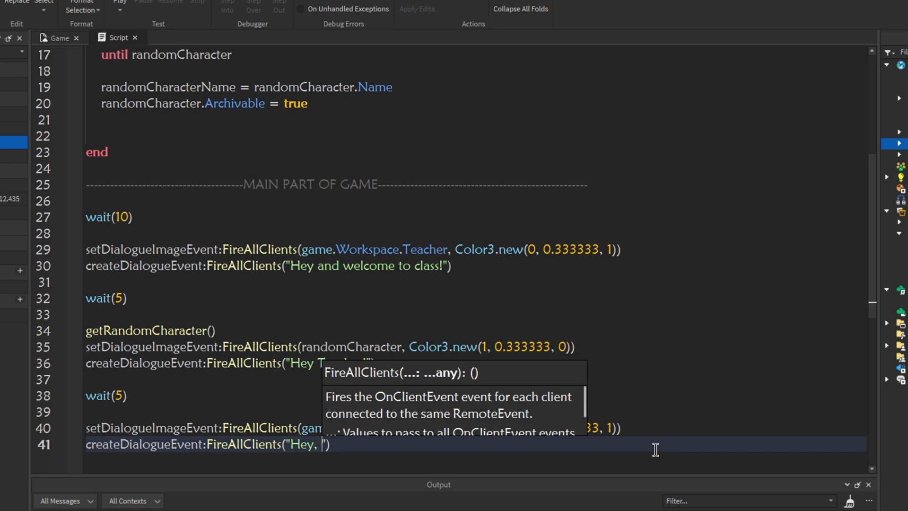
text(you)
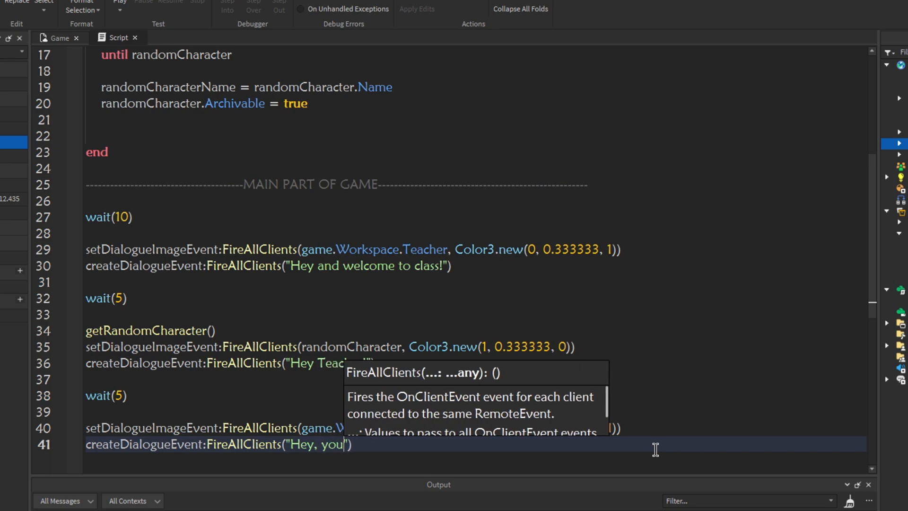
text(r)
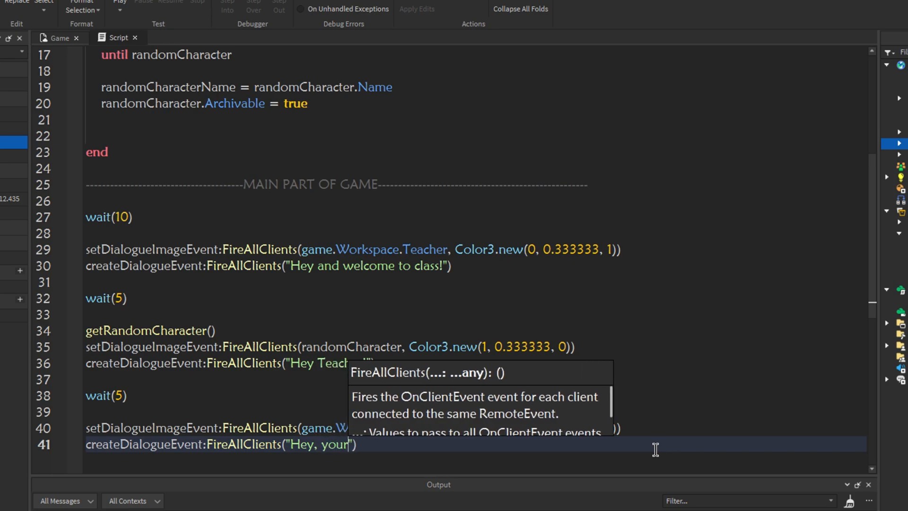
text(..randomCharacter..")
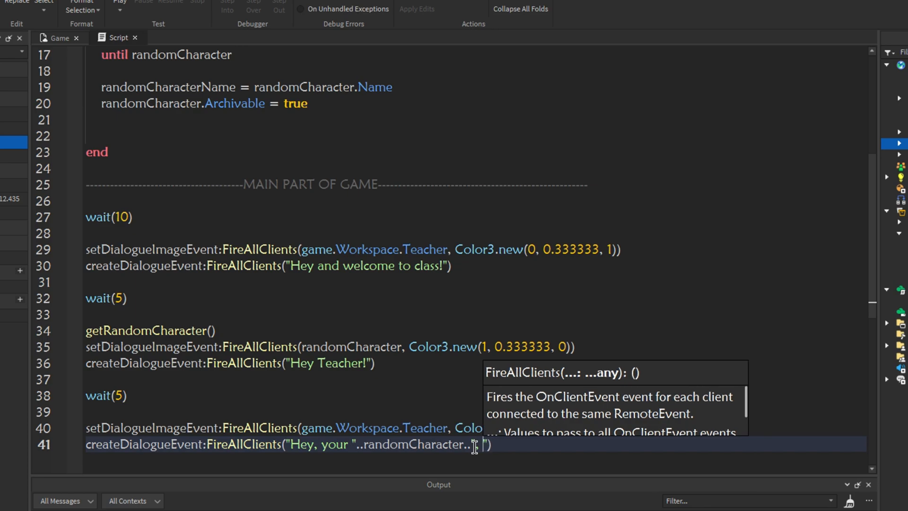
text(I checked)
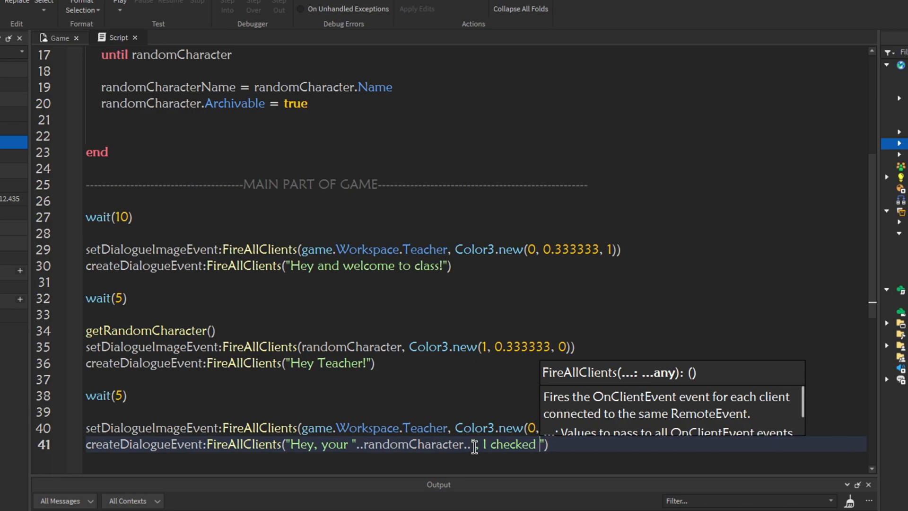
text(on the role)
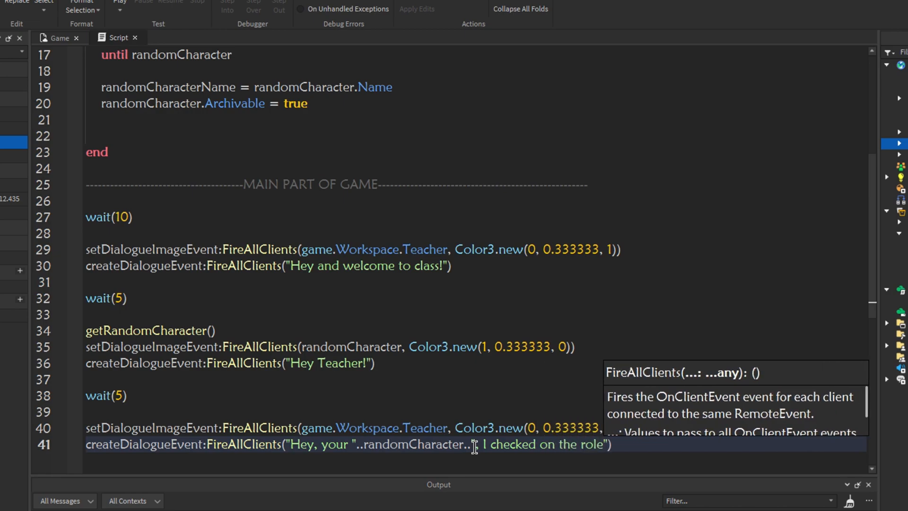
text(.)
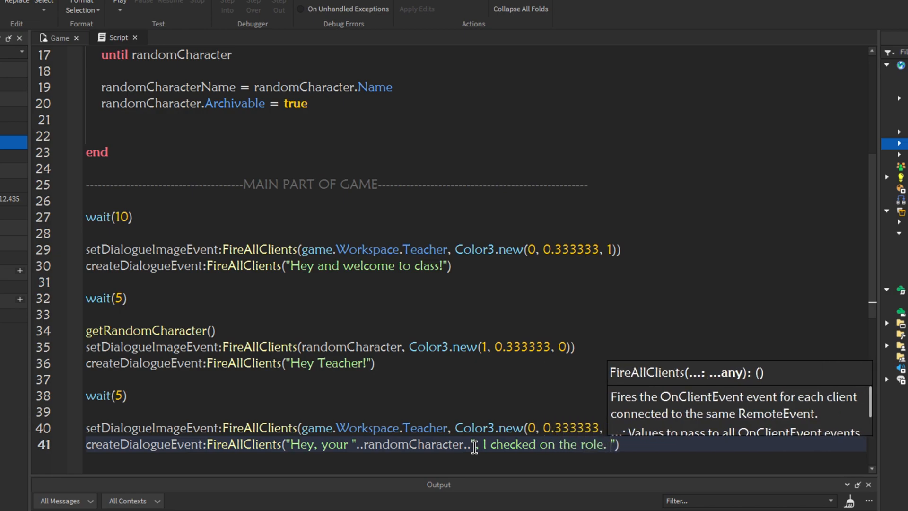
text(Correct me if)
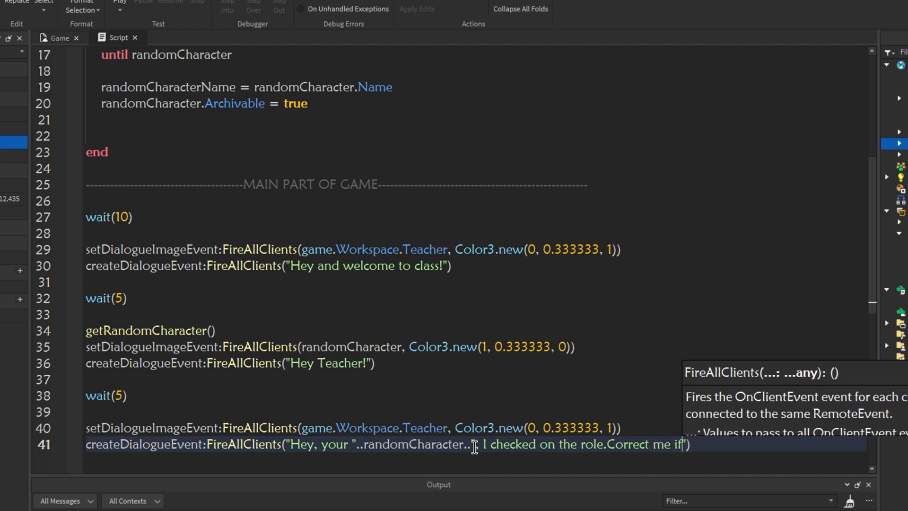
text(I'm wrong)
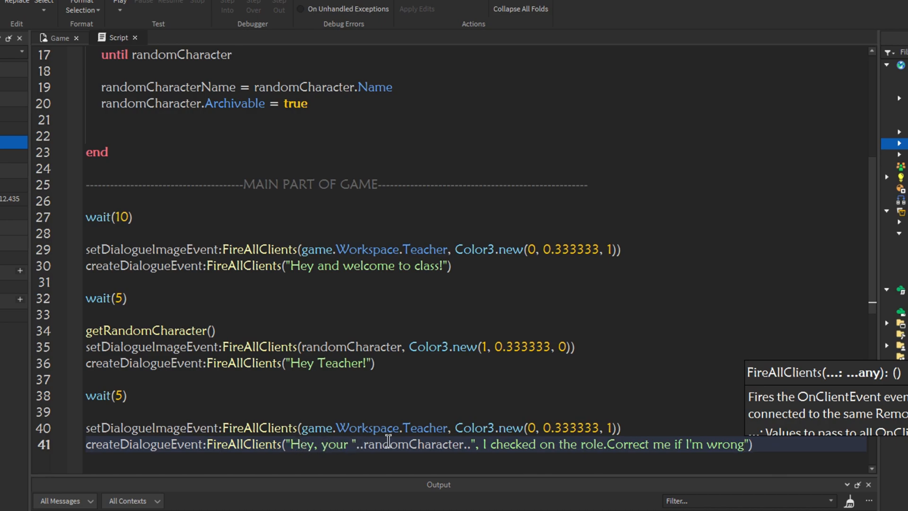
drag(387, 444, 472, 444)
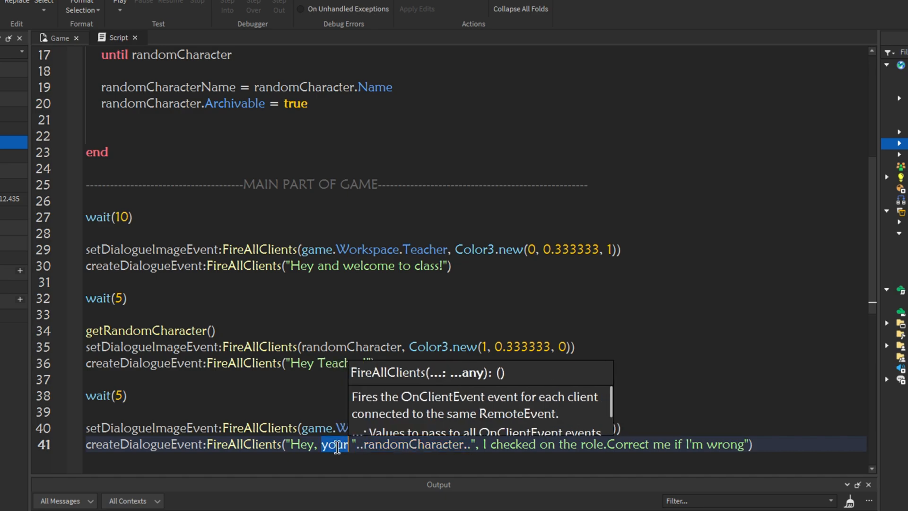
text(aren't)
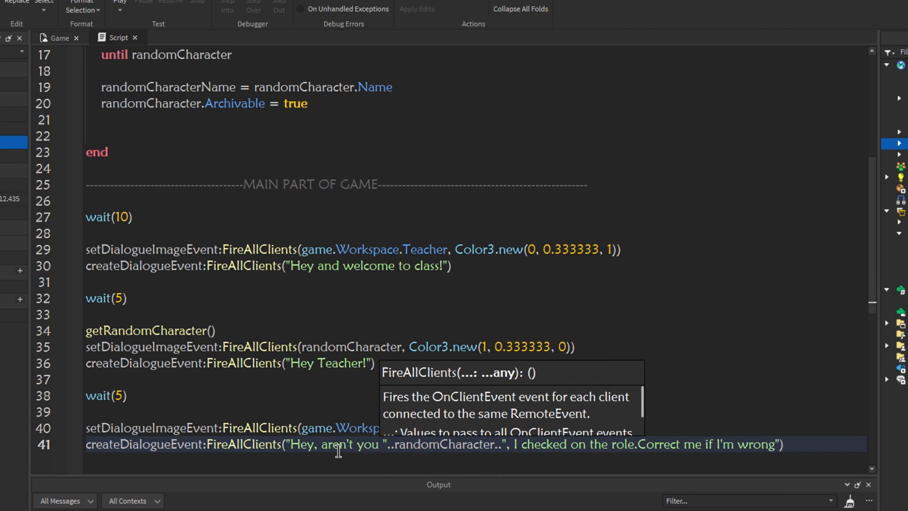
mouse_move(394, 460)
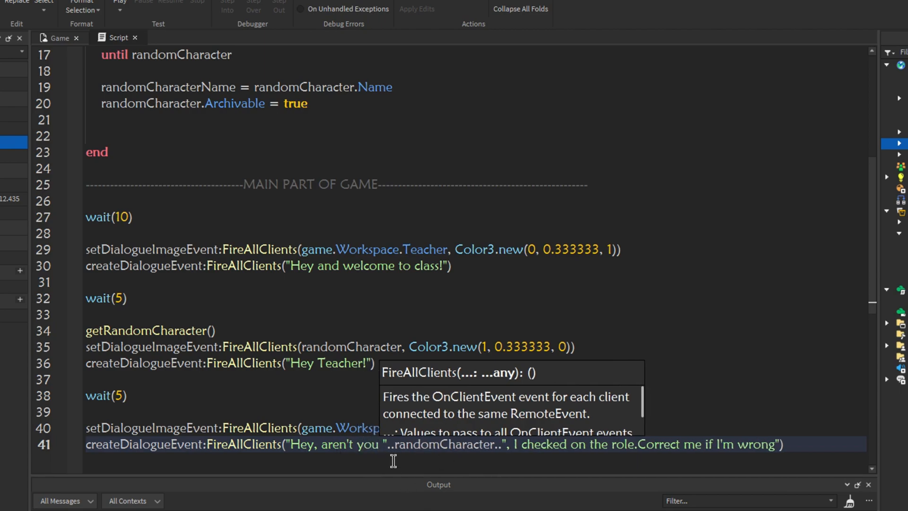
double_click(443, 444)
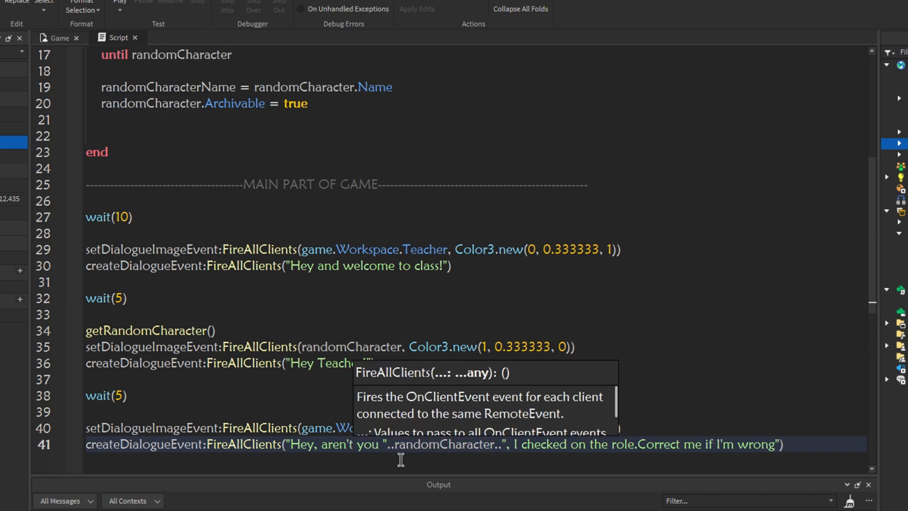
mouse_move(570, 508)
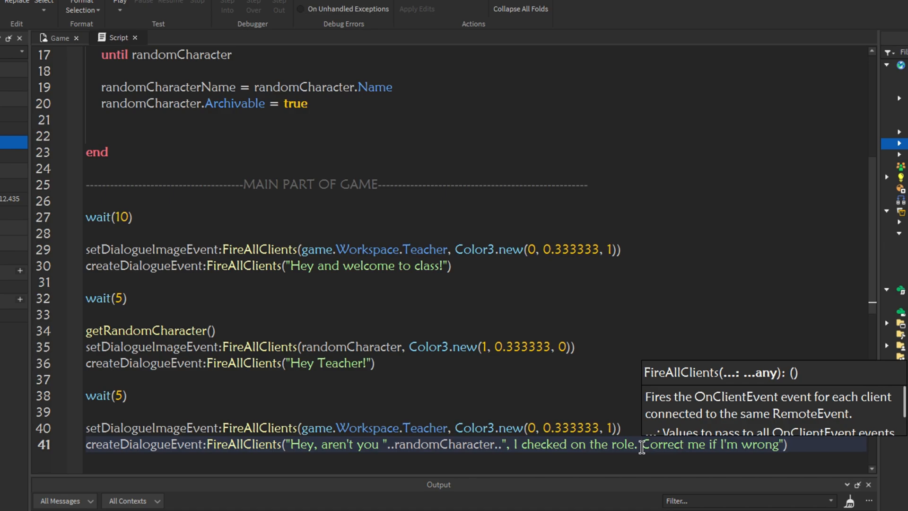
mouse_move(691, 287)
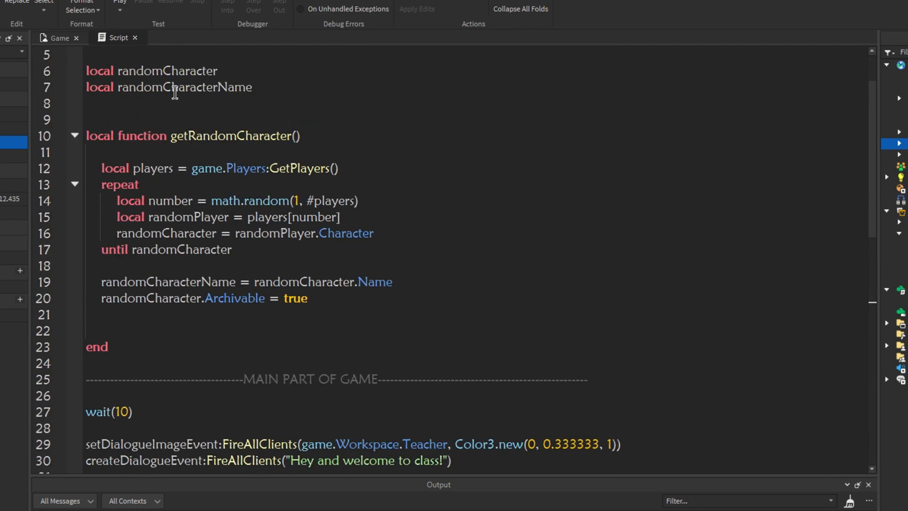
Change randomCharacter to randomCharacterName in the Teacher's question
click(60, 38)
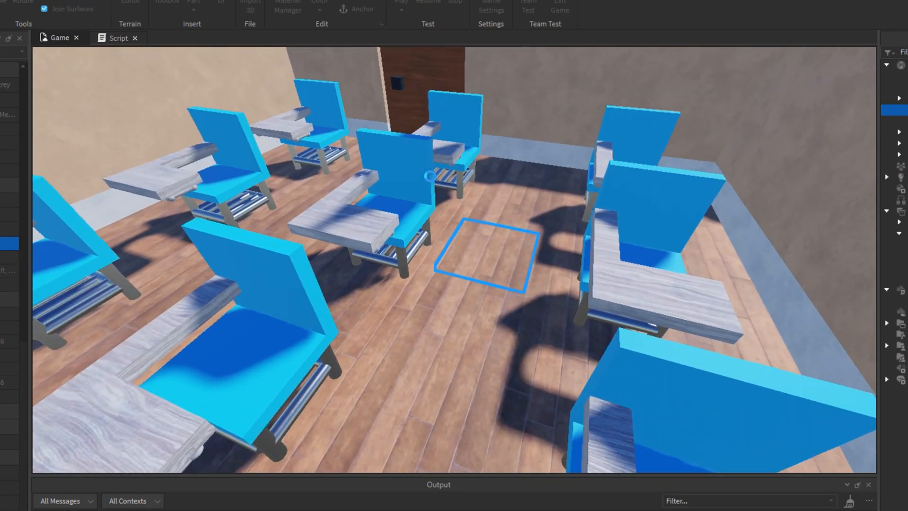
click(401, 2)
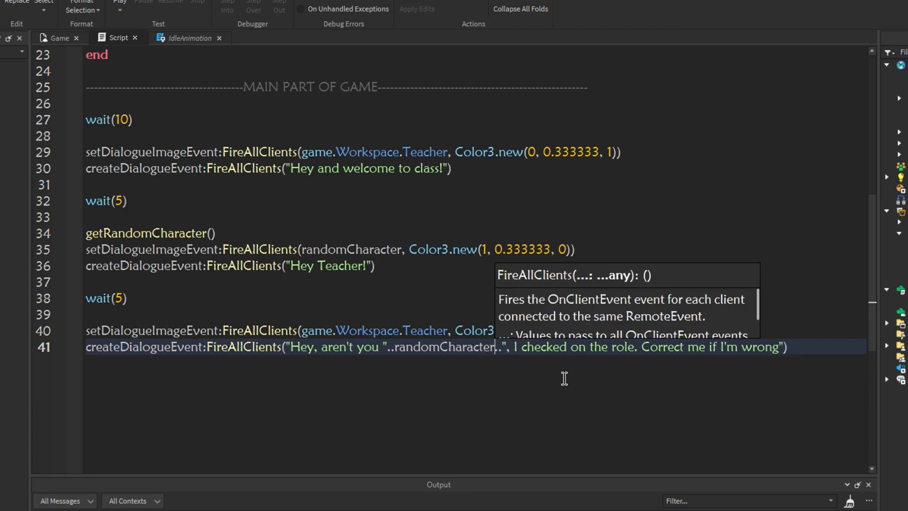
text(Name)
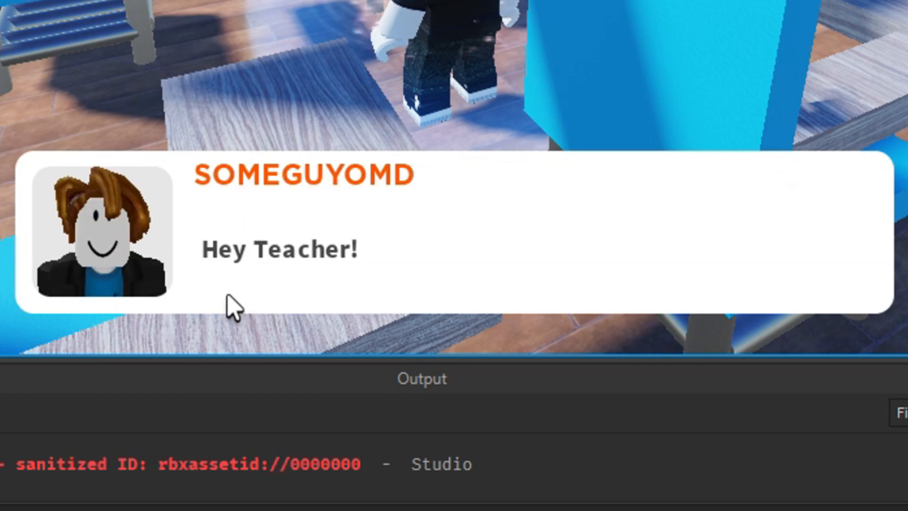
mouse_move(287, 316)
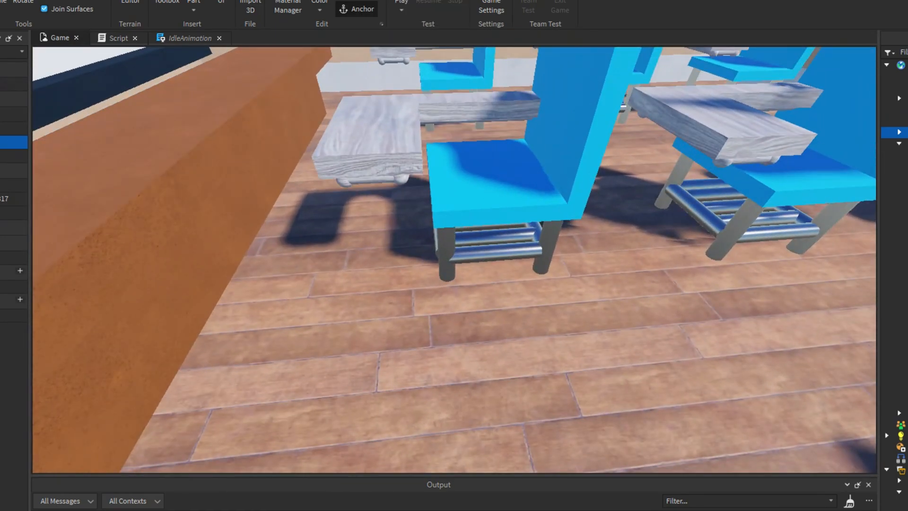
click(401, 6)
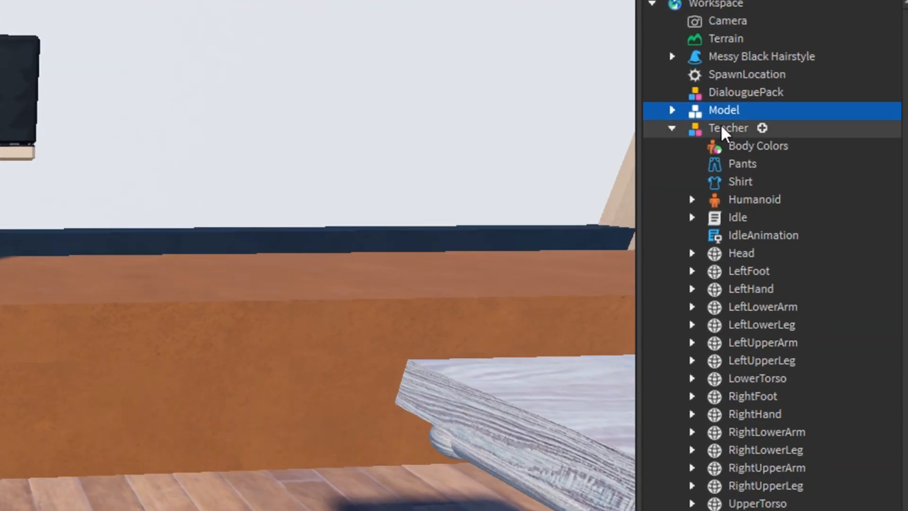
click(727, 127)
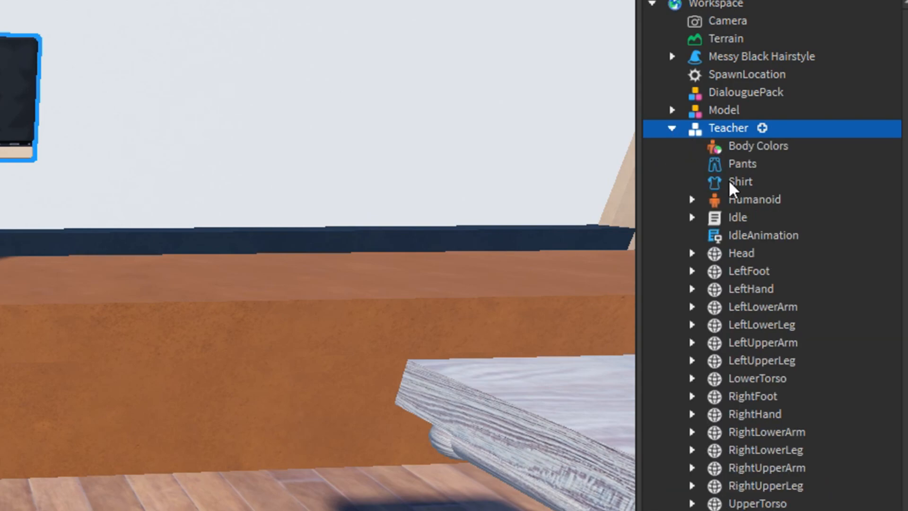
click(755, 200)
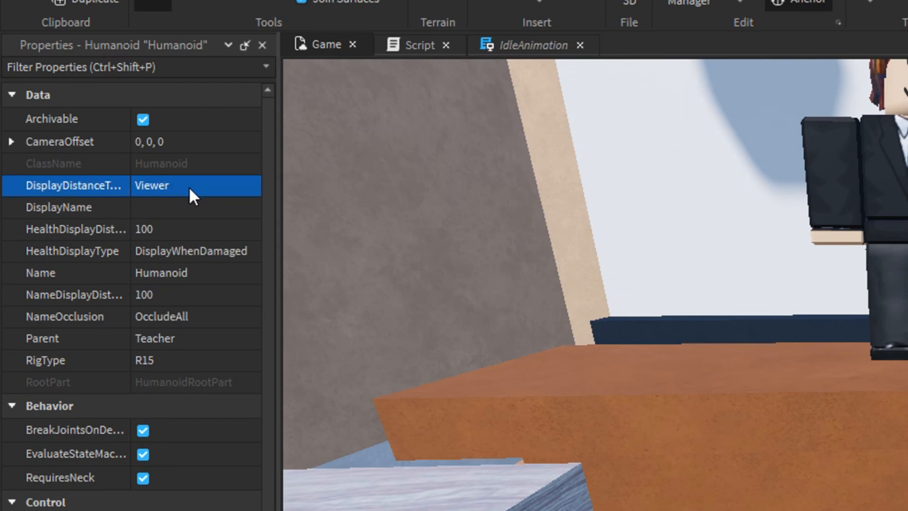
click(195, 186)
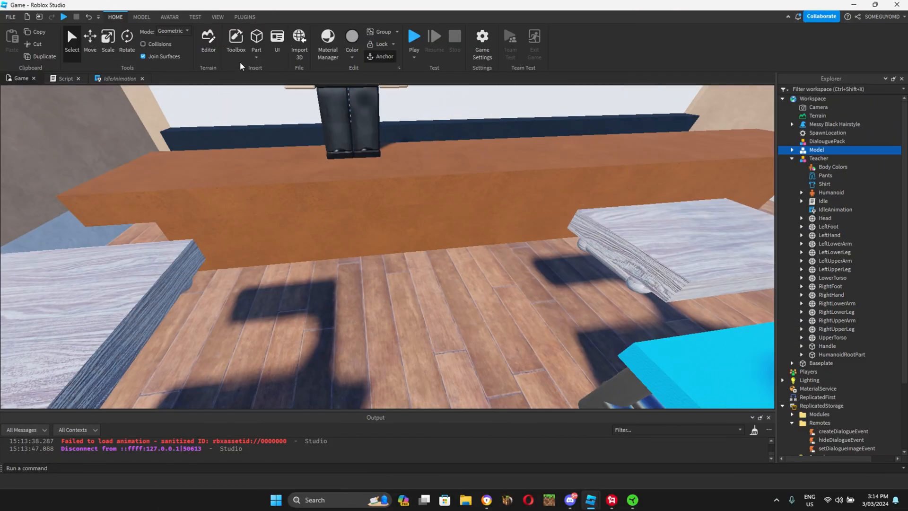
mouse_move(310, 190)
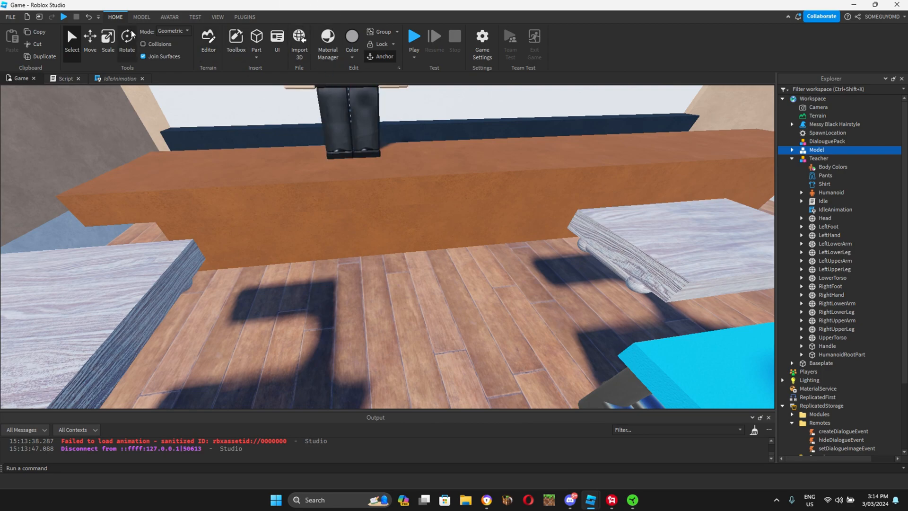
Insert the Transition model from My Models and read its TransitionScript code
click(235, 41)
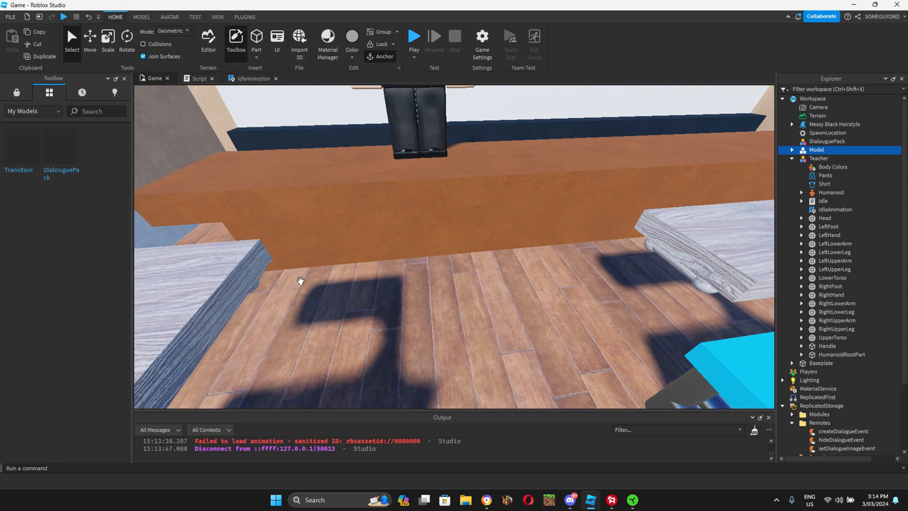
click(820, 363)
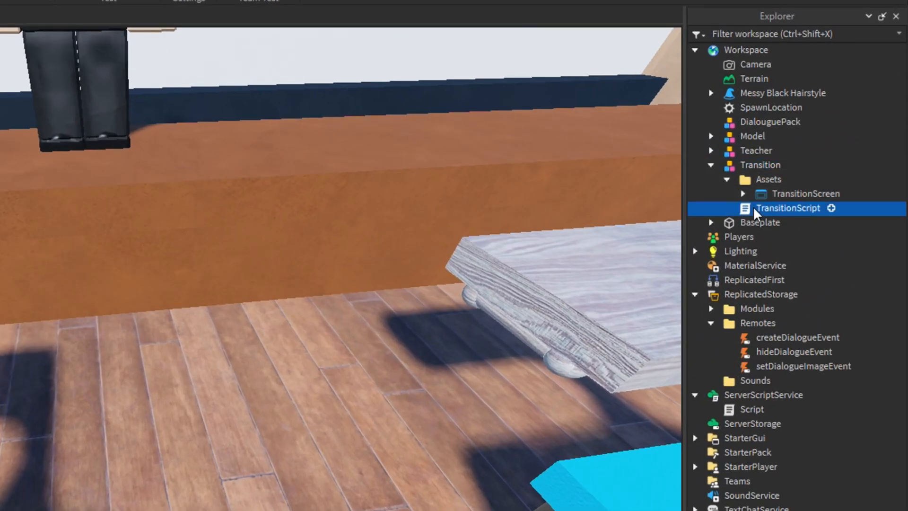
double_click(787, 208)
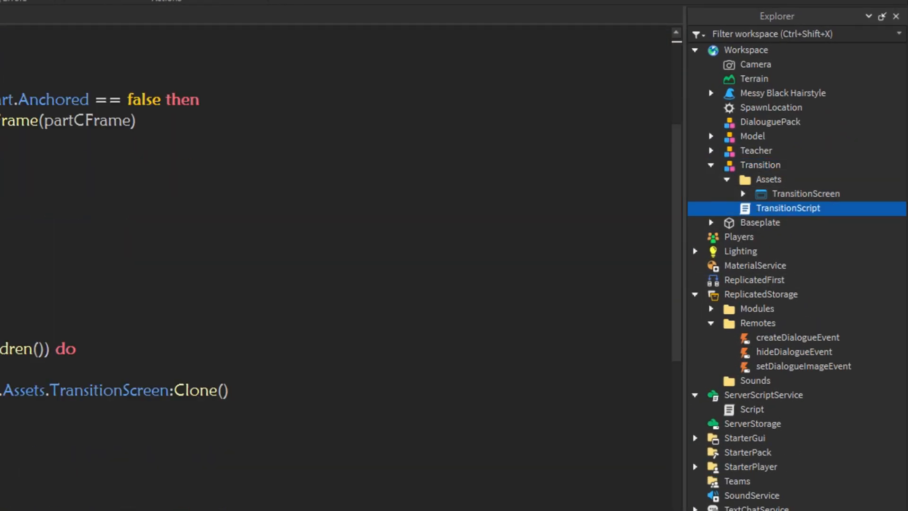
scroll(down, 3)
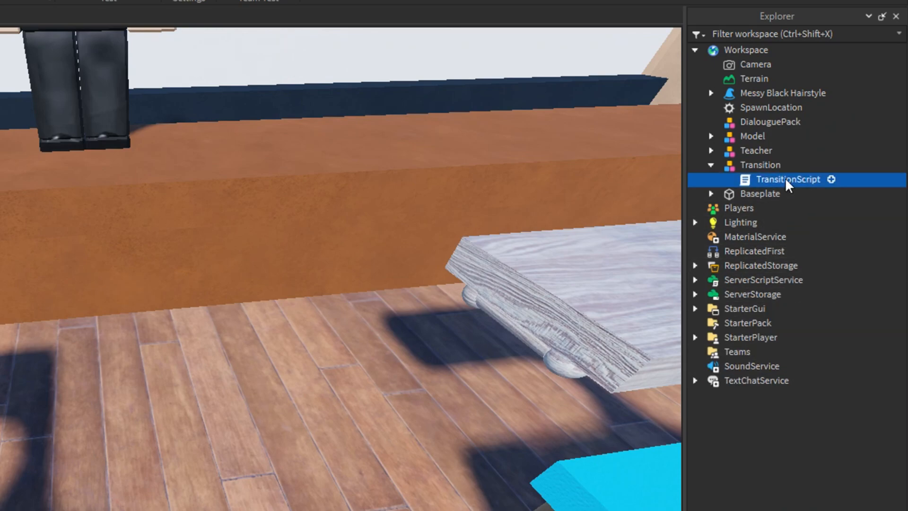
Reopen TransitionScript and add a ---Transition Scripts comment header
double_click(786, 179)
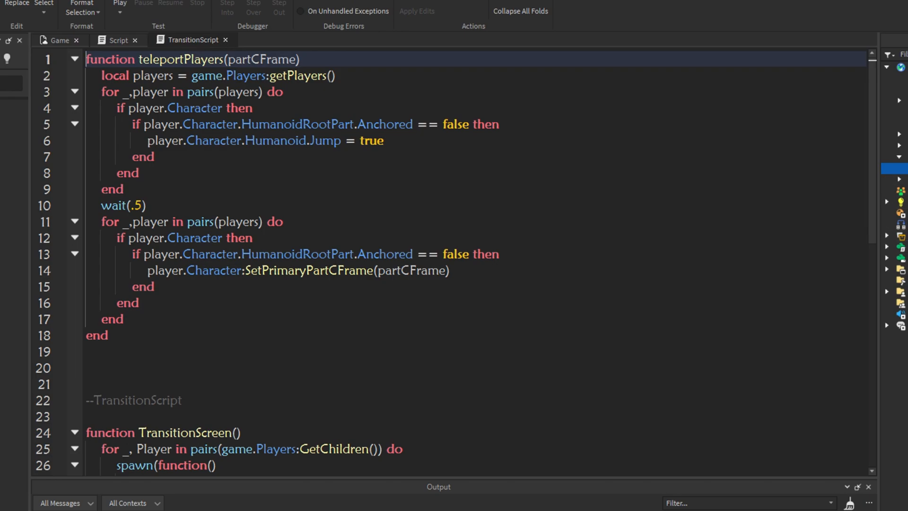
right_click(121, 75)
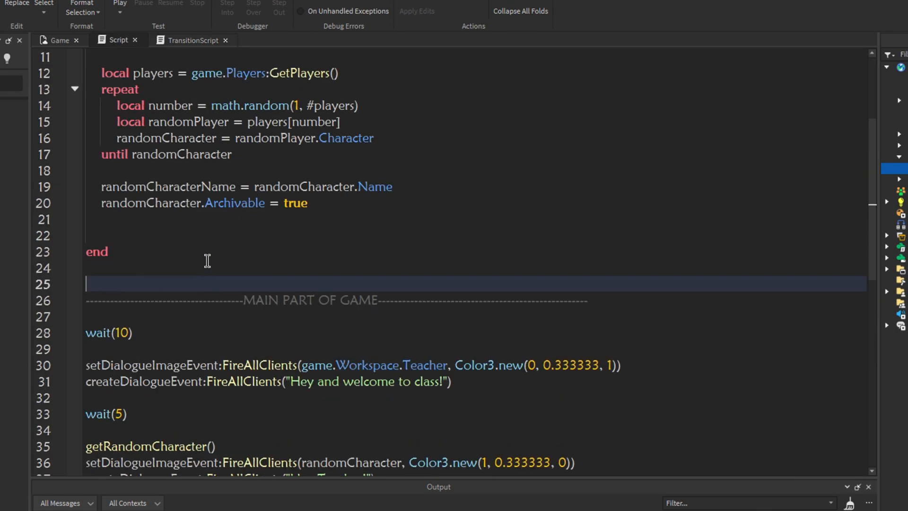
right_click(207, 260)
text(--Tran)
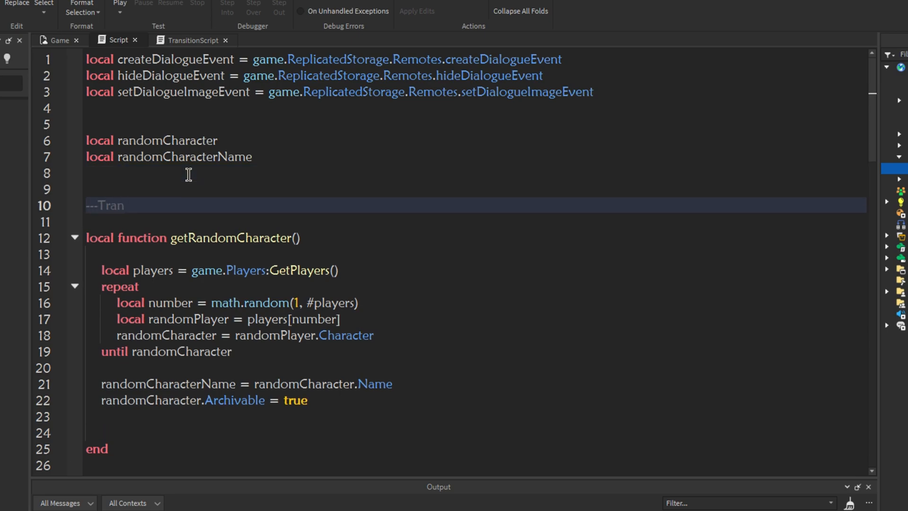
text(sition)
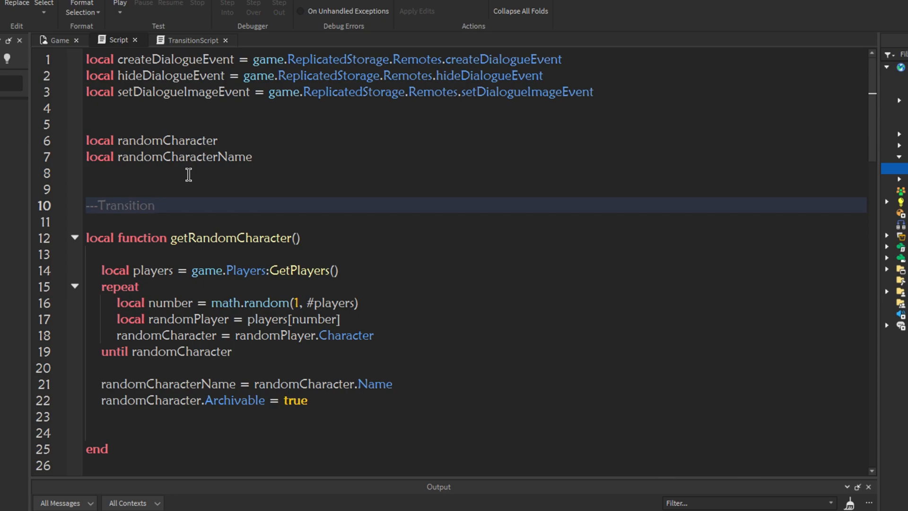
text(Sci)
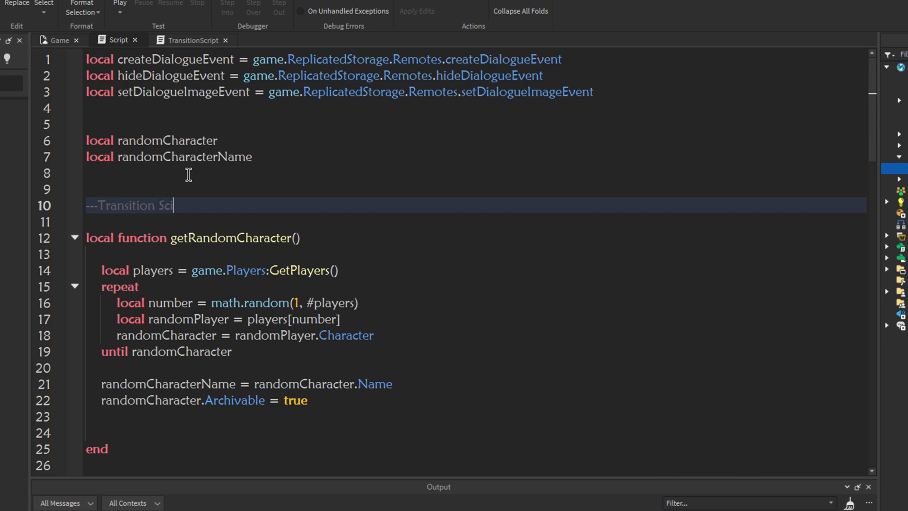
text(ipts)
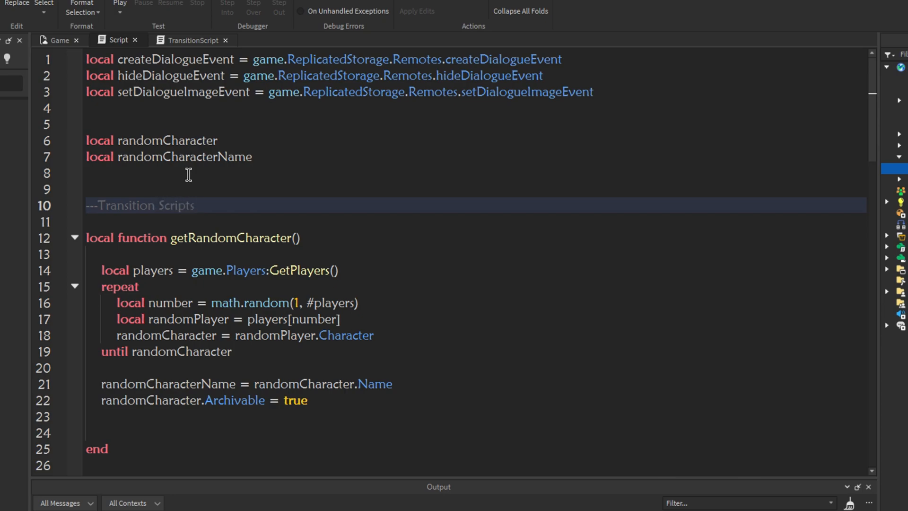
scroll(down, 3)
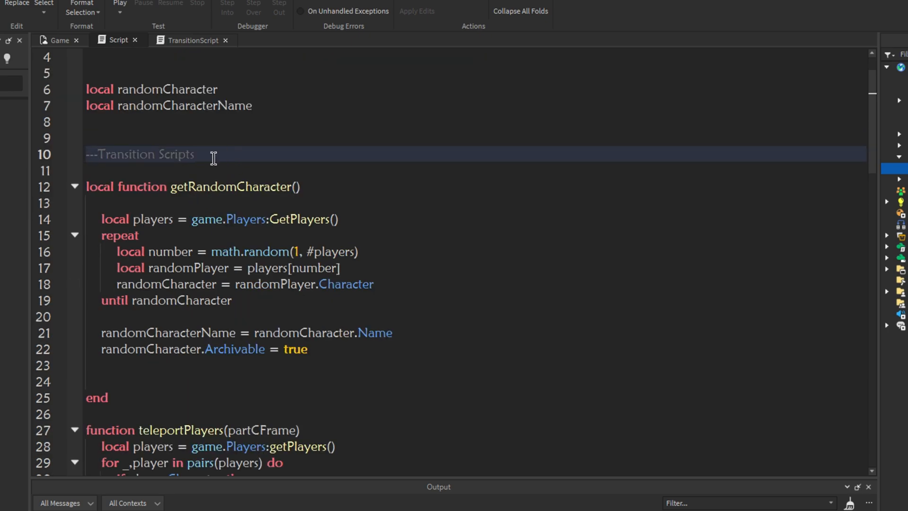
scroll(down, 3)
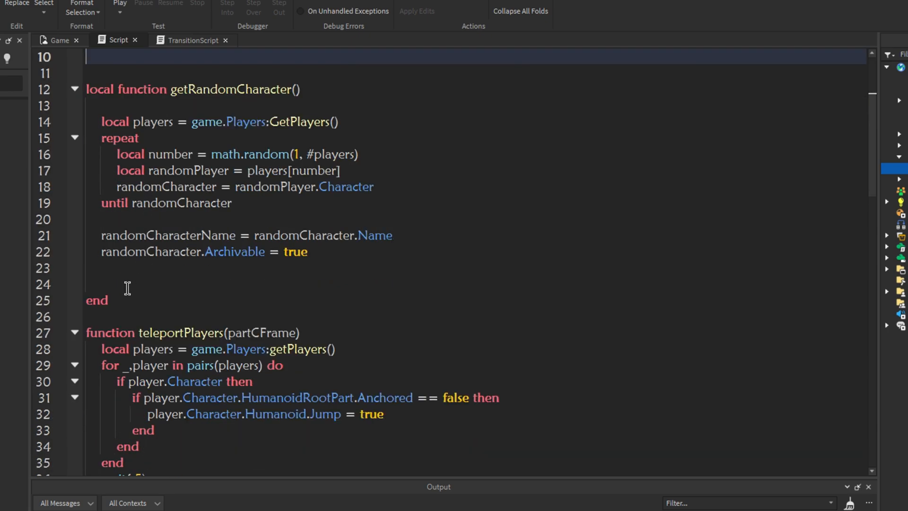
Add blank lines and a ---Teleport Player comment above teleportPlayers
click(92, 316)
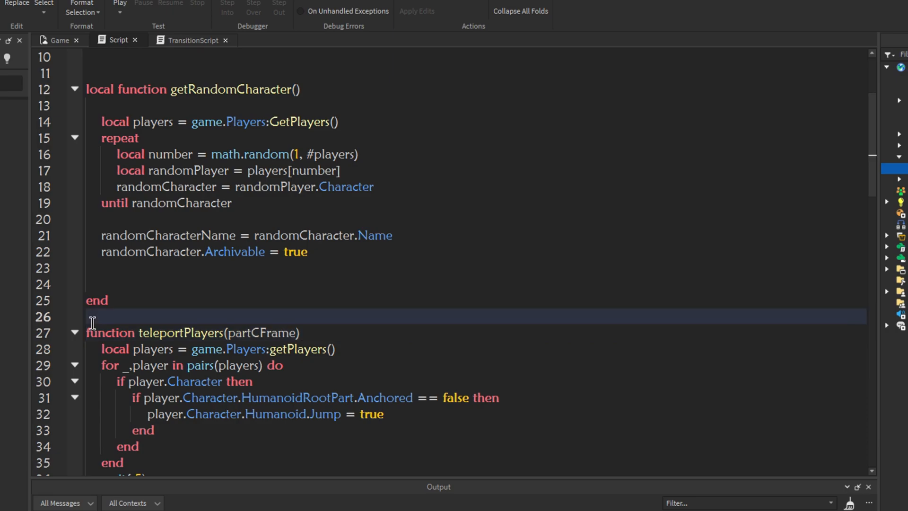
key(enter)
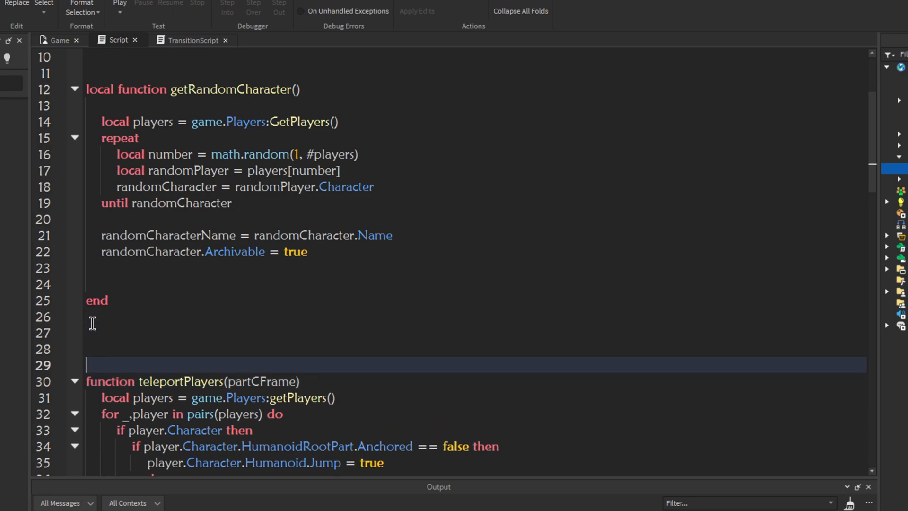
scroll(down, 3)
text(--ts)
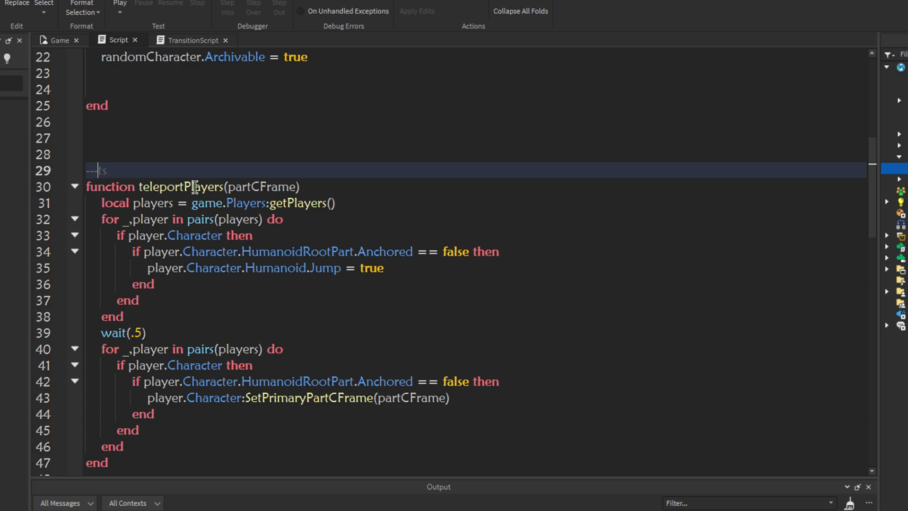
text(Te)
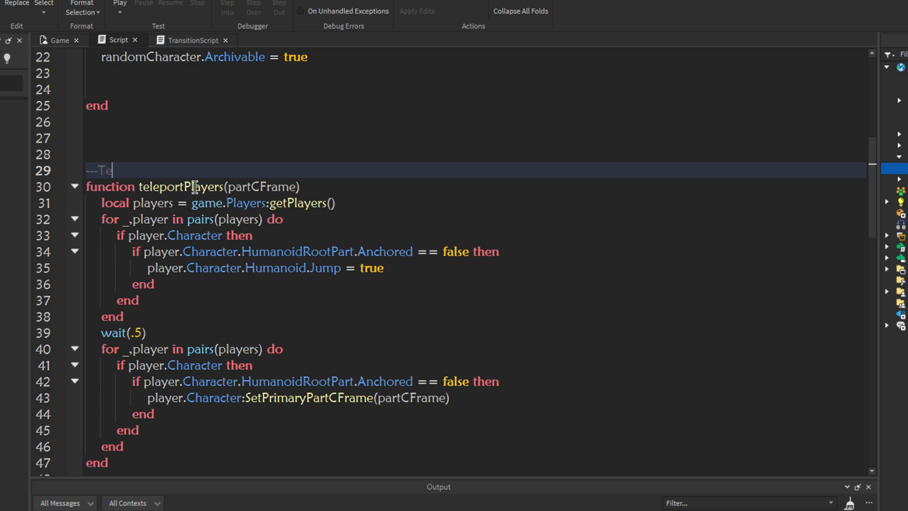
text(leport Plater)
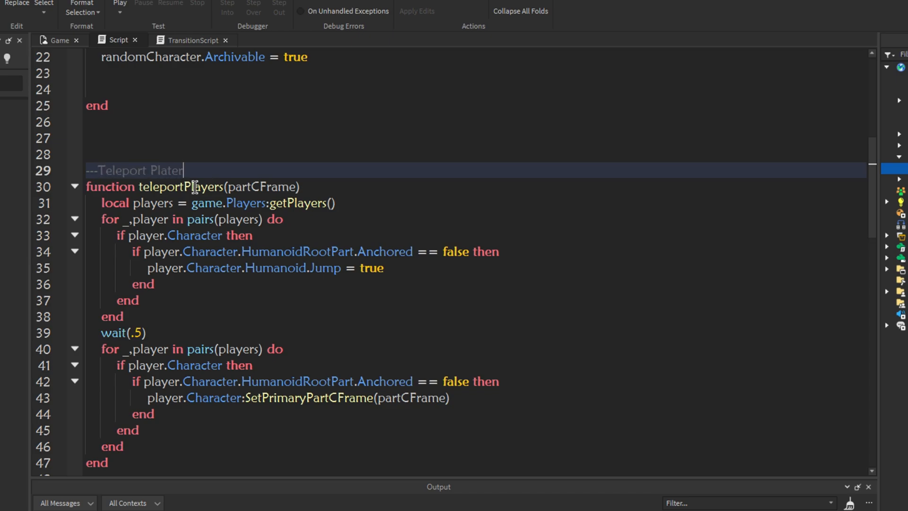
key(BackSpace)
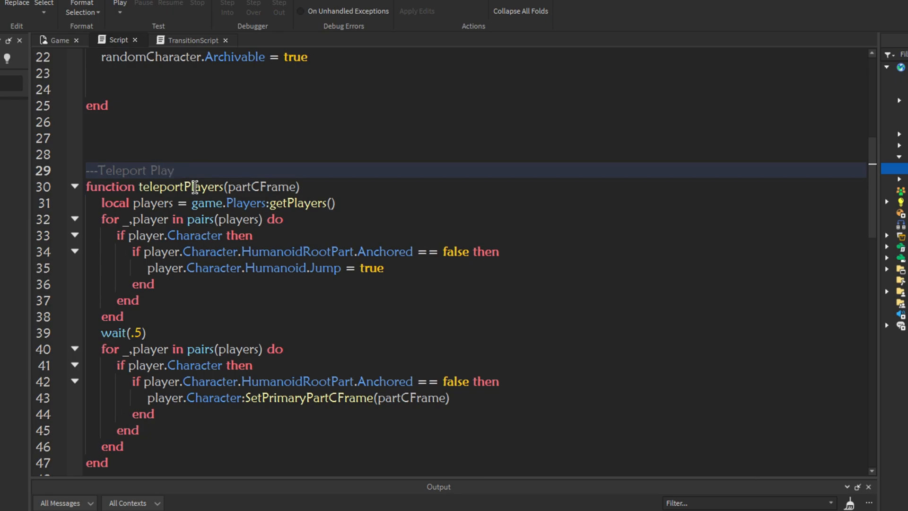
scroll(down, 3)
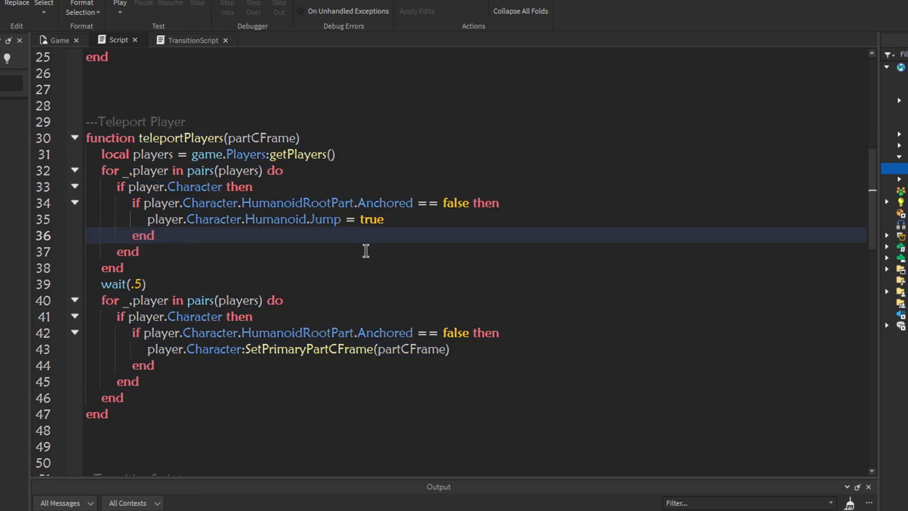
scroll(down, 3)
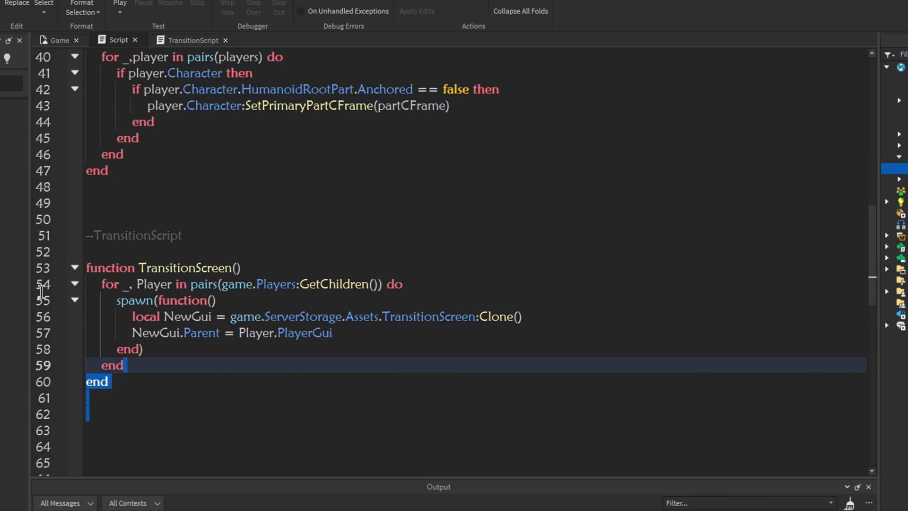
scroll(down, 3)
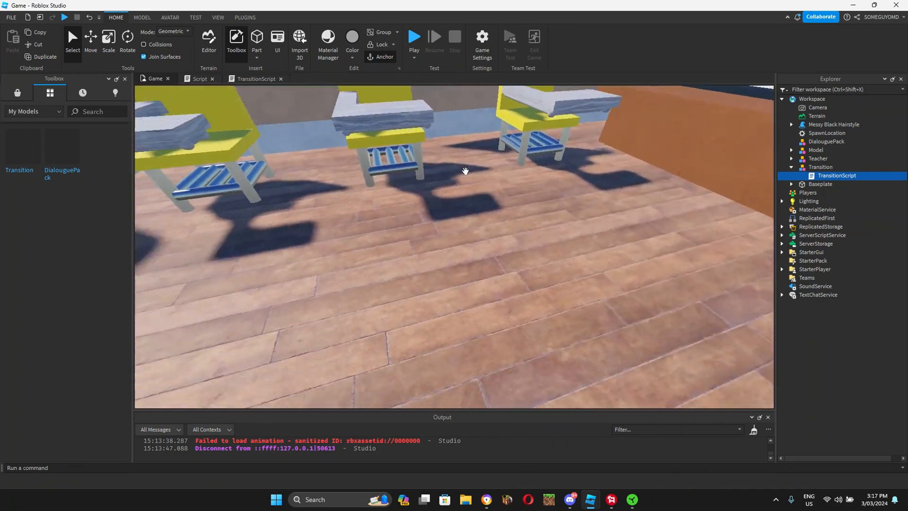
Insert a Block part from the Part dropdown onto the classroom floor
click(256, 39)
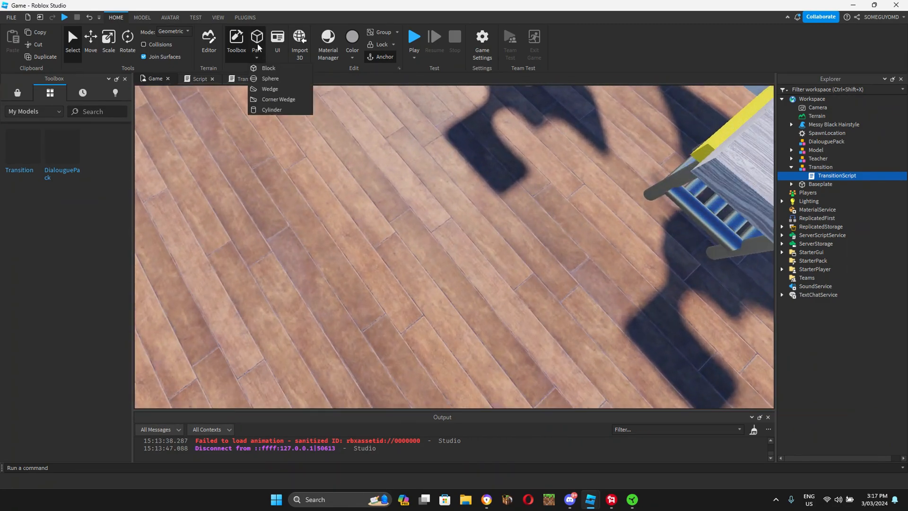
click(268, 67)
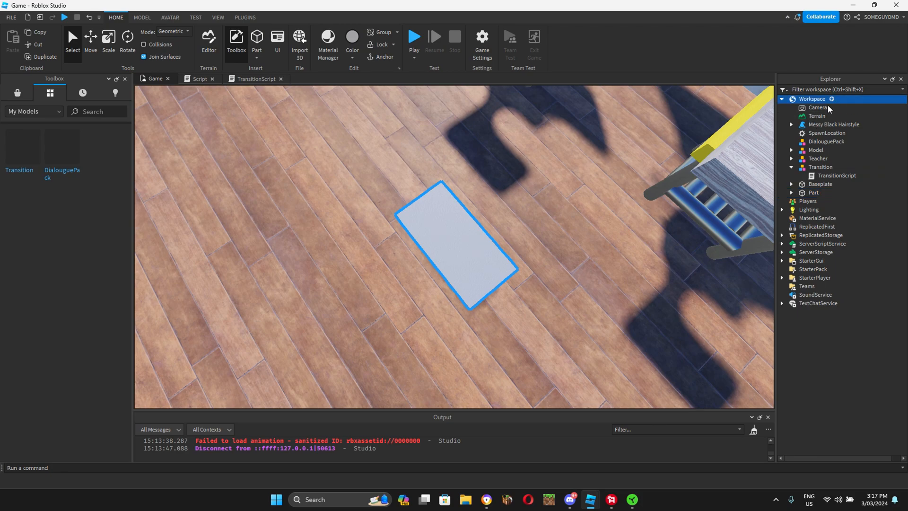
click(257, 39)
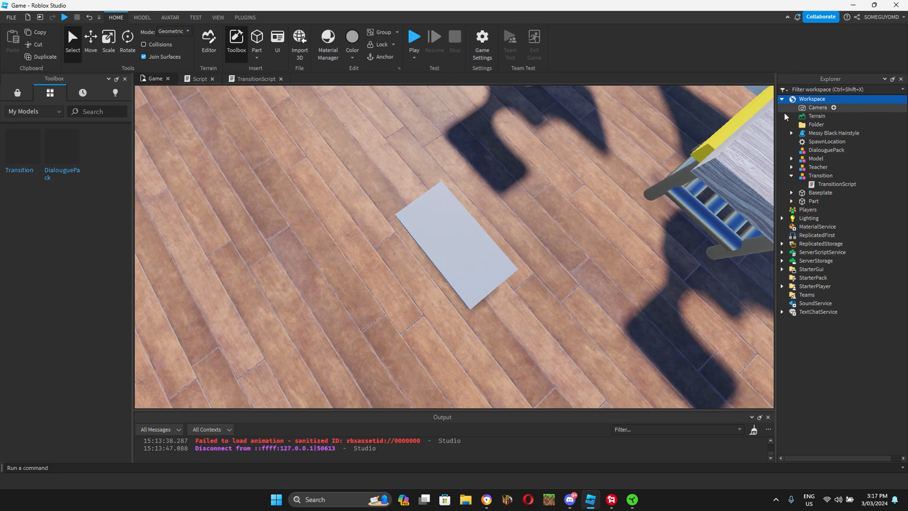
Rename the new Workspace folder to TP'S
click(815, 123)
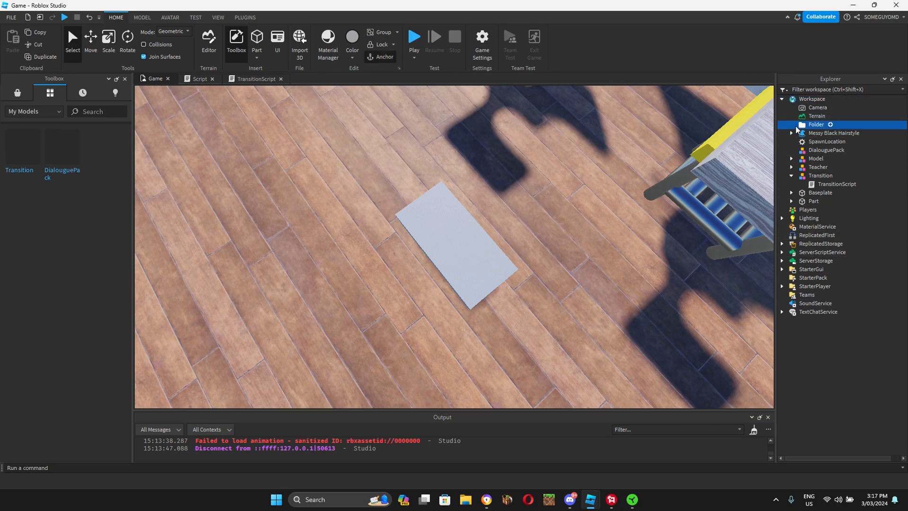
double_click(817, 124)
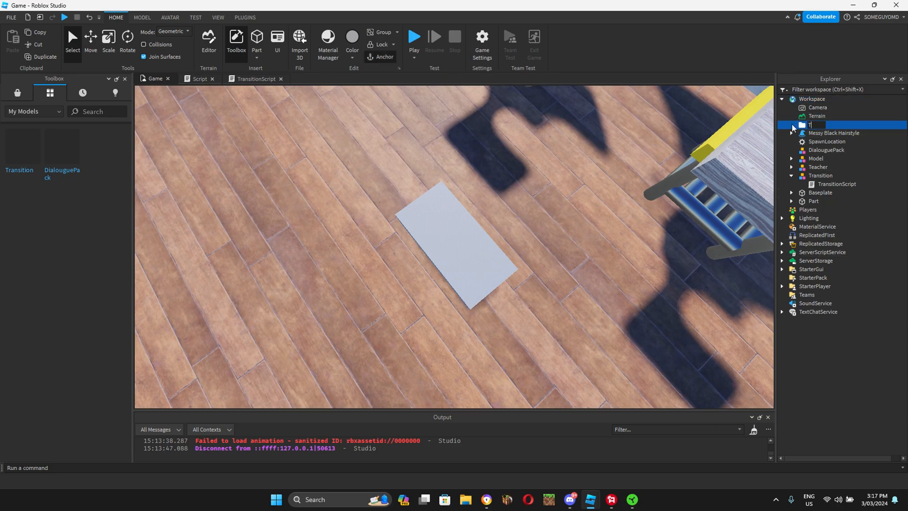
text(P'S)
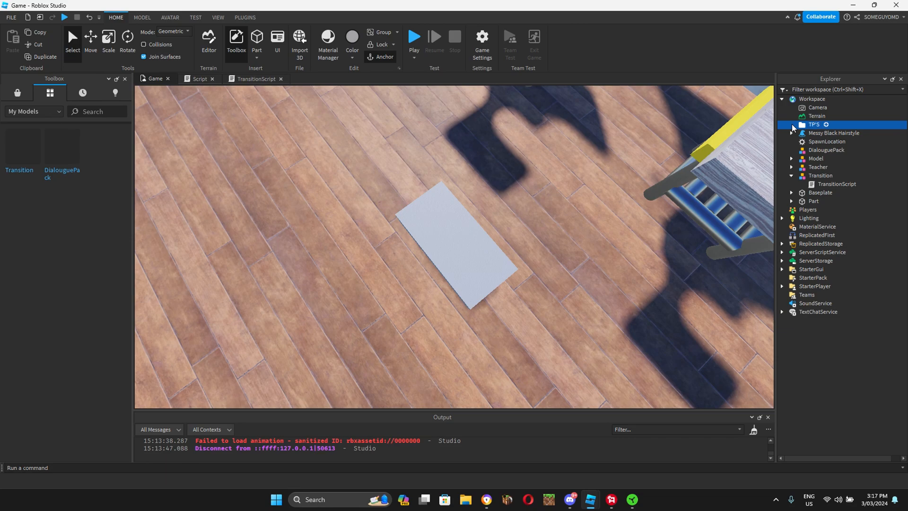
click(457, 242)
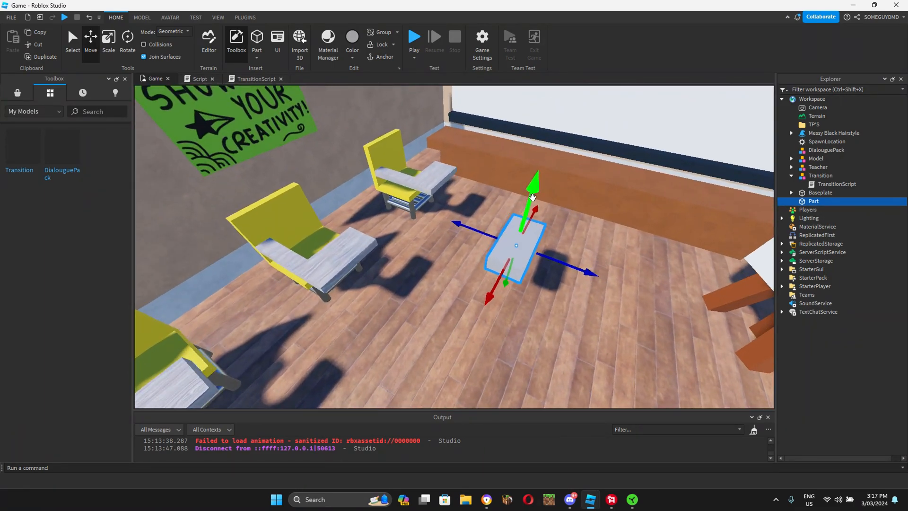
Enlarge TP1 with Scale, set Transparency 1 and CanCollide off
click(109, 41)
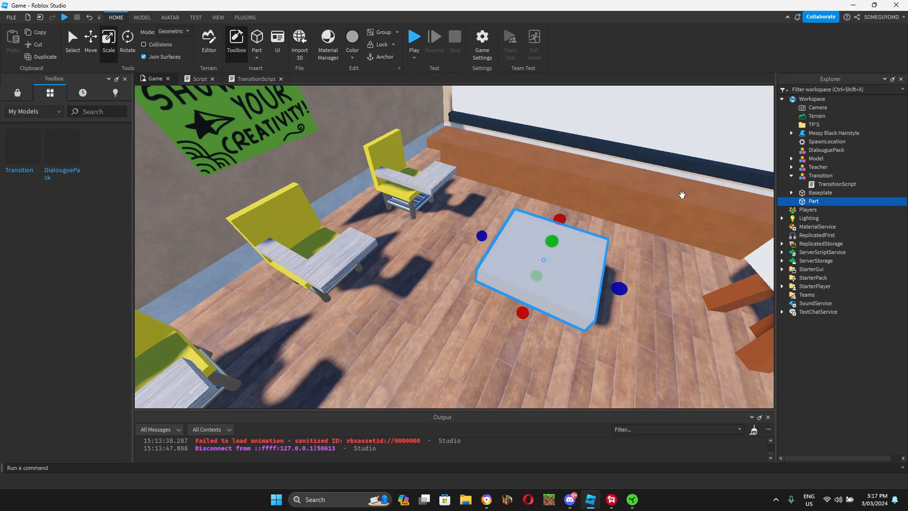
mouse_move(814, 355)
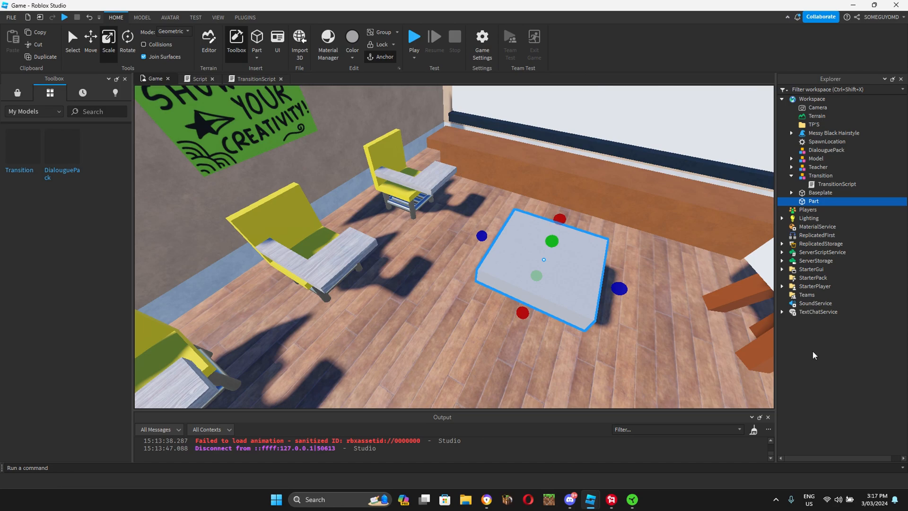
mouse_move(806, 210)
text(TP1)
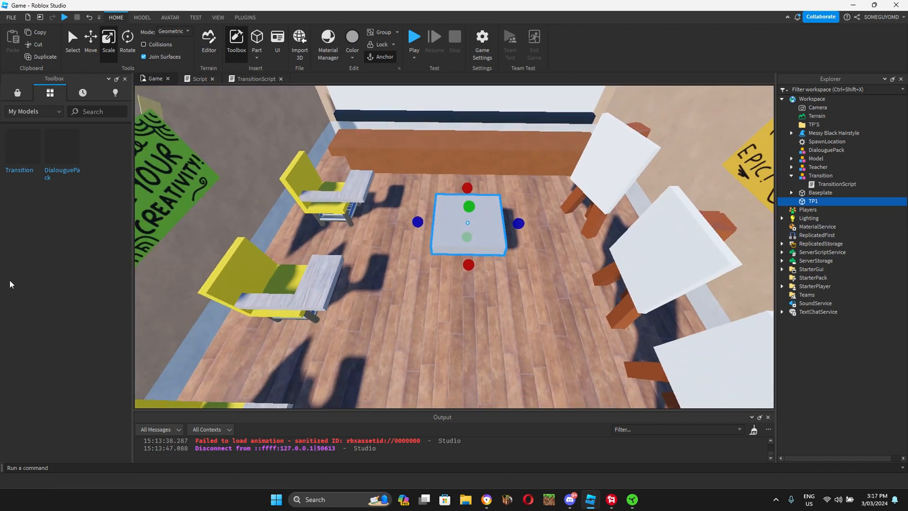
click(217, 17)
text(1)
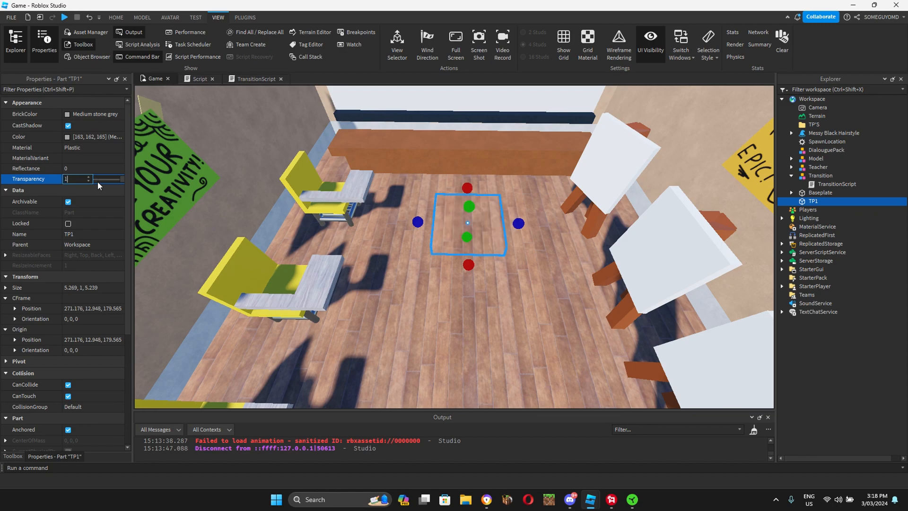
scroll(down, 3)
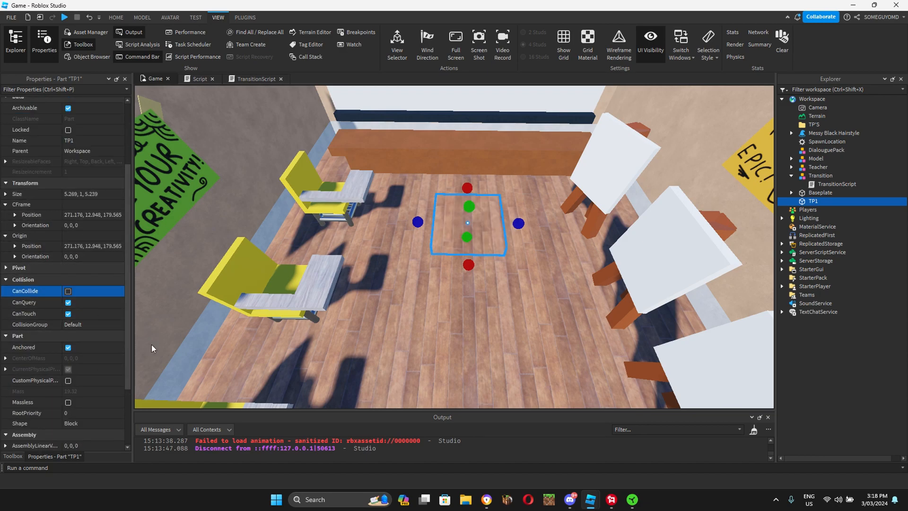
click(83, 45)
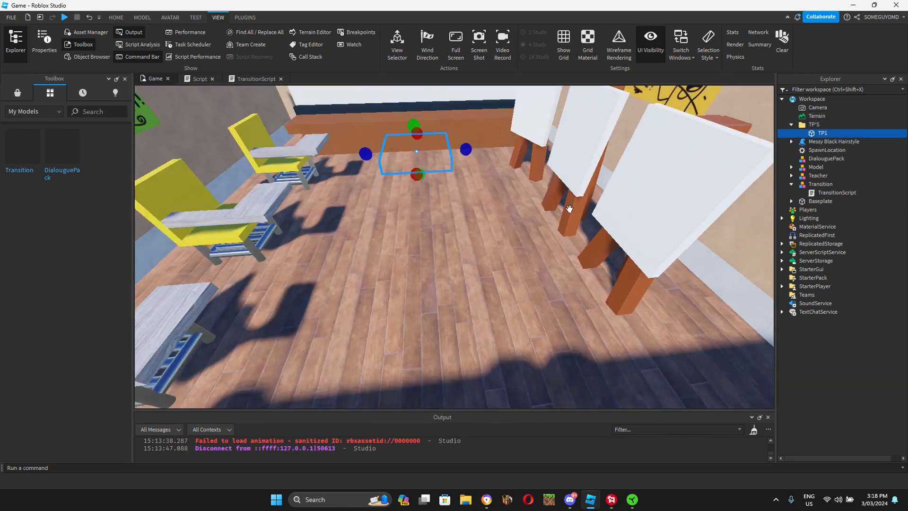
drag(569, 208, 526, 159)
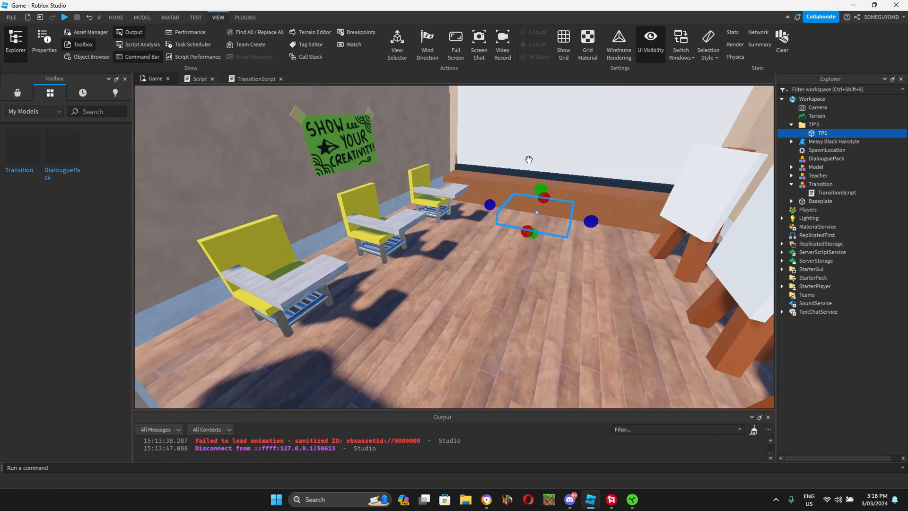
mouse_move(534, 267)
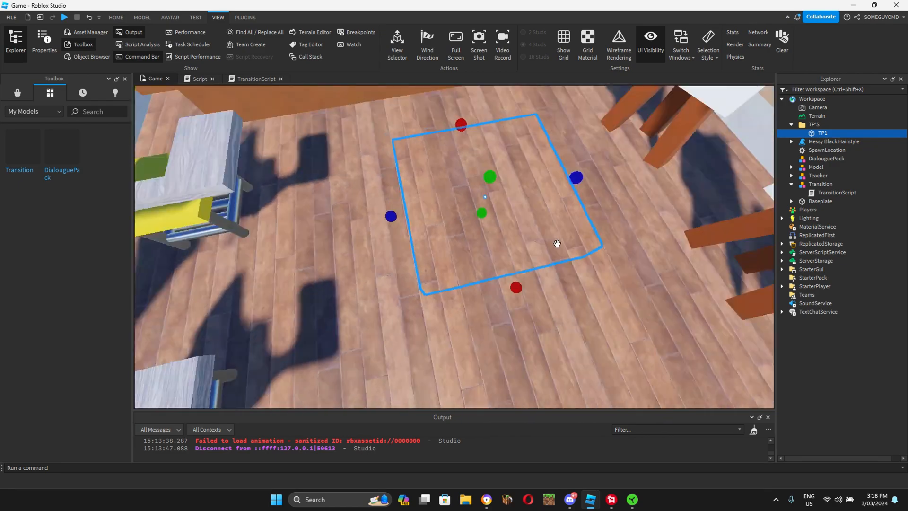
Add the Teacher line "Nevermind, forget it. Let's go to art class now!" followed by wait(5)
click(199, 79)
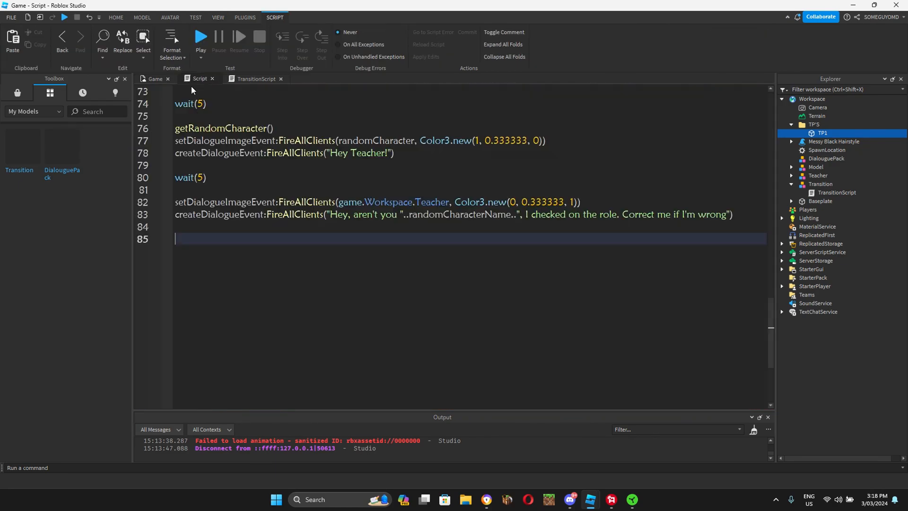
mouse_move(364, 19)
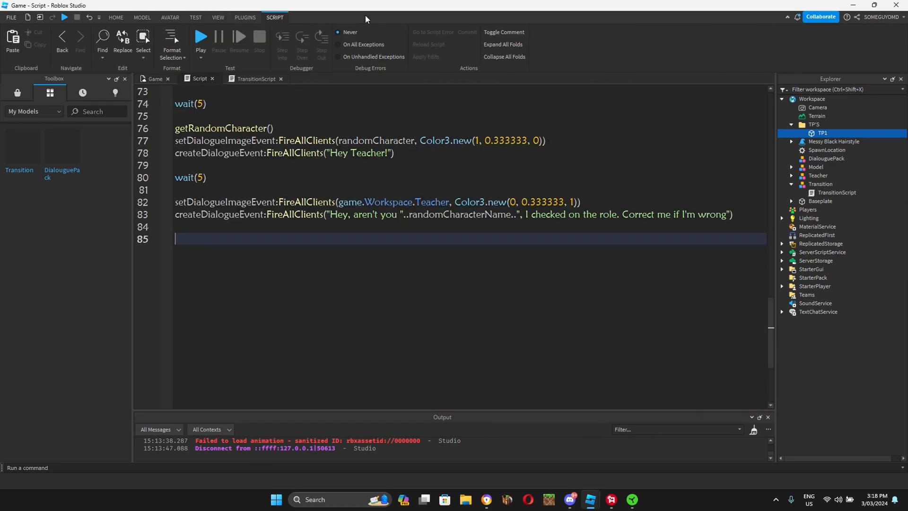
text(wait(5)
text(s)
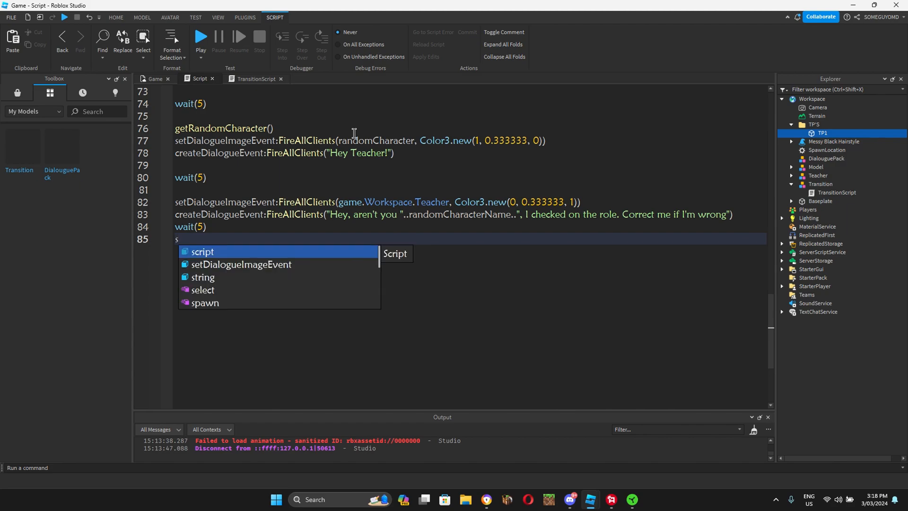
text(createDialogueEvent)
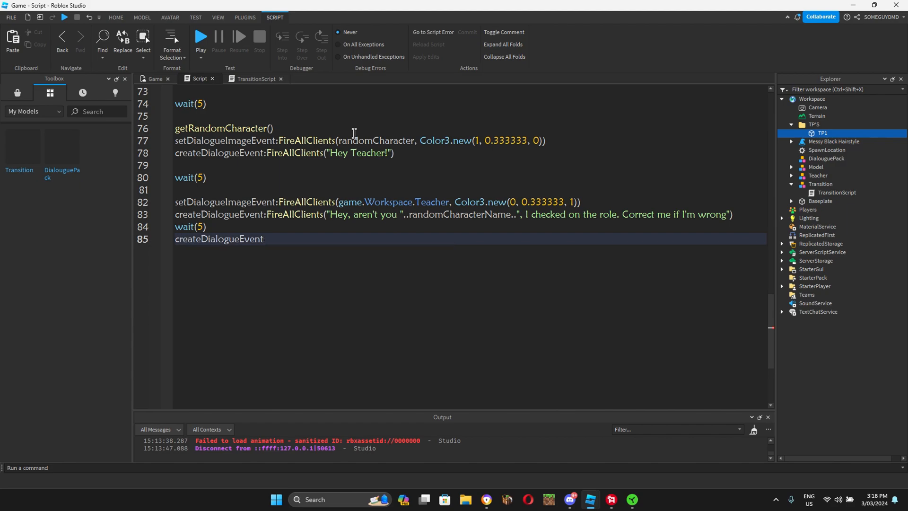
text(:fi)
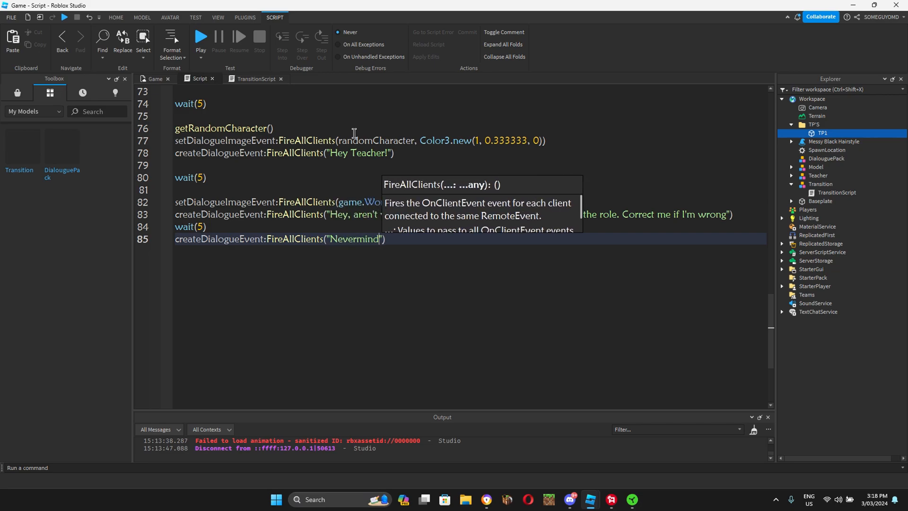
text(, forget it.)
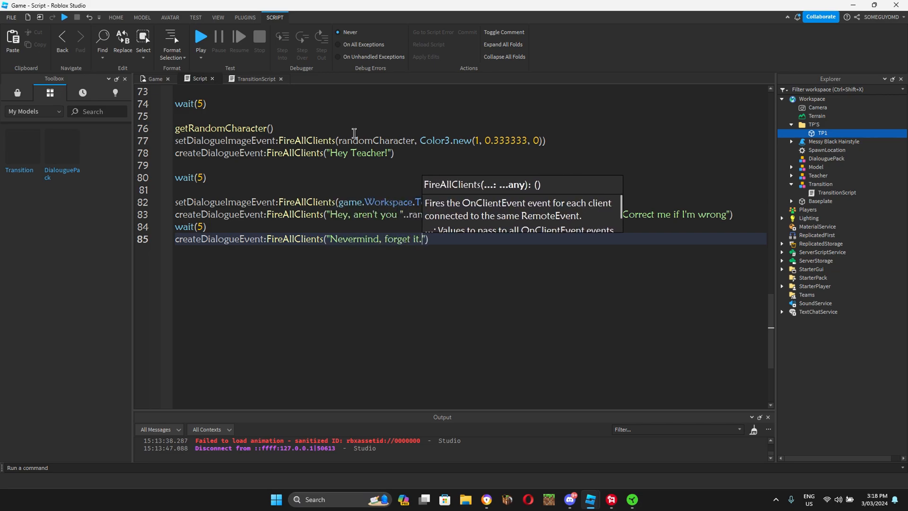
text(Let's go to art class now!)
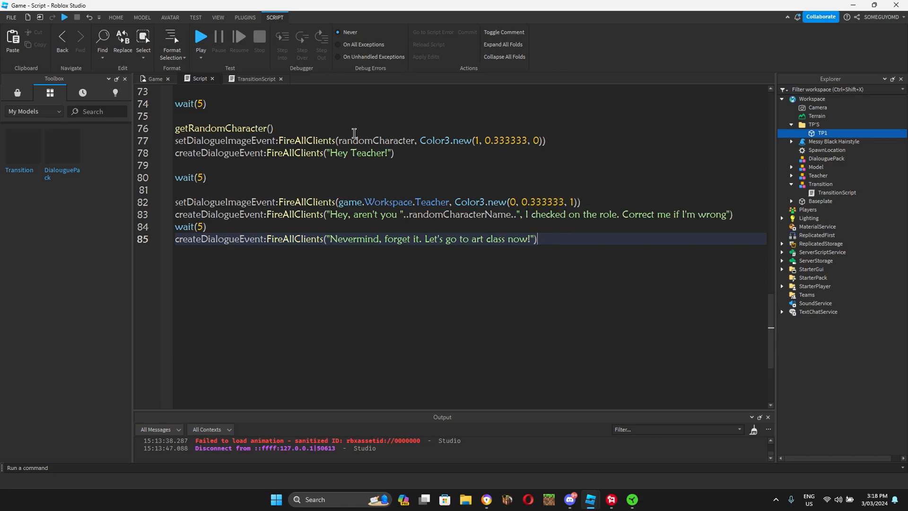
text(wait(5)
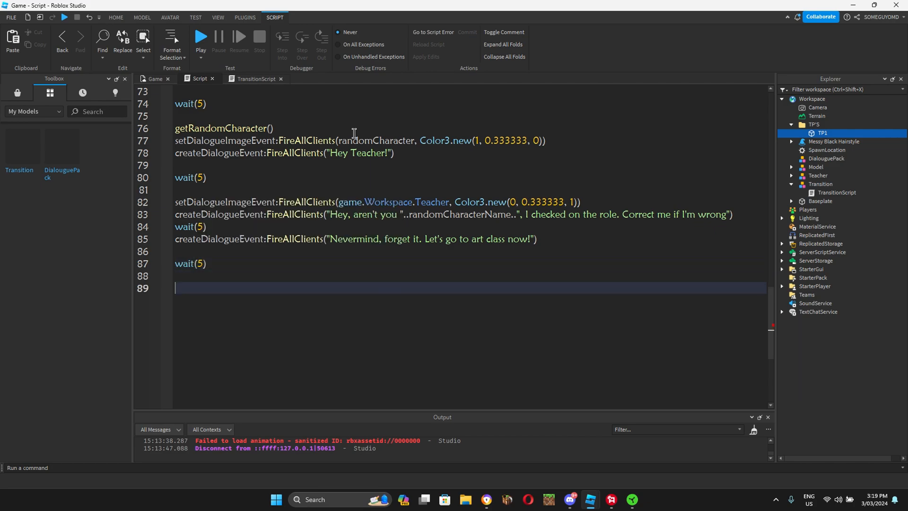
Call TransitionScreen() followed by wait(1)
text(TransitionScreen())
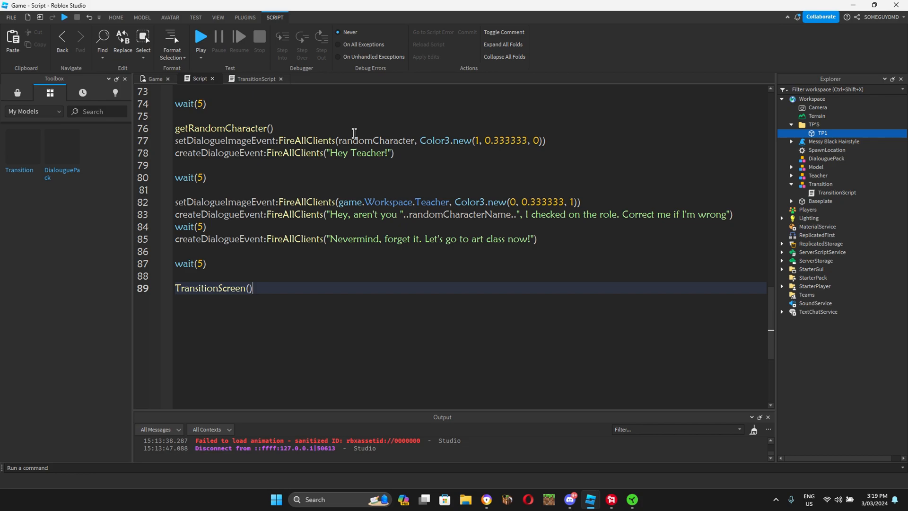
key(enter)
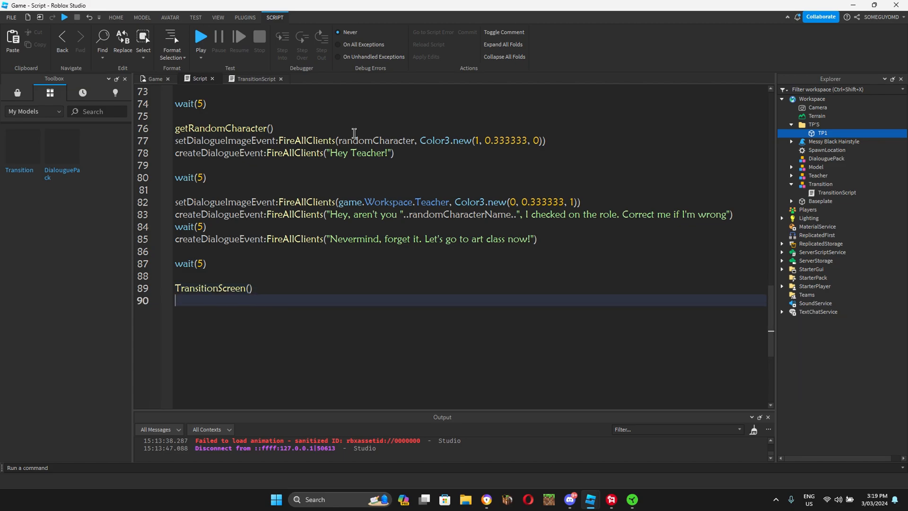
text(w)
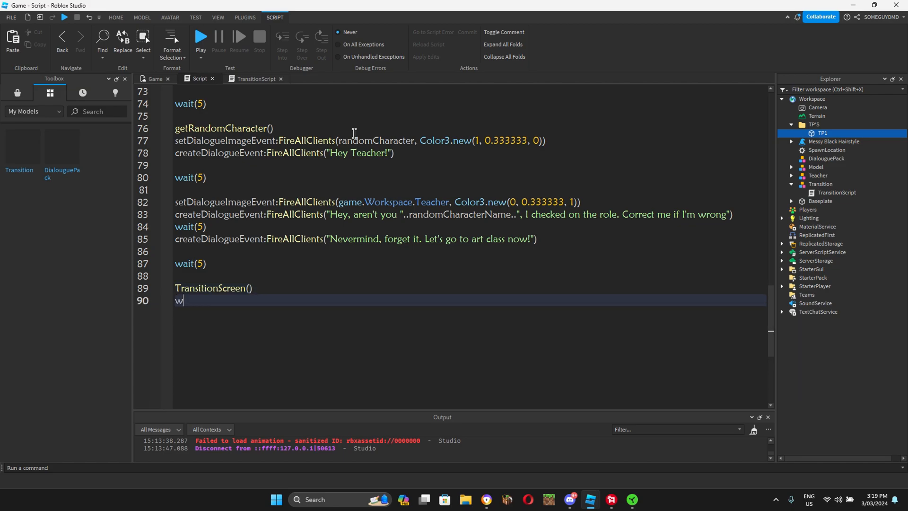
text(ait(1))
text(teleportPlayers()
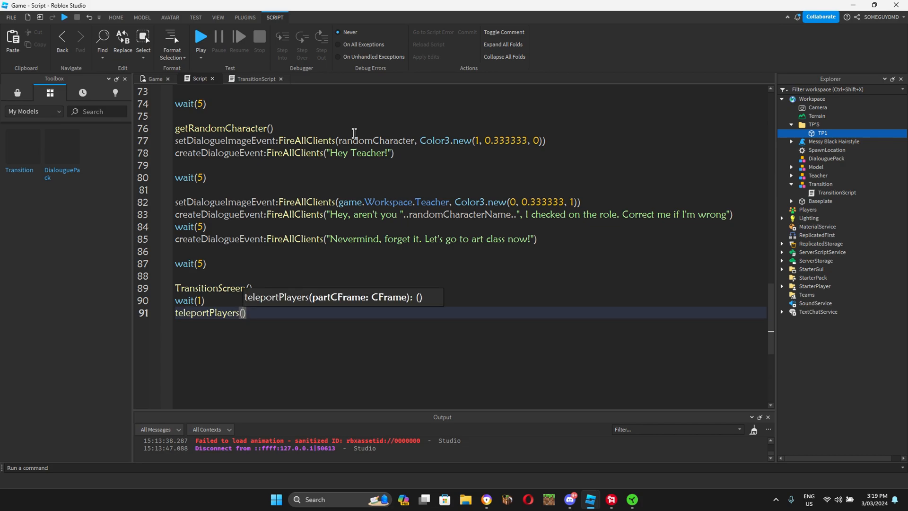
Teleport players to game.Workspace.Teleports.TP1.CFrame, then wait(3)
text(game.Workspace.)
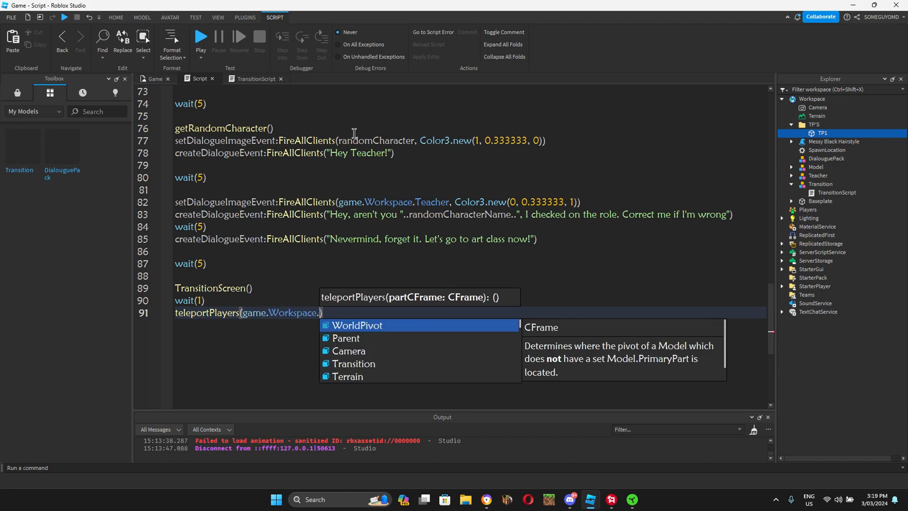
text(["TP'S"])
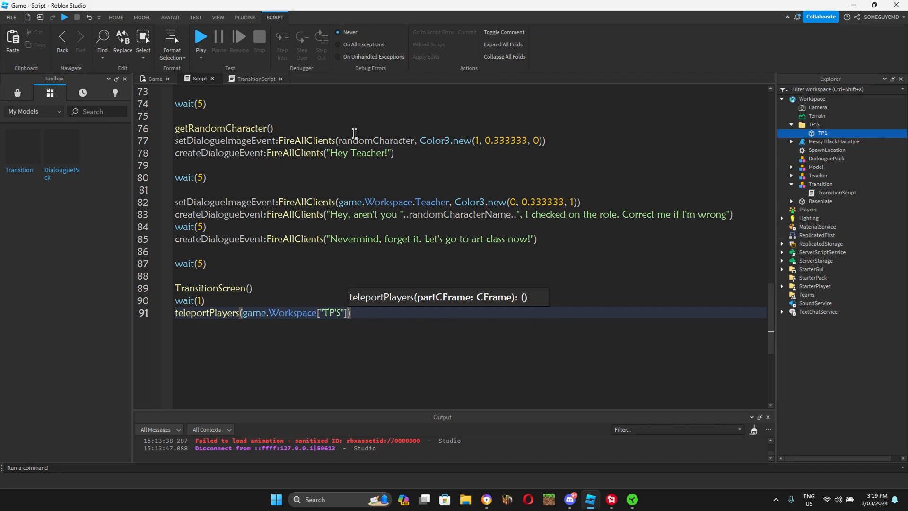
text(.)
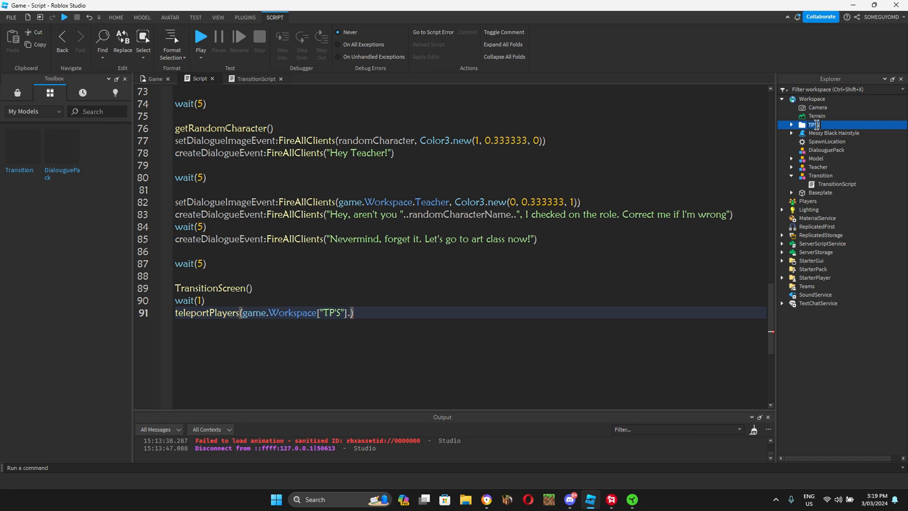
text(Teleports)
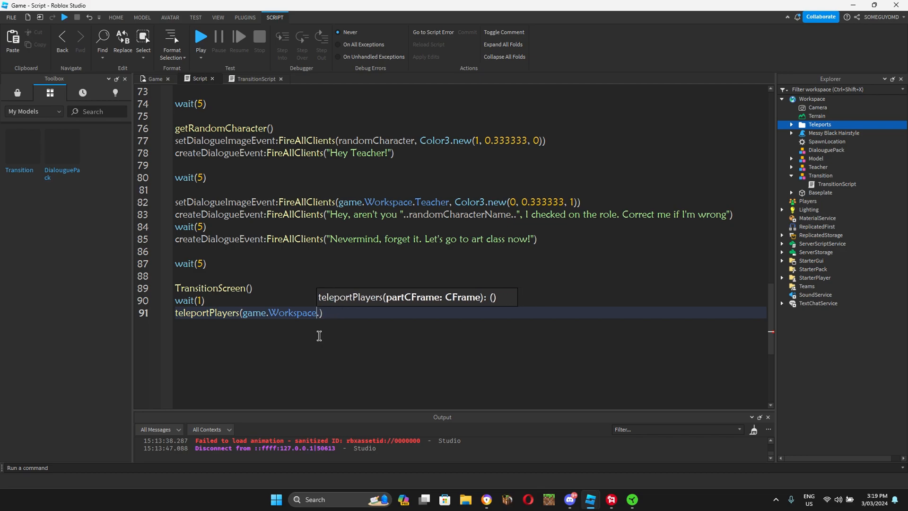
text(.Teleports)
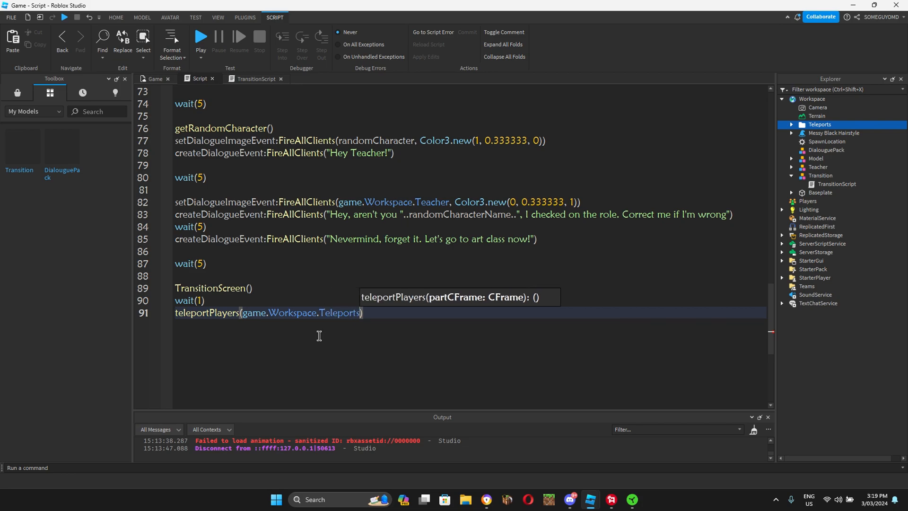
text(TP1.CFrame)
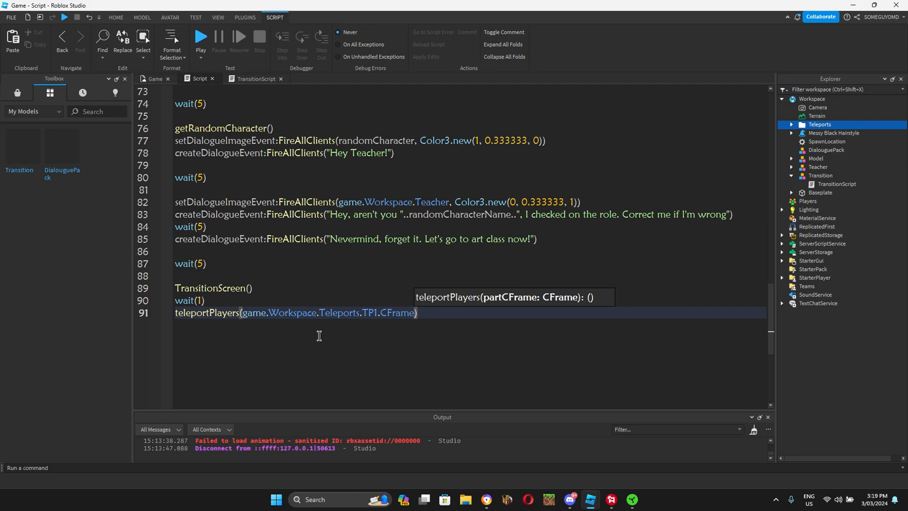
text(wao)
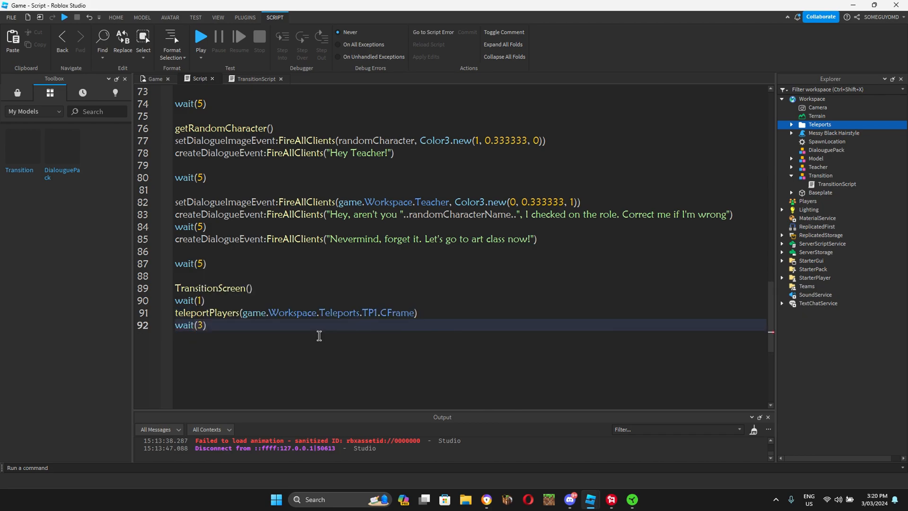
Pick a random character with getRandomCharacter() and fire setDialogueImageEvent with its orange Color3
text(g)
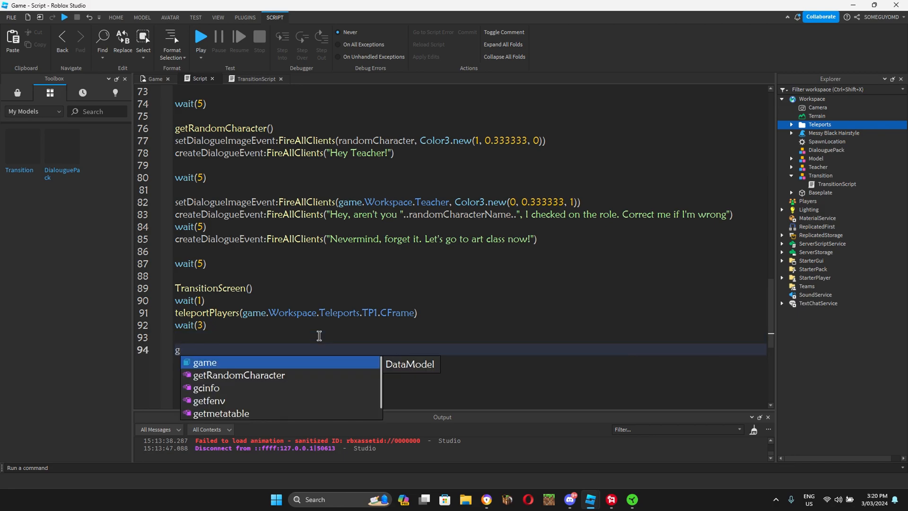
text(getRandomCharacter())
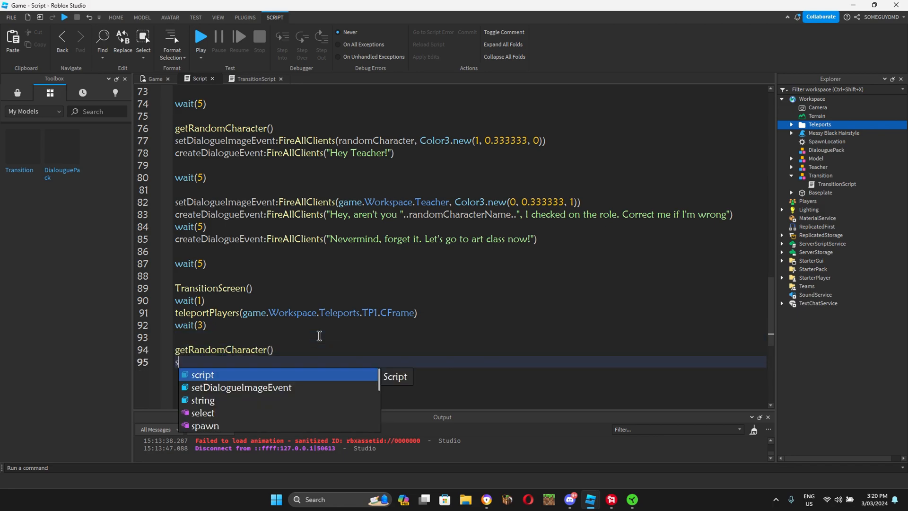
text(etDialogueImageEvent:)
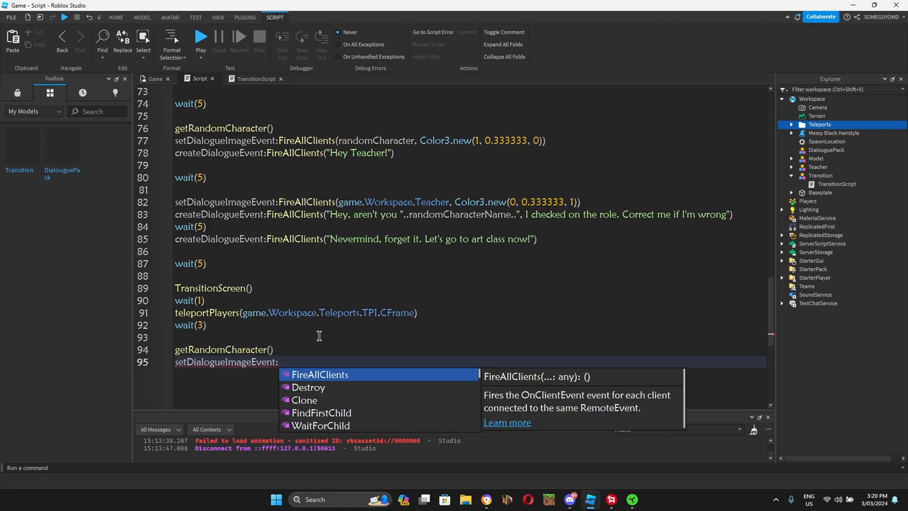
text(FireAllClients(randomCharacter, Color3.new(1, 0.333333, 0)
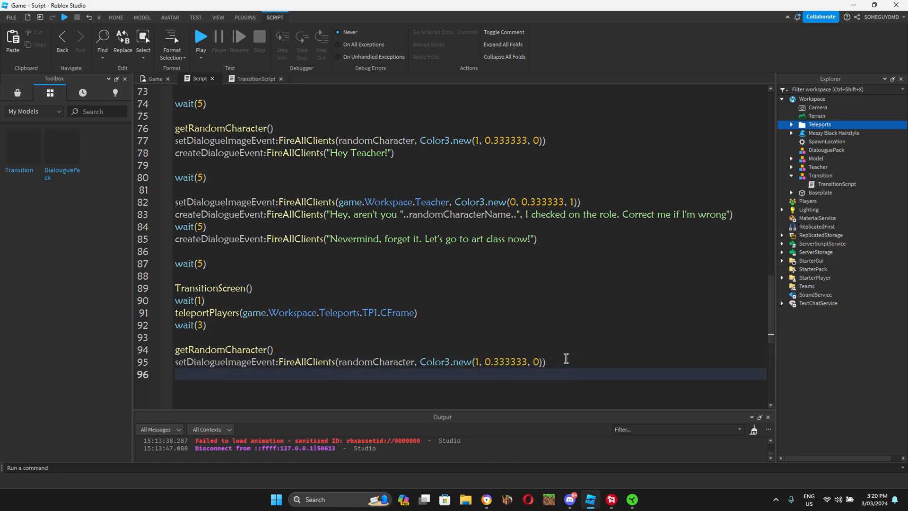
Fire createDialogueEvent with "Wow, this is the art room?! It looks so cool!!!"
text(createDialogueEvent:)
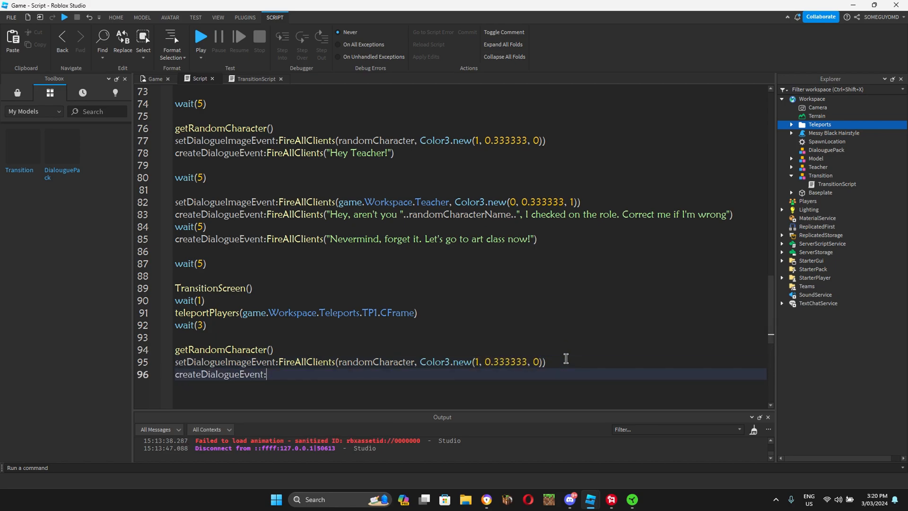
text(FireAllClients(""))
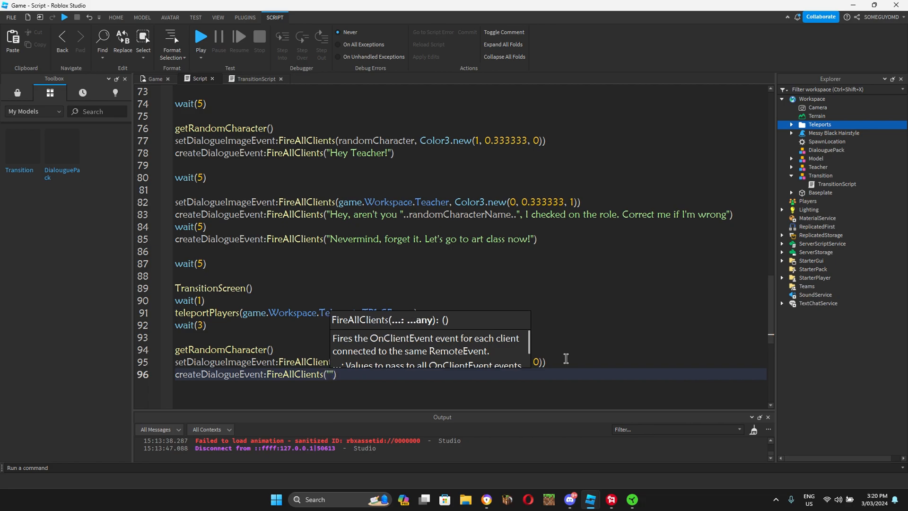
text(Wow, this is the art room?!)
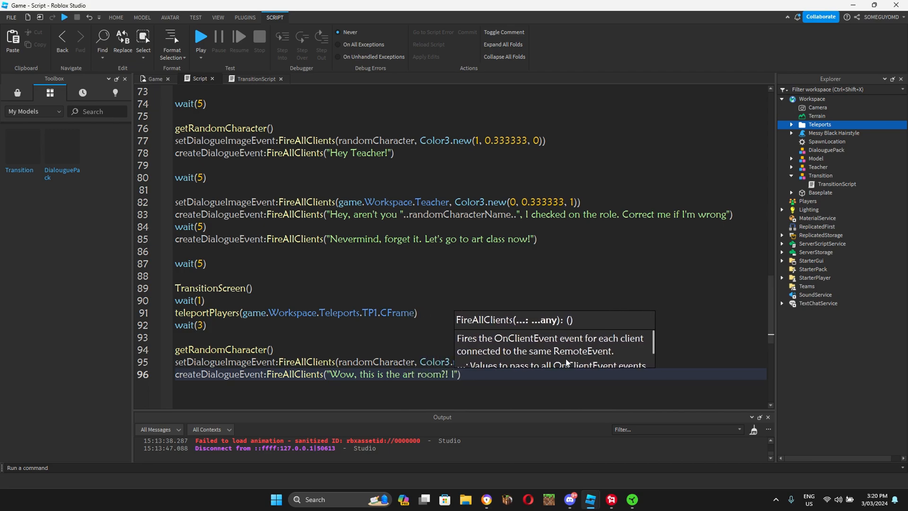
text(It looks so cool)
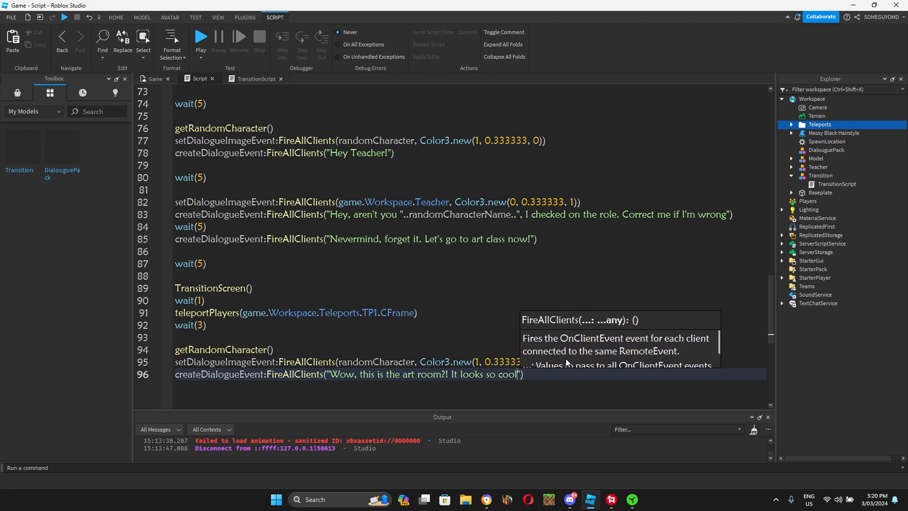
text(!!!)
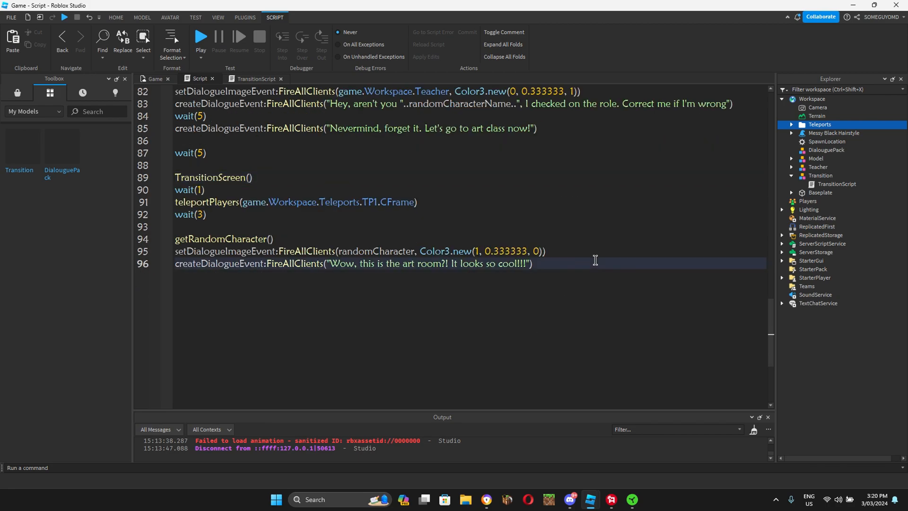
scroll(down, 3)
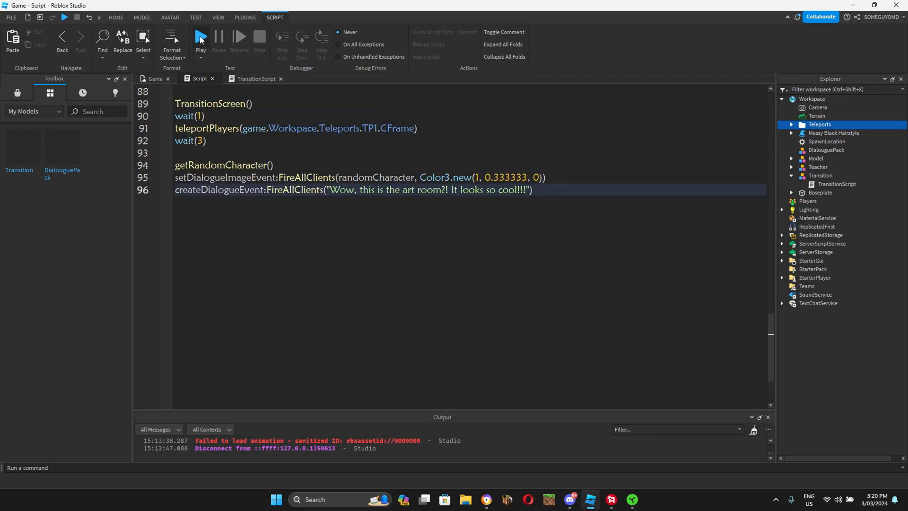
Start a playtest and close the in-game chat to reveal the teacher's welcome dialogue
click(200, 36)
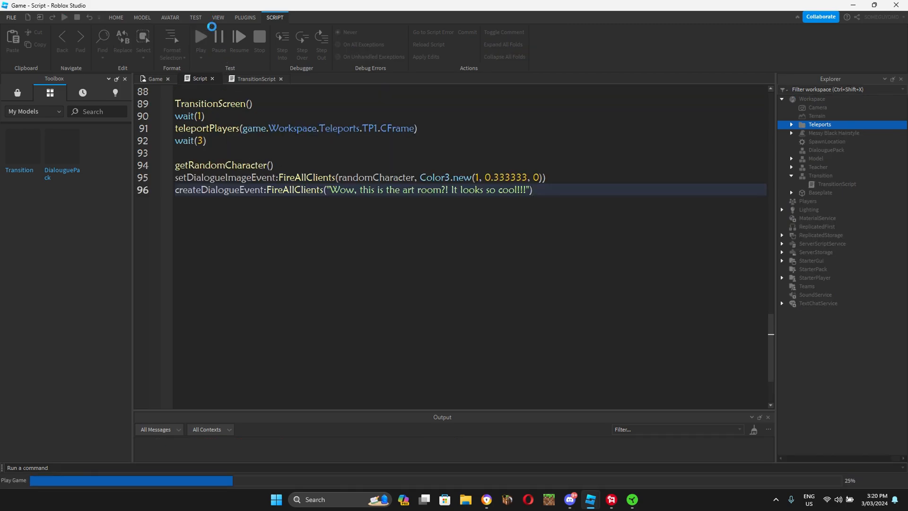
click(199, 36)
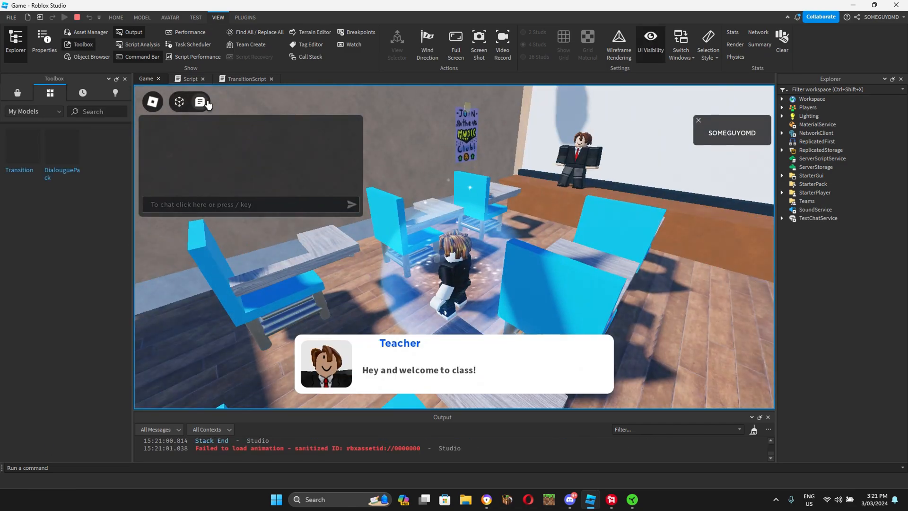
click(200, 102)
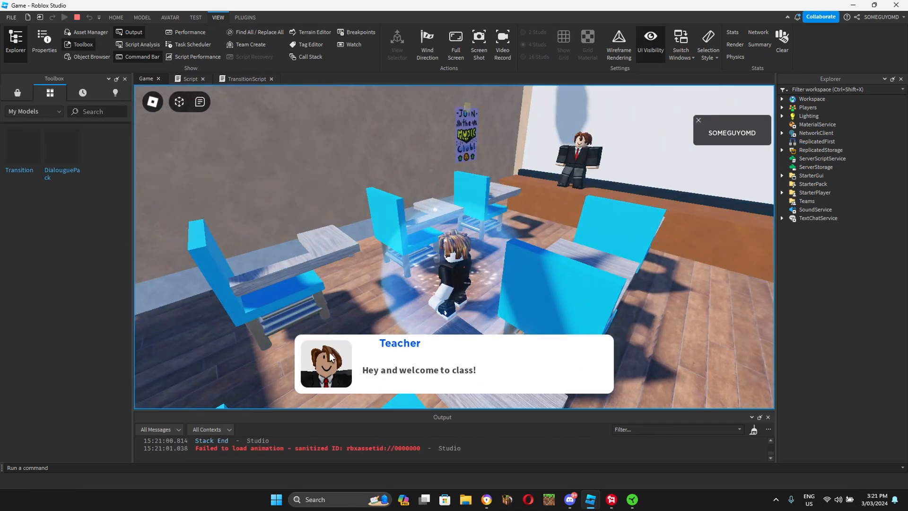